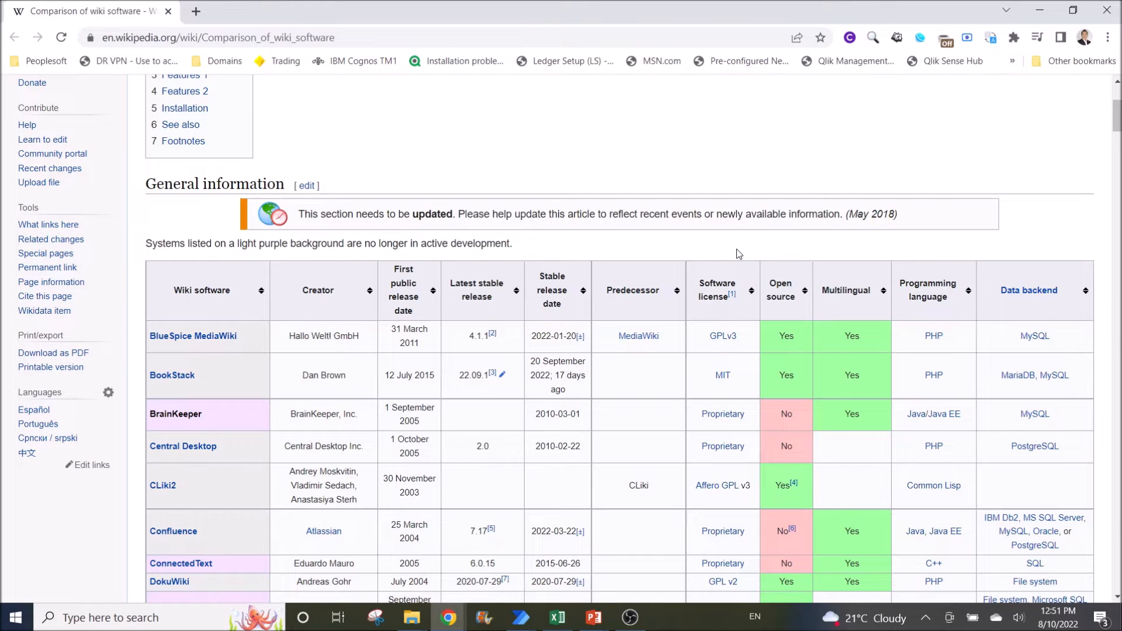
mouse_move(730, 246)
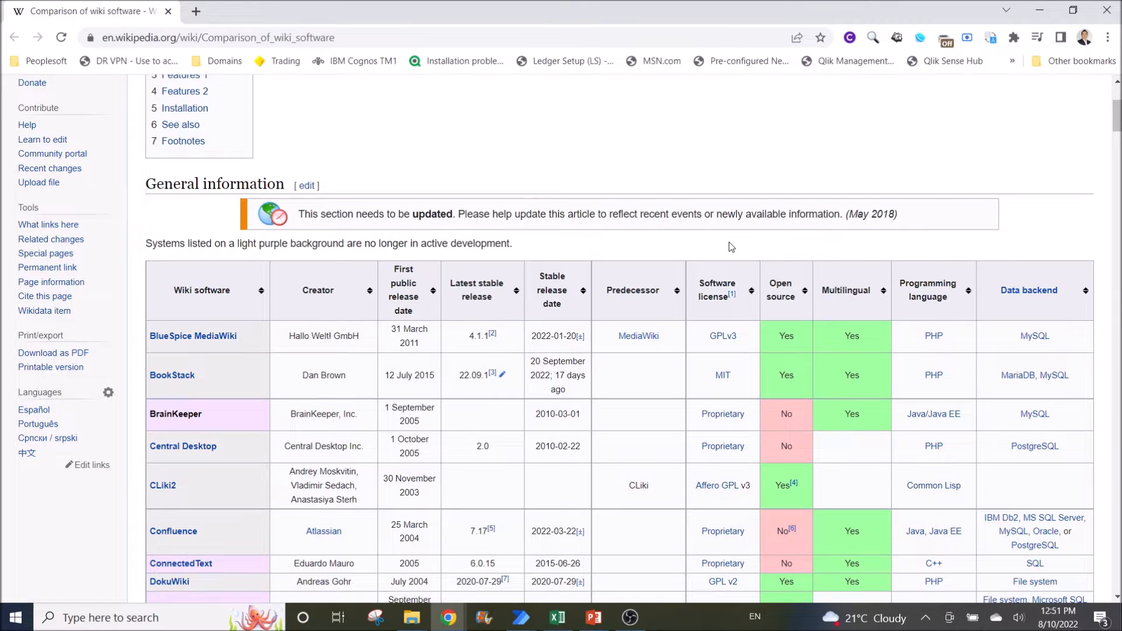
mouse_move(333, 258)
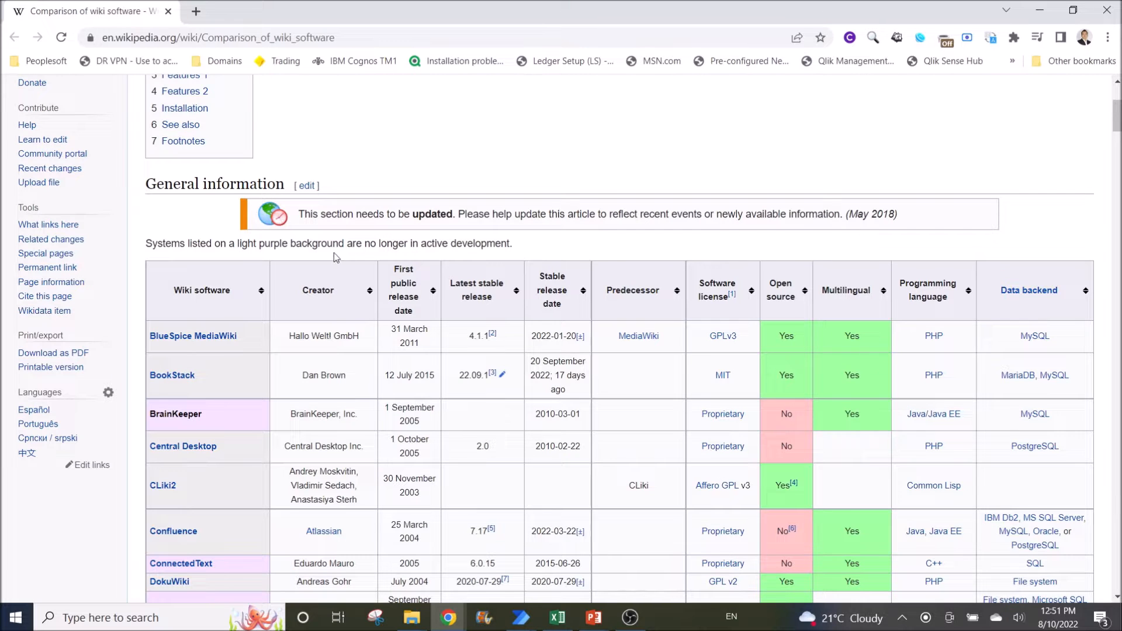
mouse_move(203, 298)
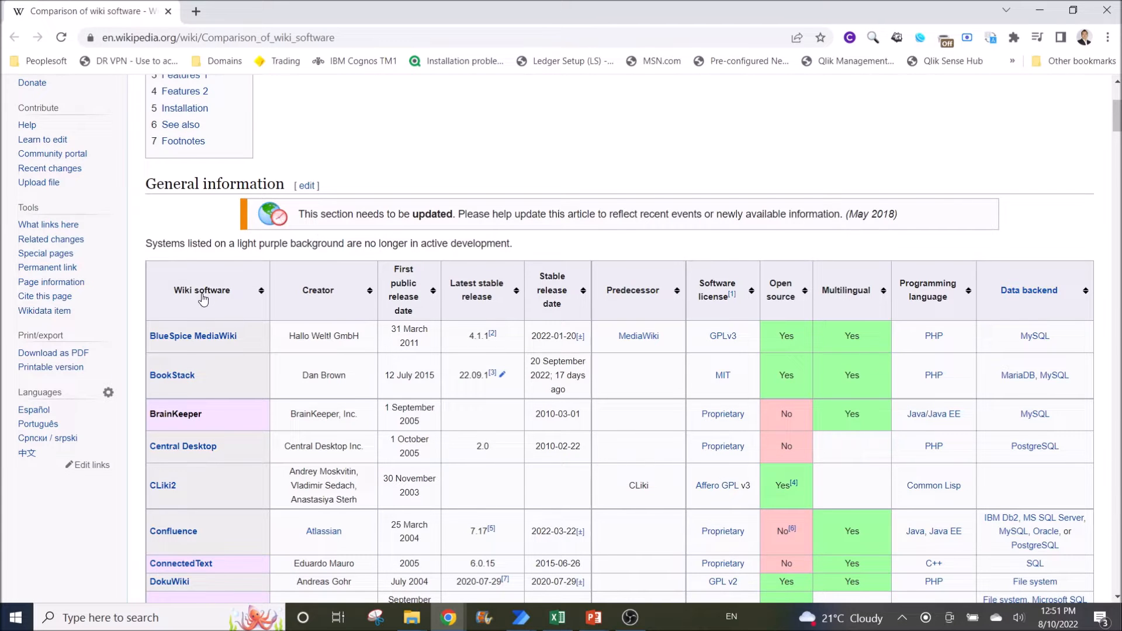
- View the Wiki software header in results.xlsx, then load results.csv from the Extract HTML folder for comparison
scroll("down", 3)
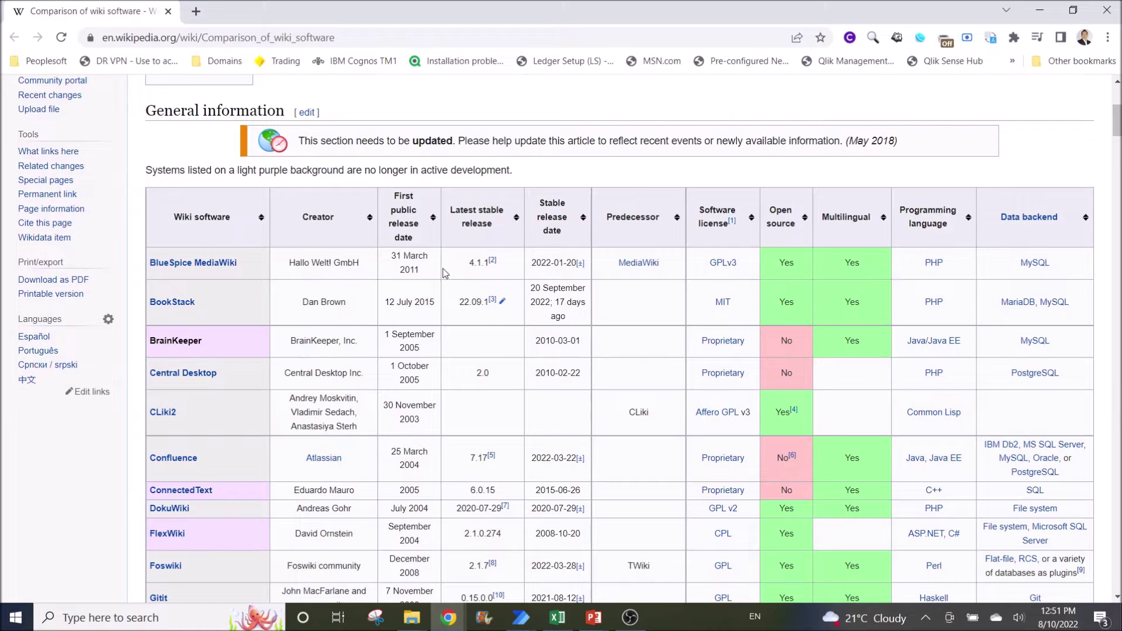
mouse_move(515, 416)
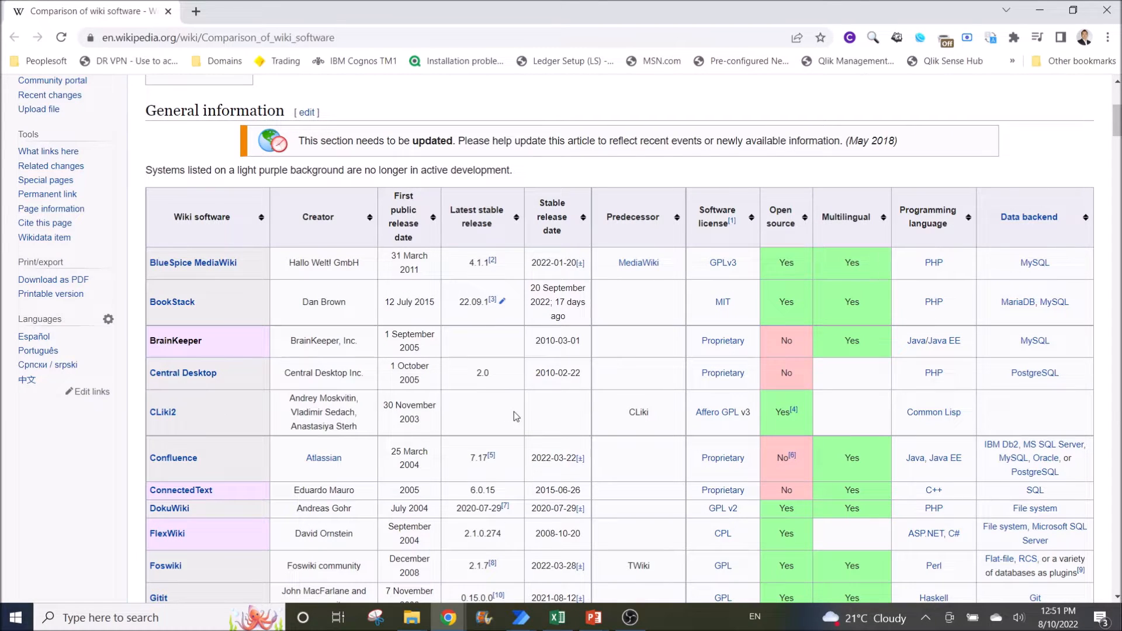
mouse_move(557, 617)
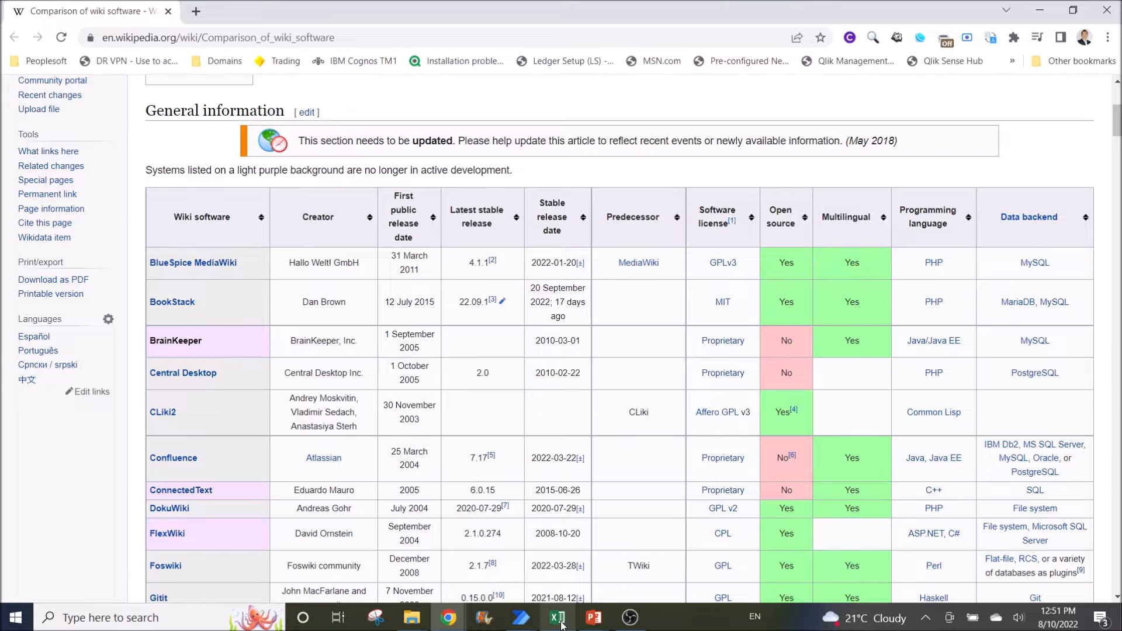
left_click(558, 617)
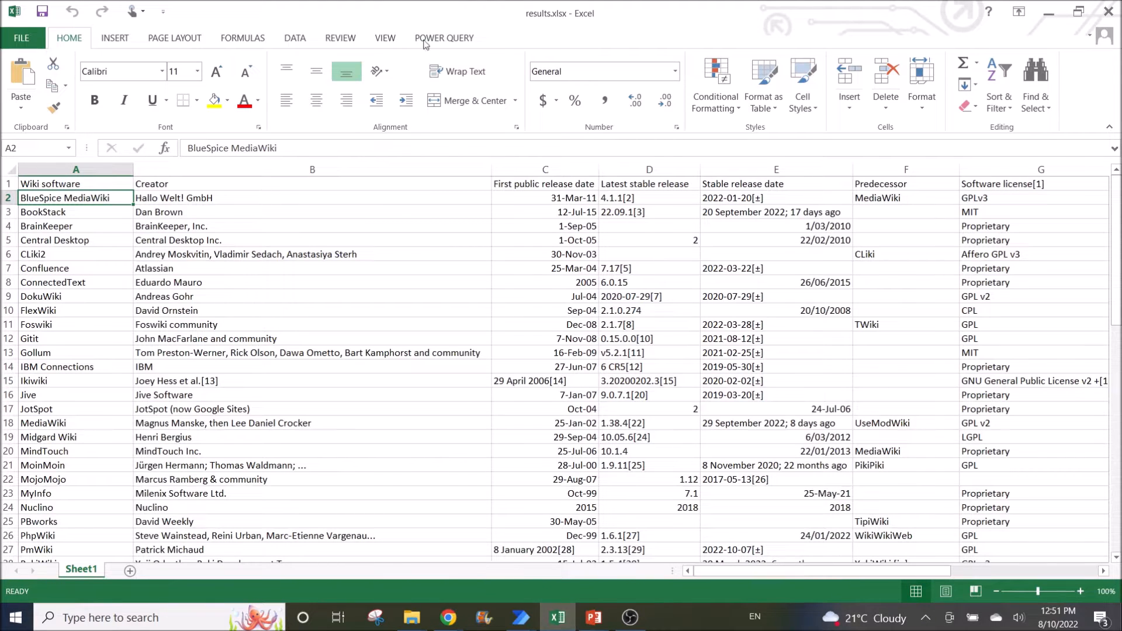
mouse_move(248, 267)
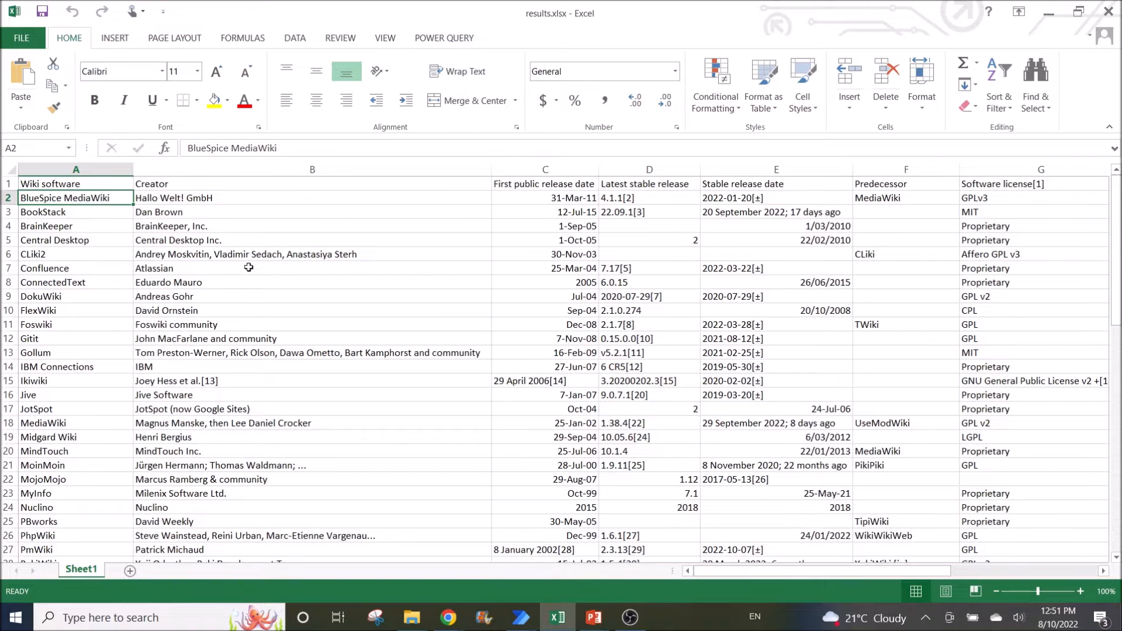
left_click(76, 184)
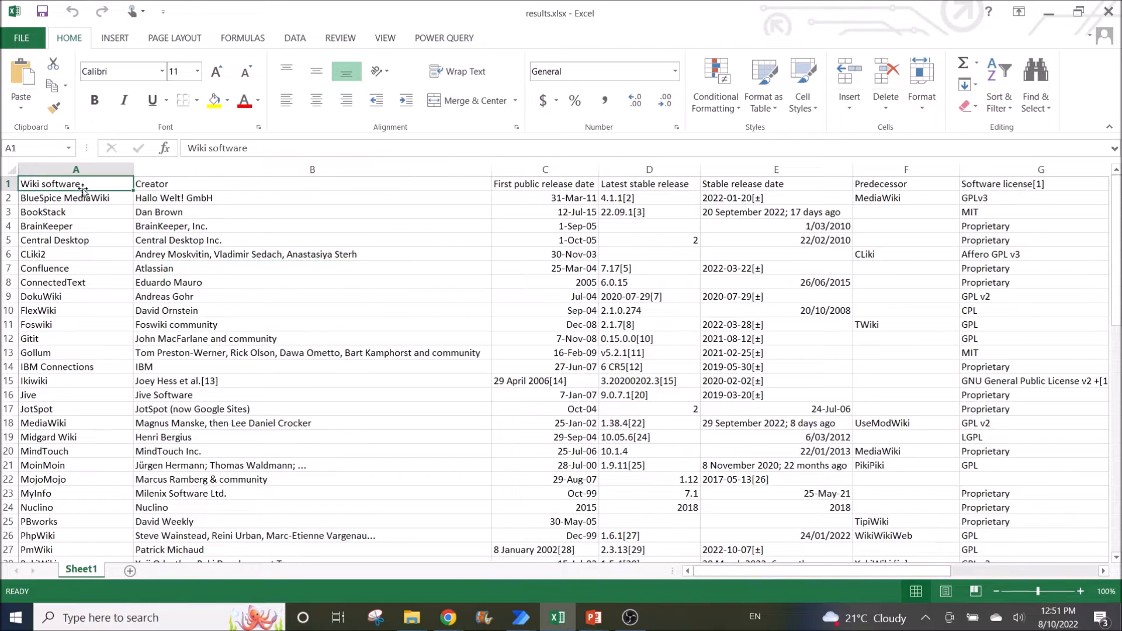
mouse_move(412, 617)
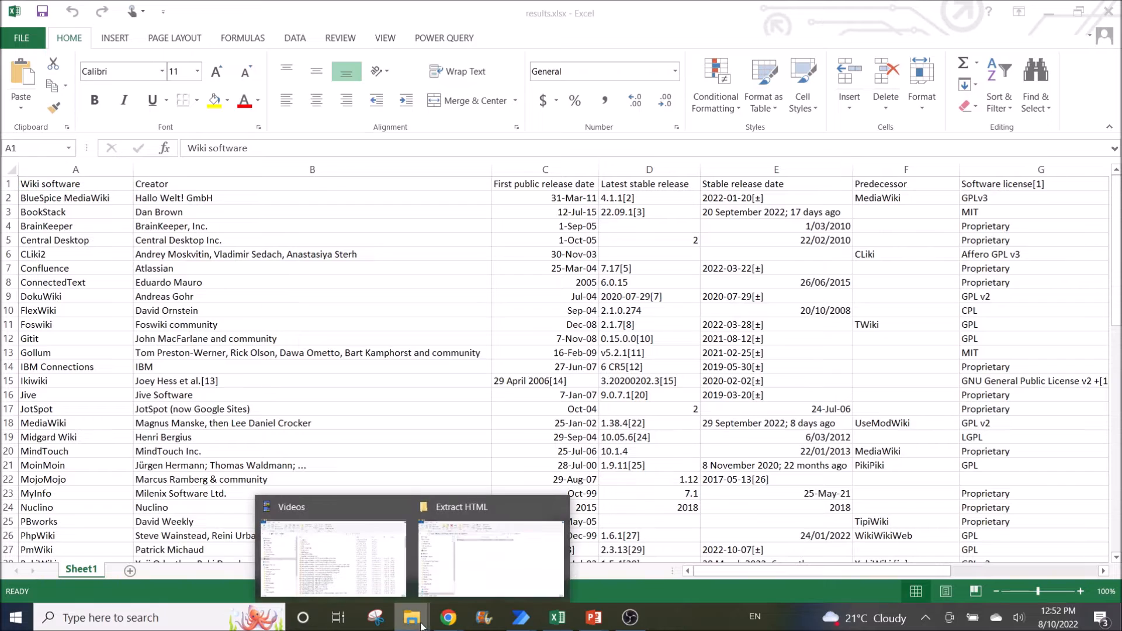
left_click(489, 559)
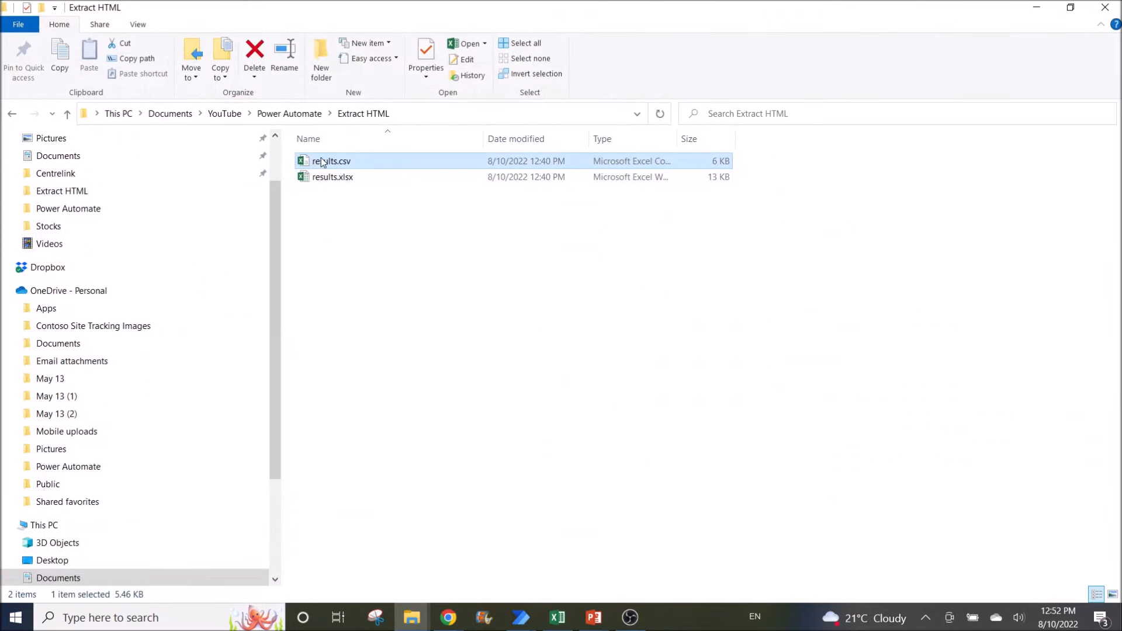
double_click(331, 162)
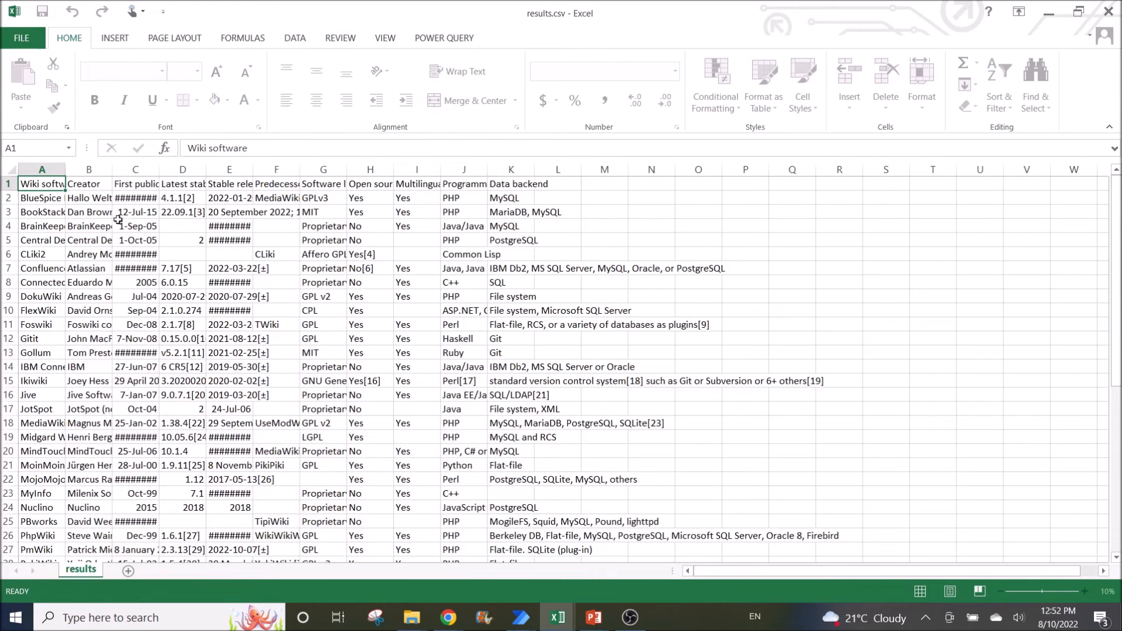
left_click(521, 617)
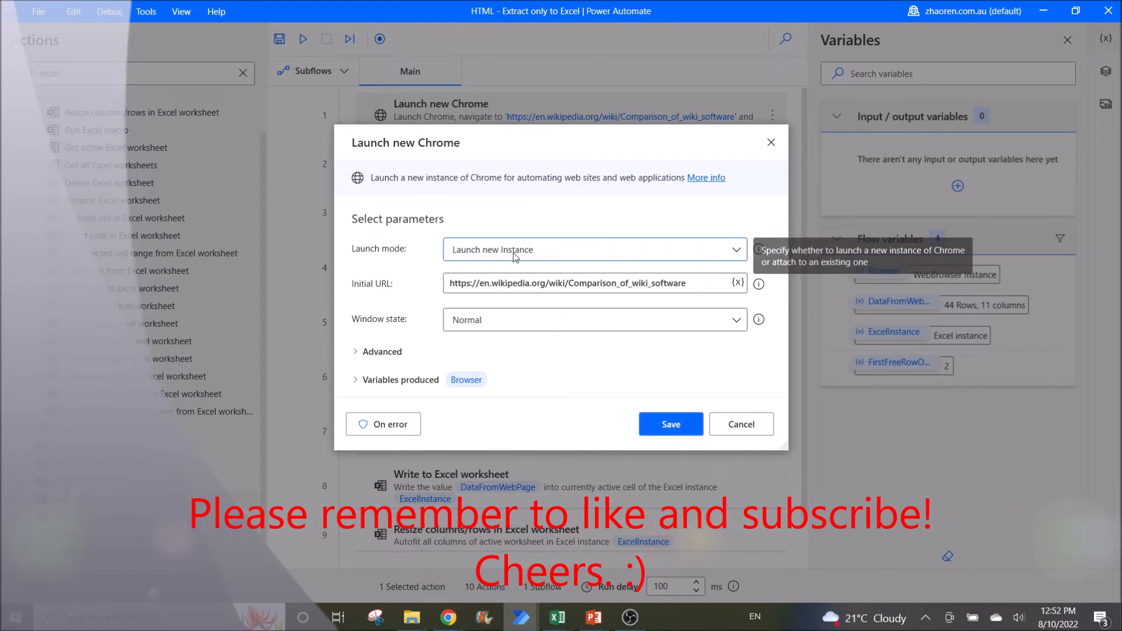
mouse_move(448, 295)
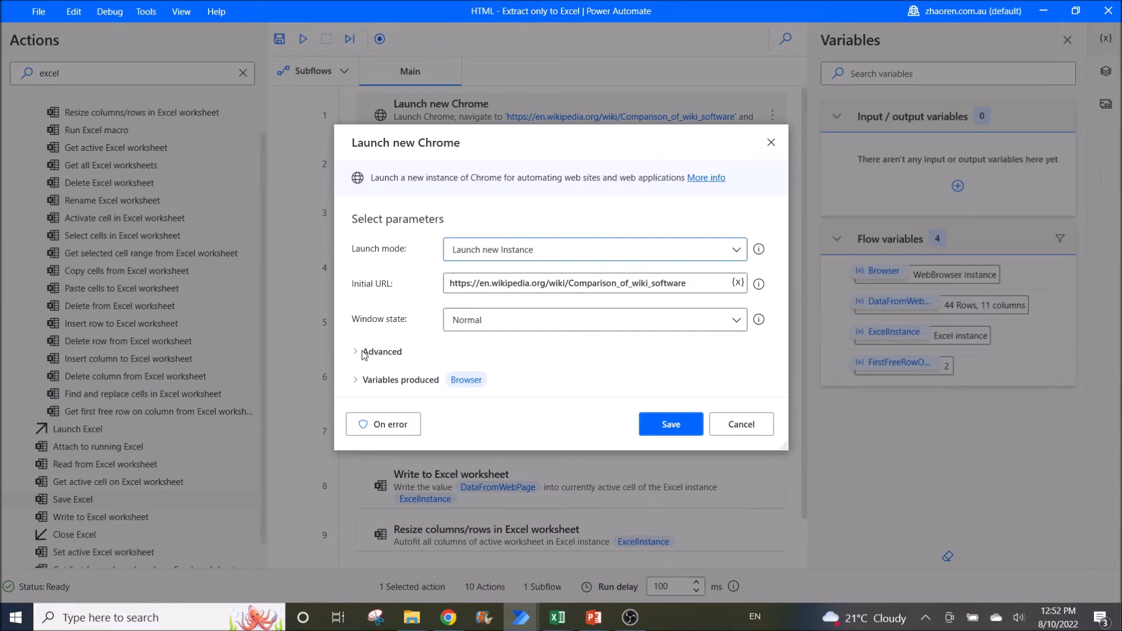
- Expand and scroll through the Launch new Chrome step's advanced options
left_click(381, 352)
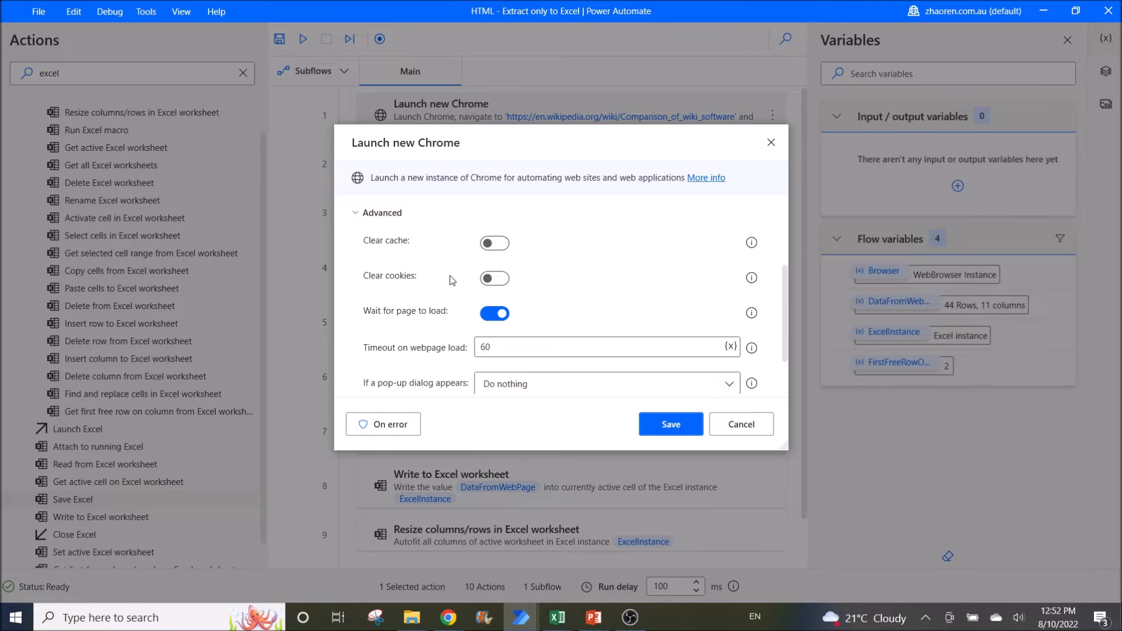
scroll("down", 3)
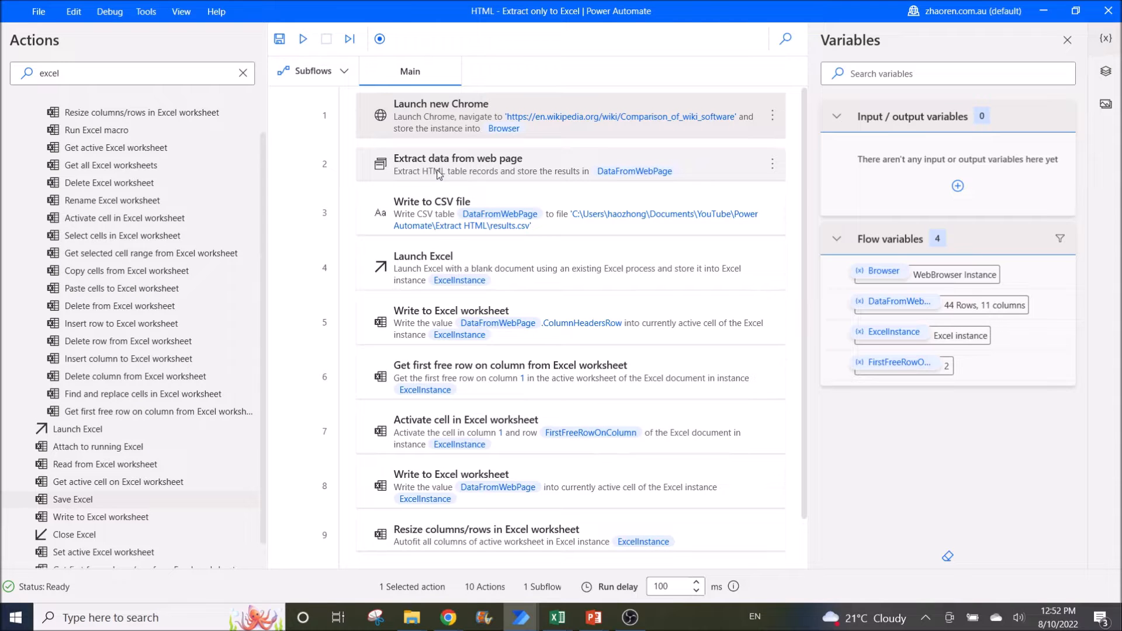
- Bring up the Extract data from web page step's parameters dialog
double_click(458, 165)
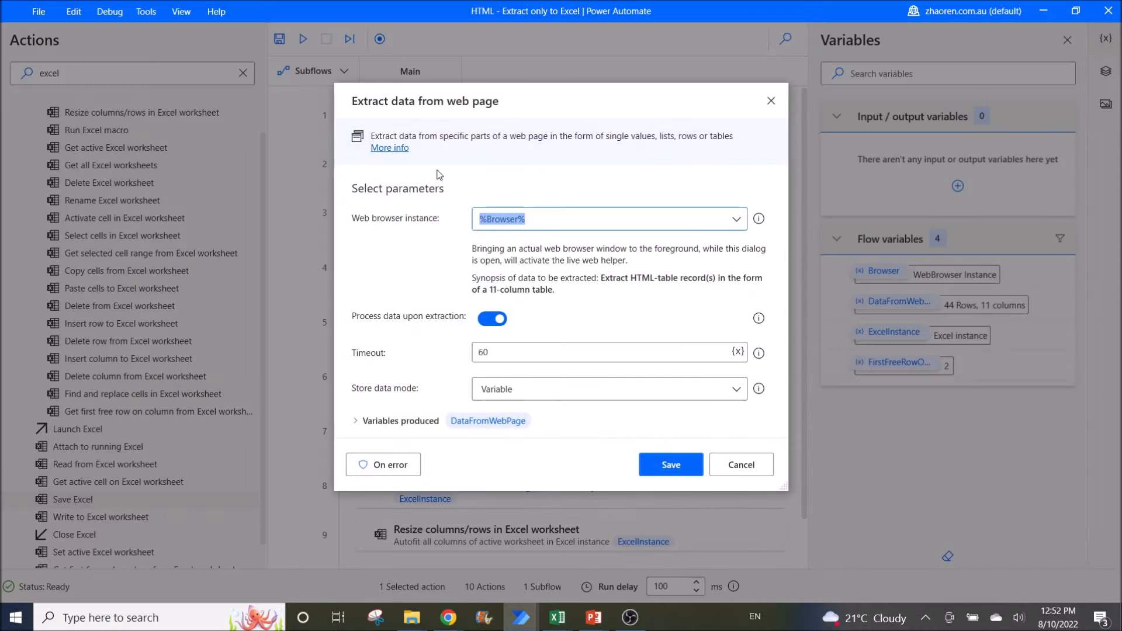
mouse_move(508, 235)
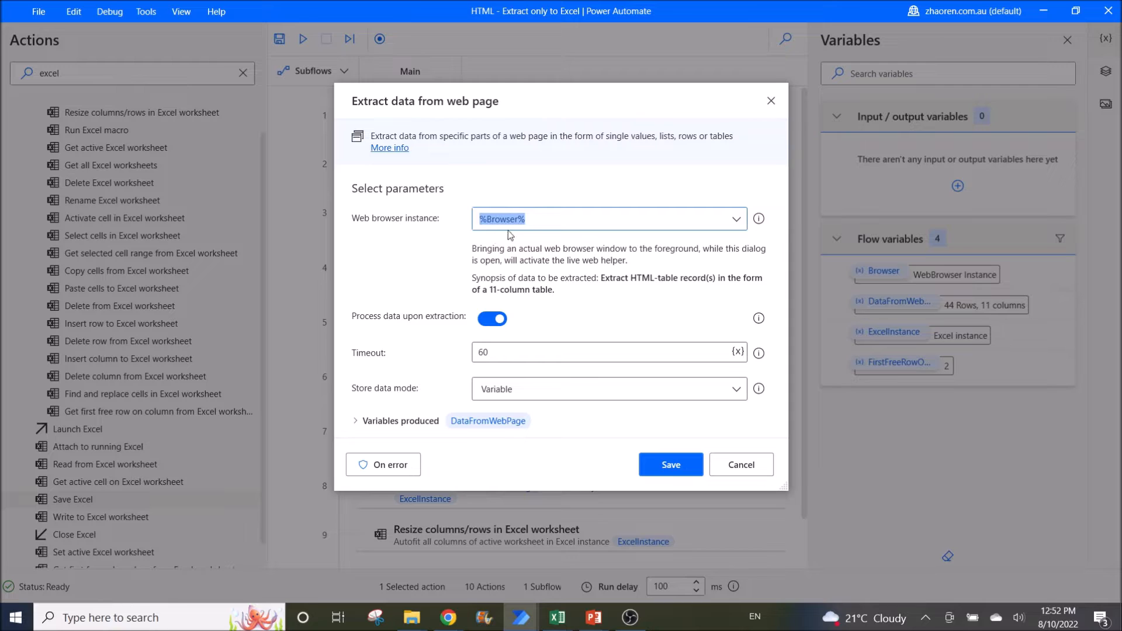
mouse_move(560, 215)
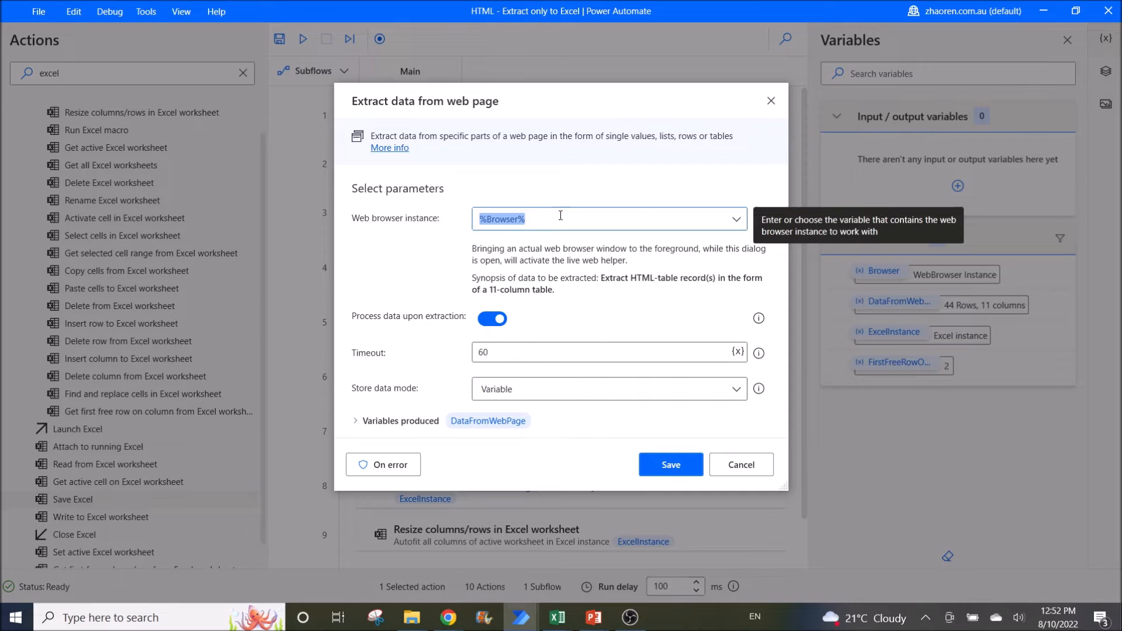
mouse_move(505, 401)
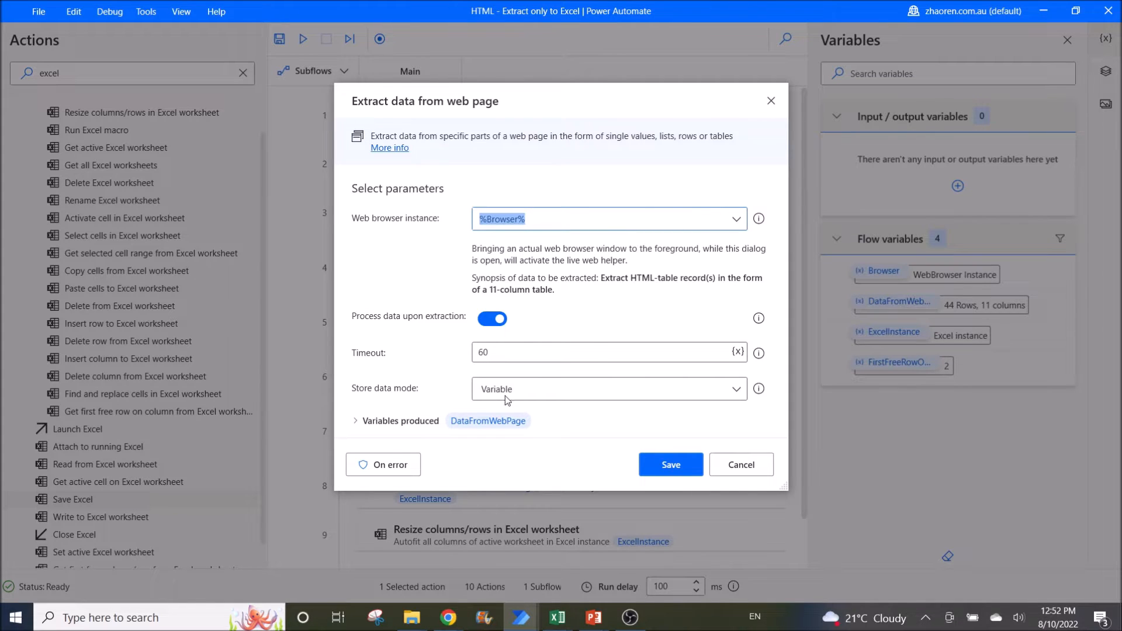
mouse_move(446, 618)
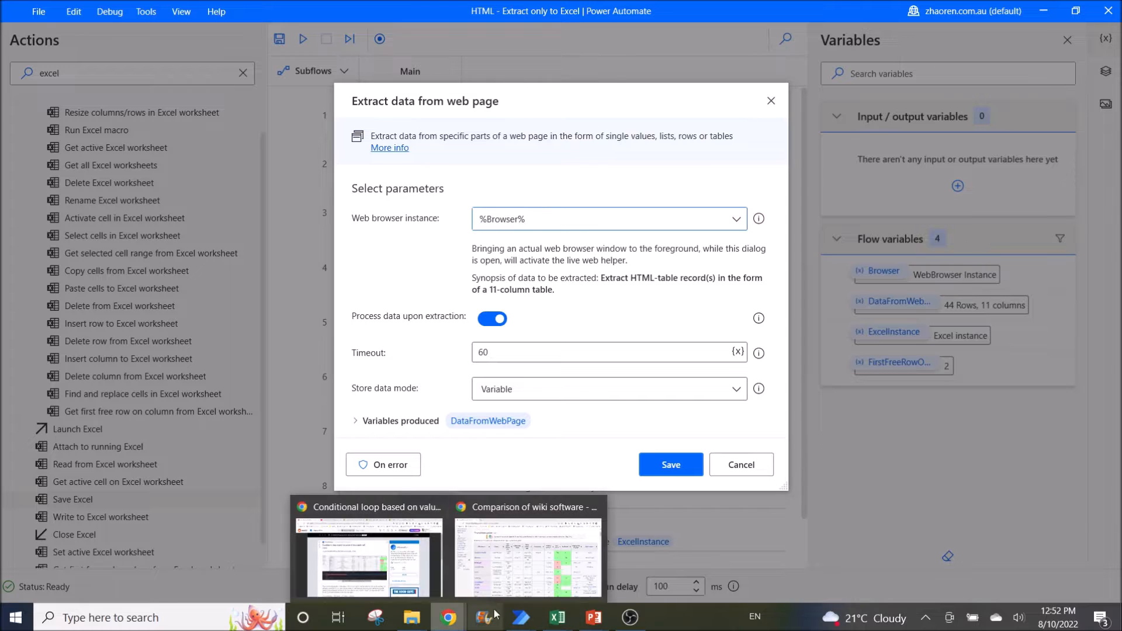
- Reset the Live web helper preview and re-extract the entire Wikipedia HTML table as 11 columns
left_click(526, 554)
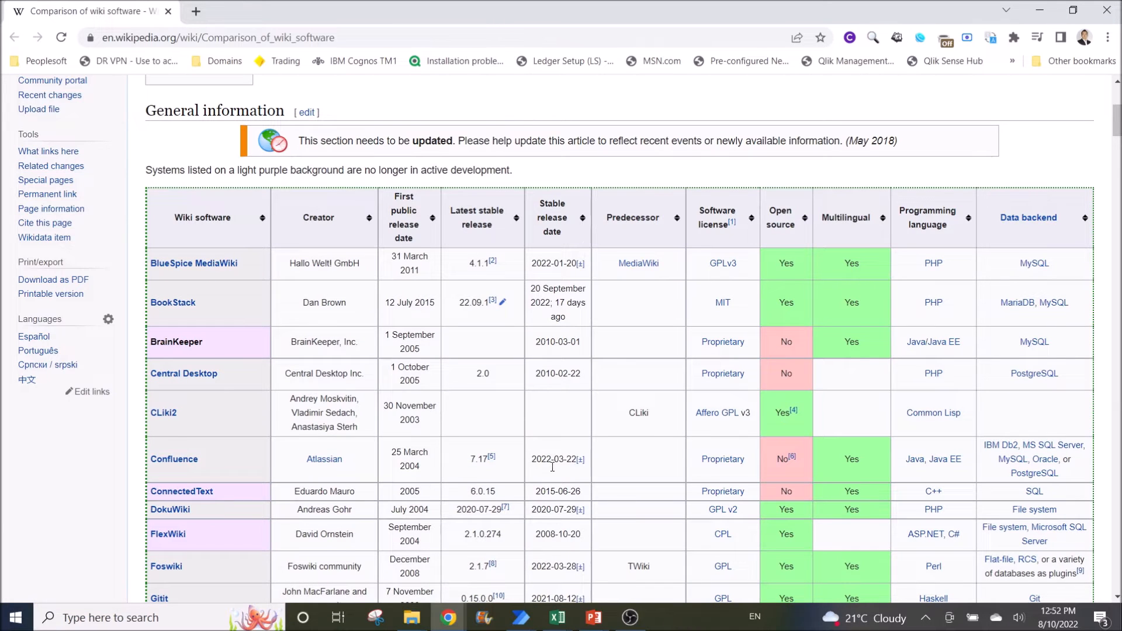
mouse_move(550, 353)
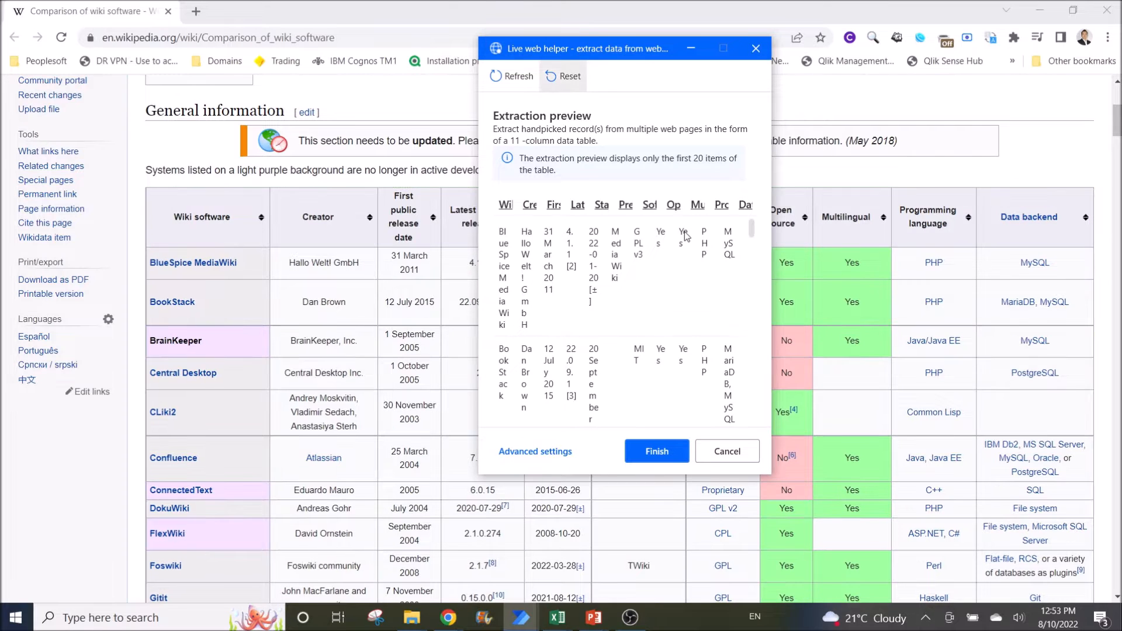
left_click(569, 76)
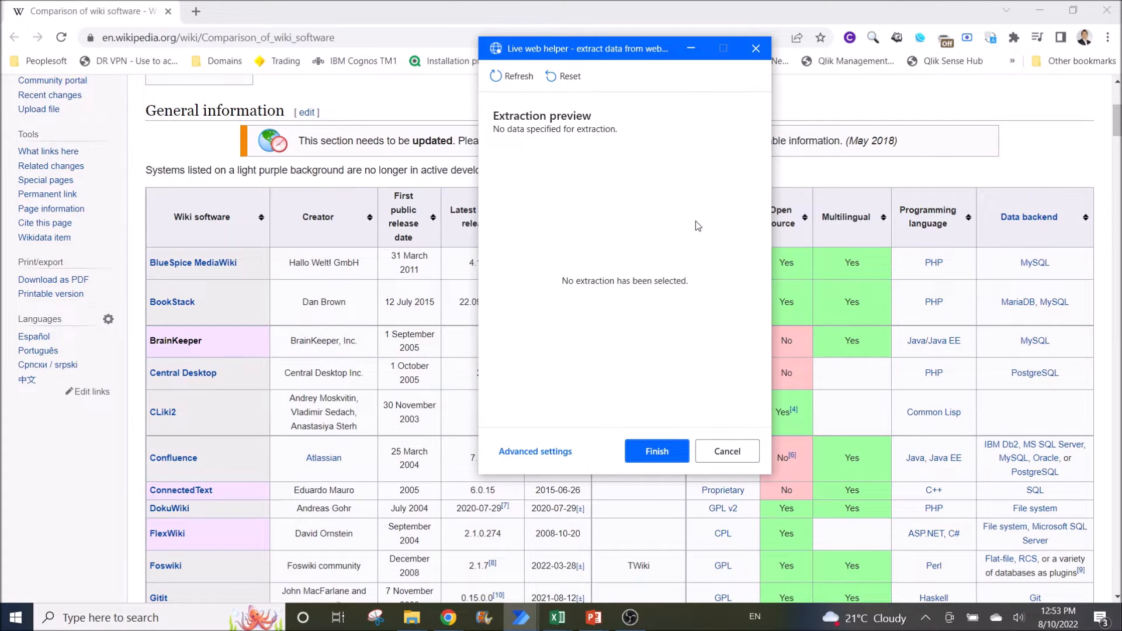
mouse_move(324, 218)
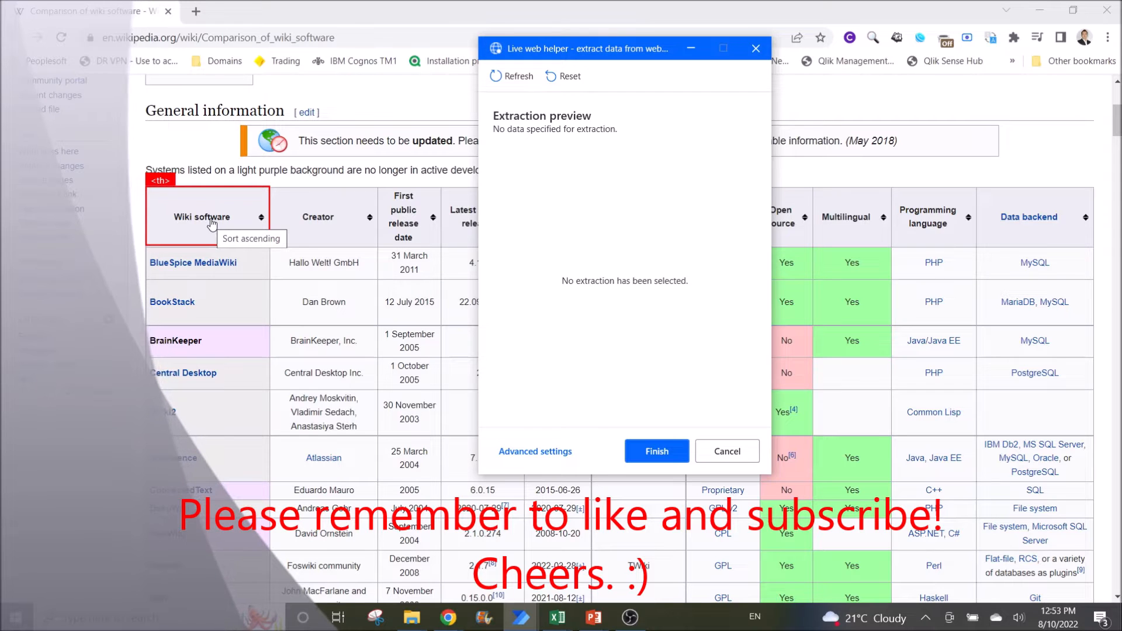
mouse_move(196, 225)
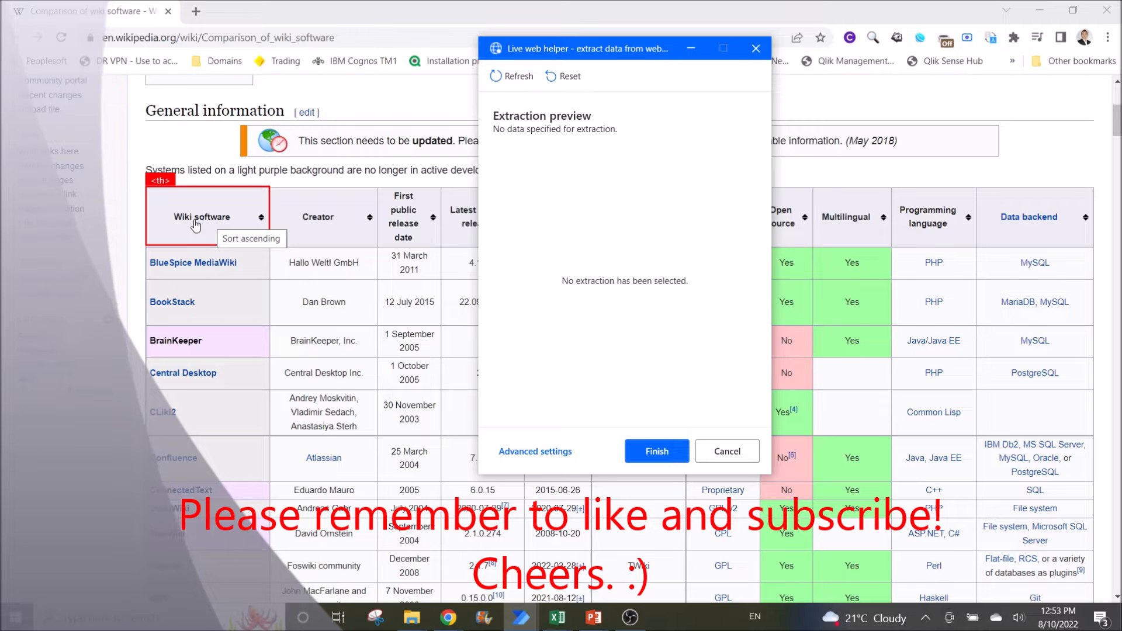
left_click(202, 218)
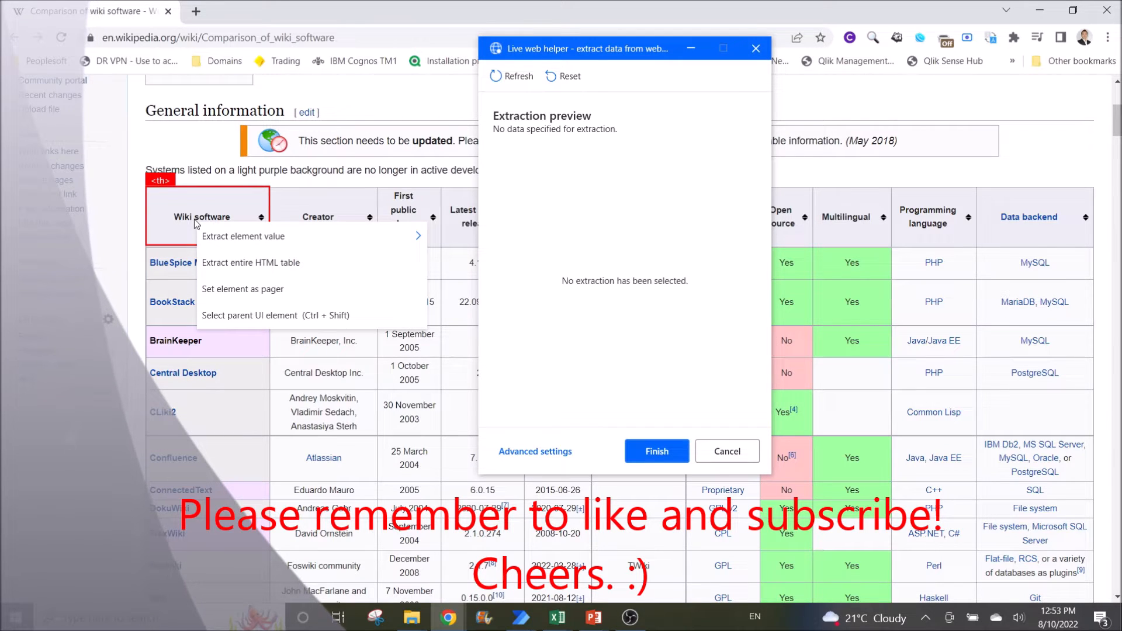
mouse_move(251, 263)
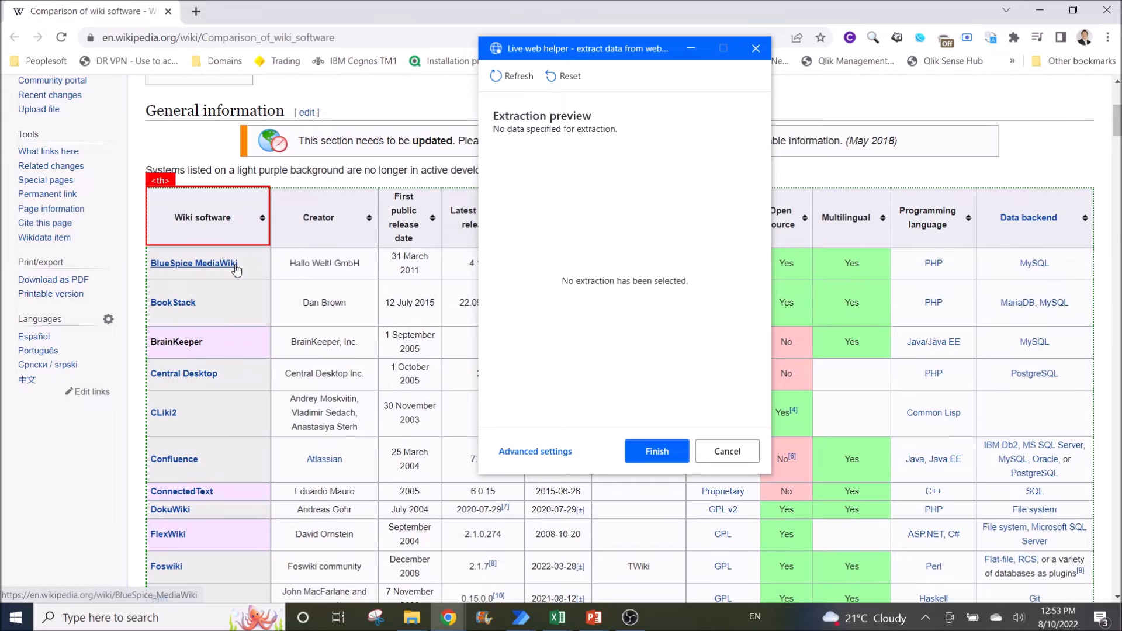
left_click(192, 263)
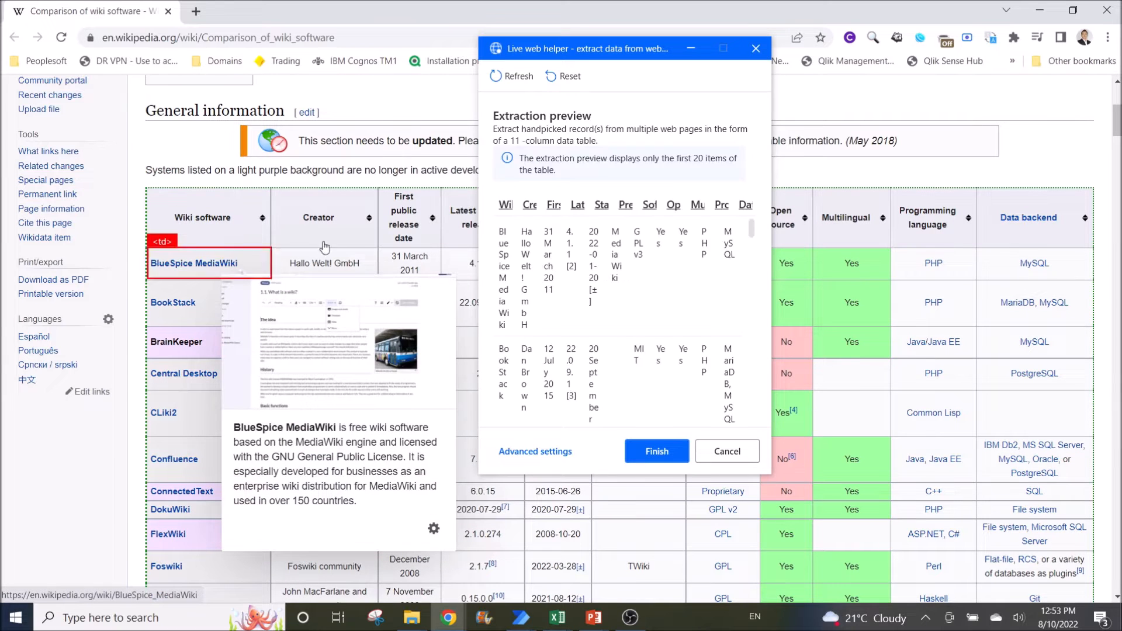
mouse_move(705, 323)
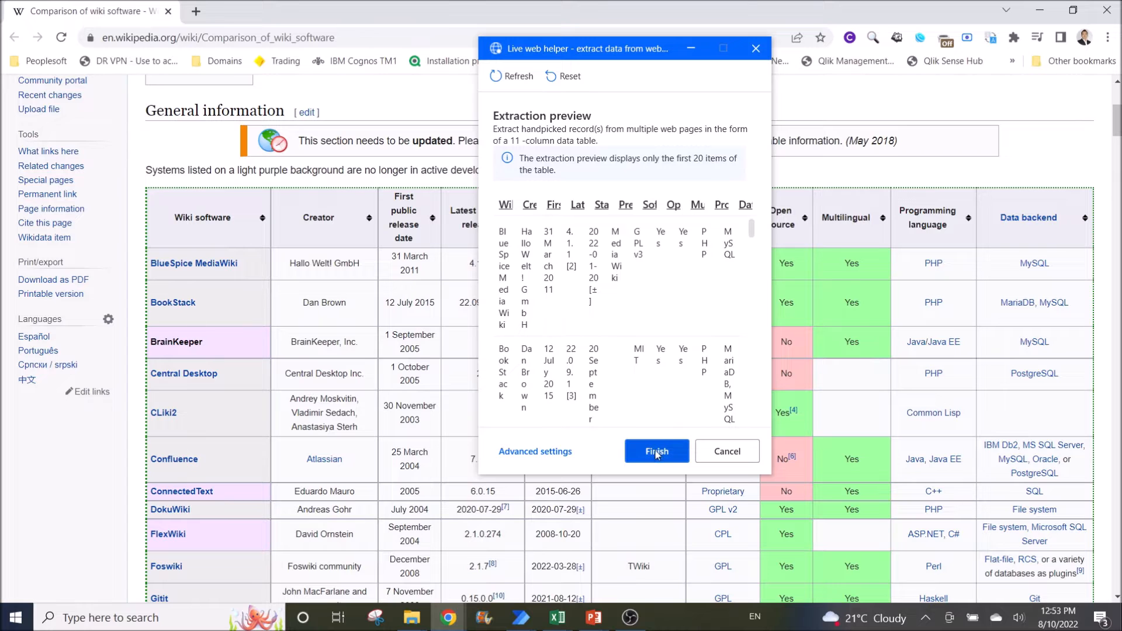
mouse_move(656, 459)
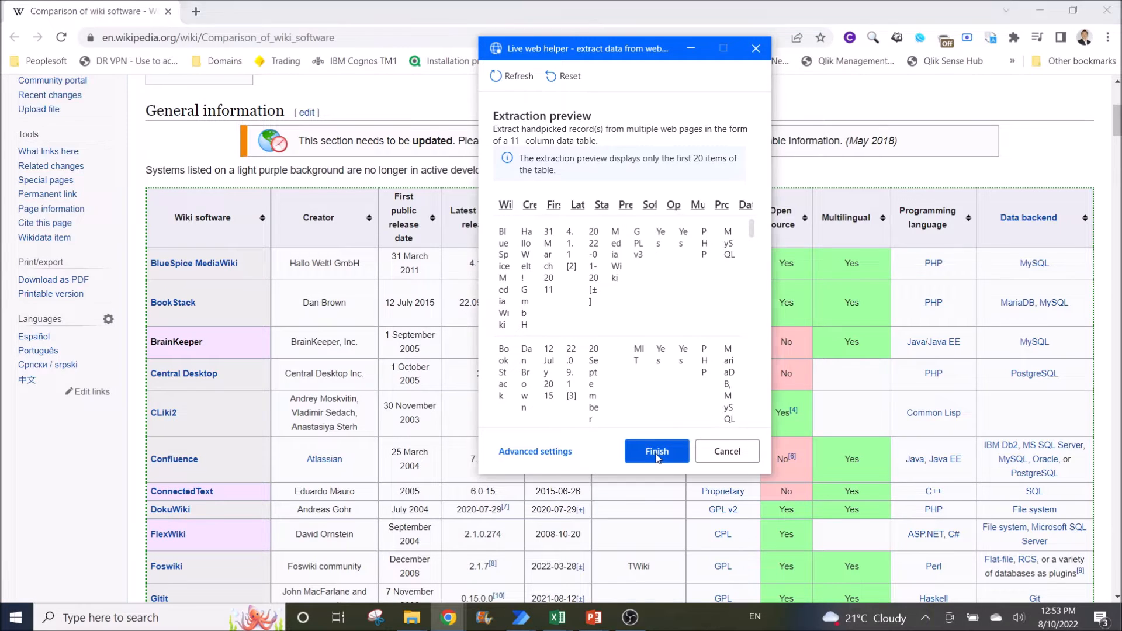
- Finish the table capture and save the extraction step storing results in DataFromWebPage
left_click(655, 452)
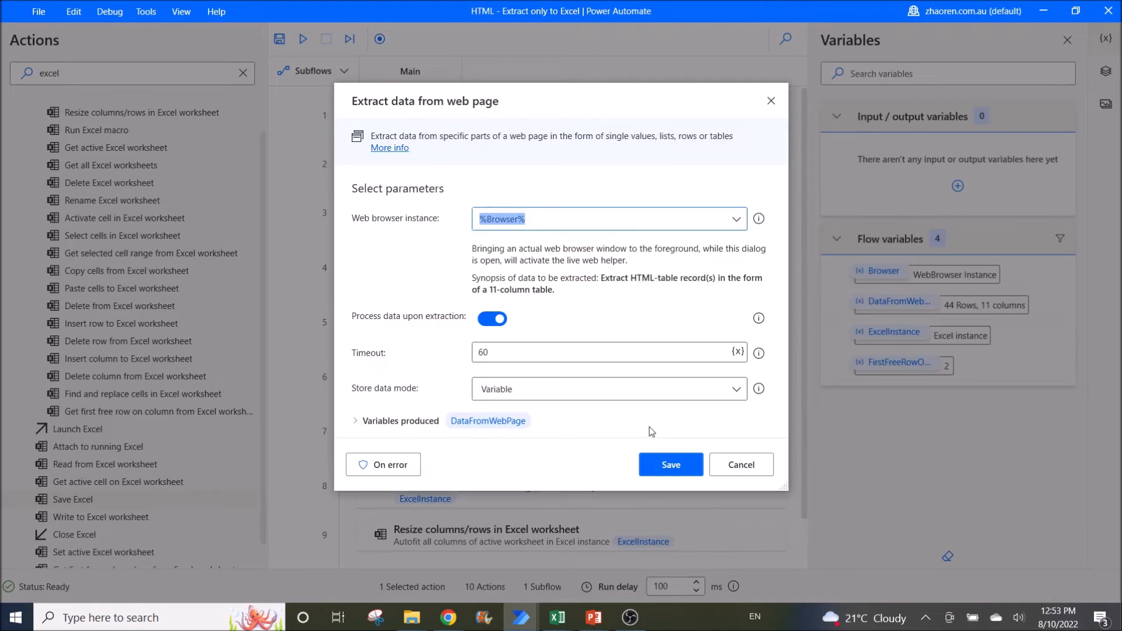
mouse_move(371, 340)
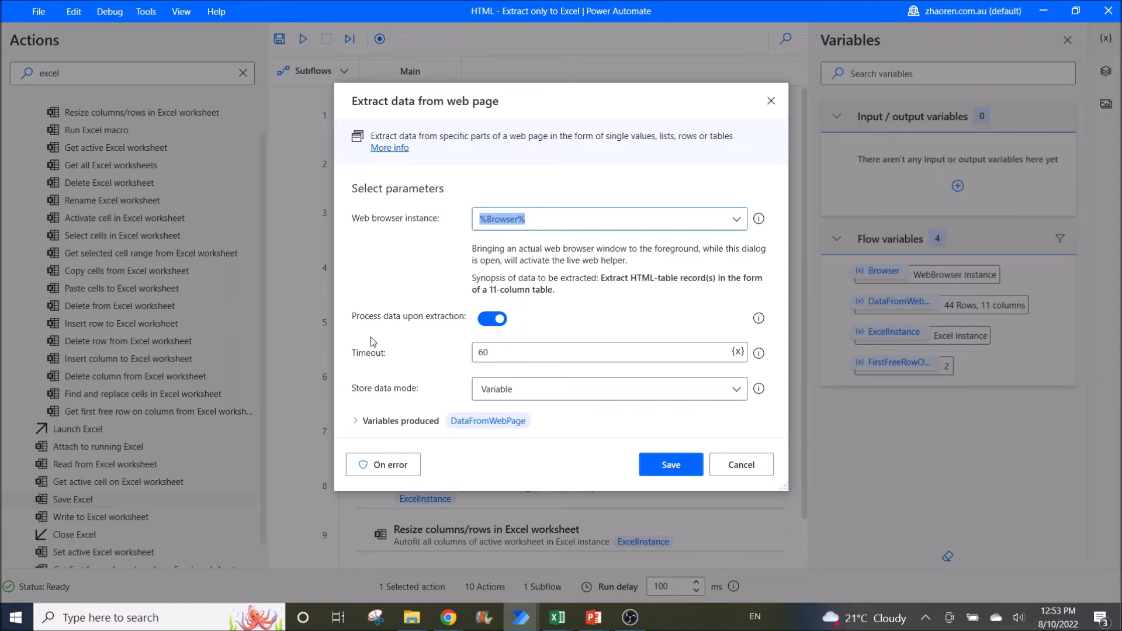
mouse_move(431, 325)
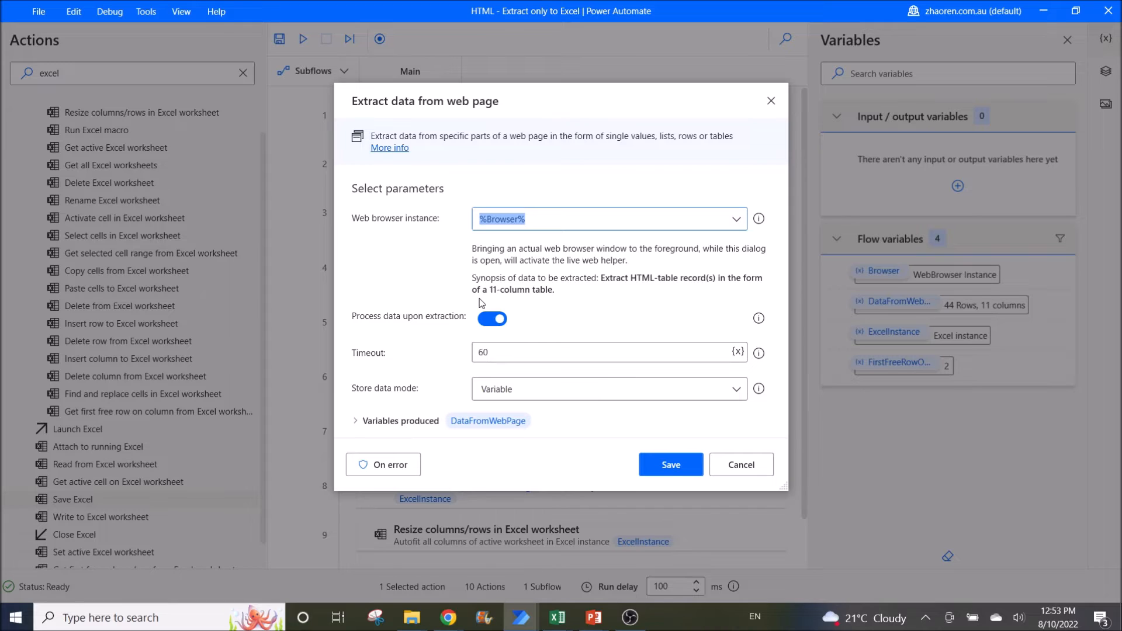
mouse_move(410, 339)
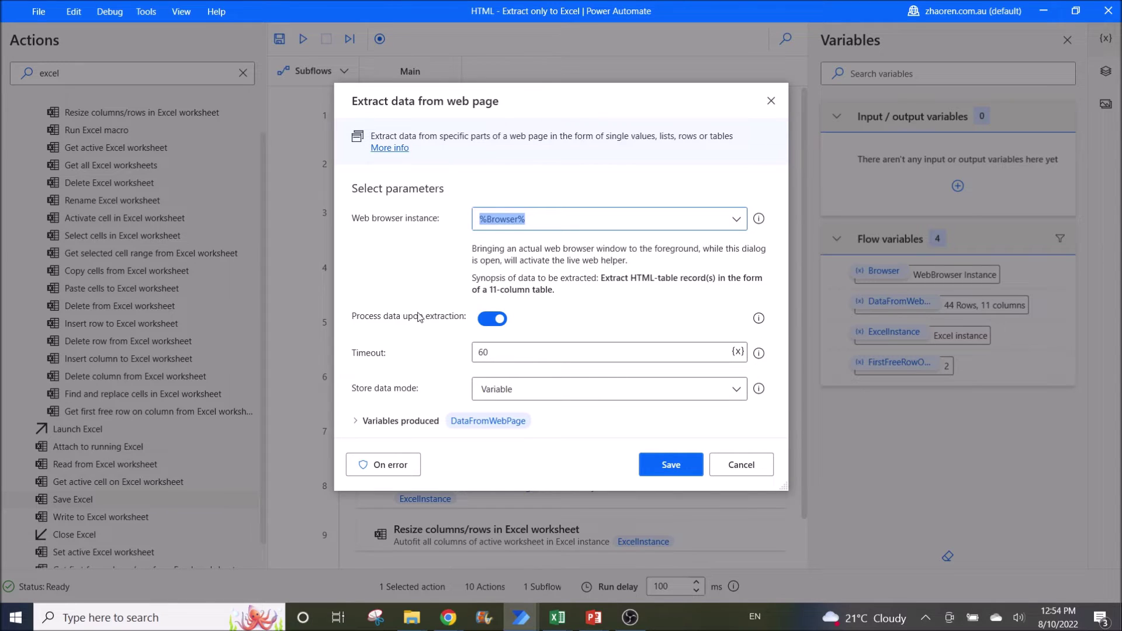
mouse_move(381, 428)
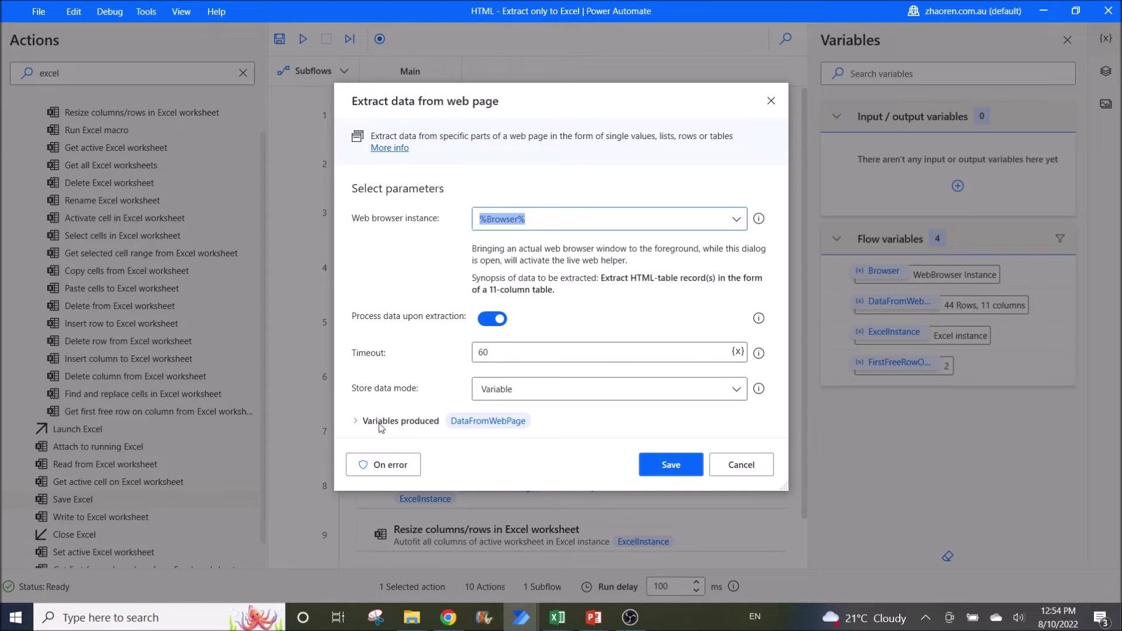
mouse_move(458, 436)
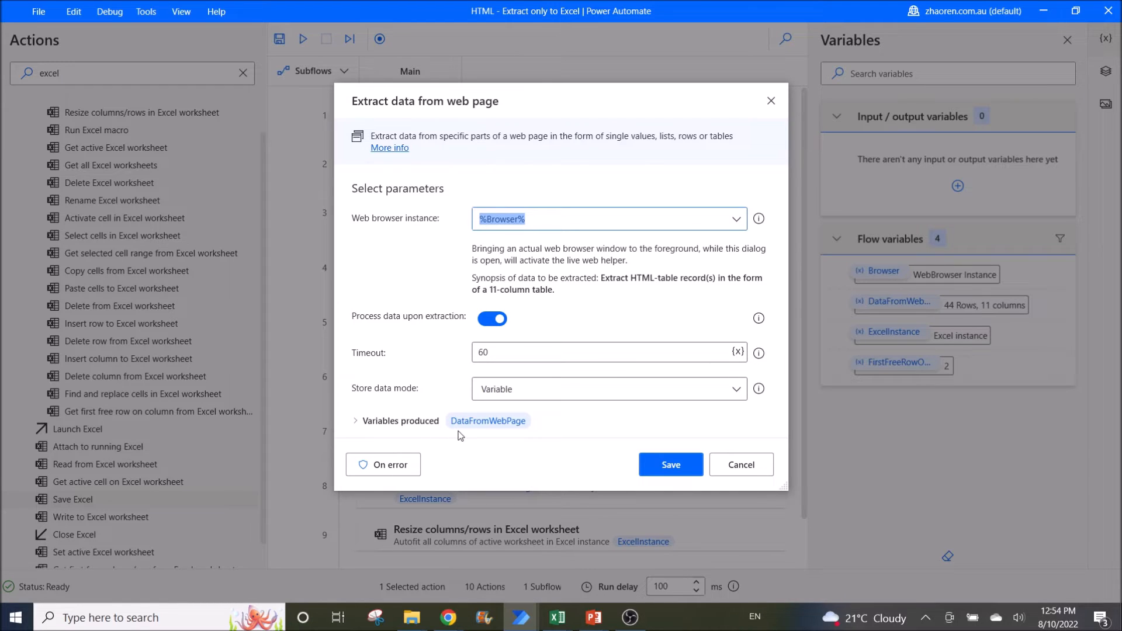
mouse_move(631, 459)
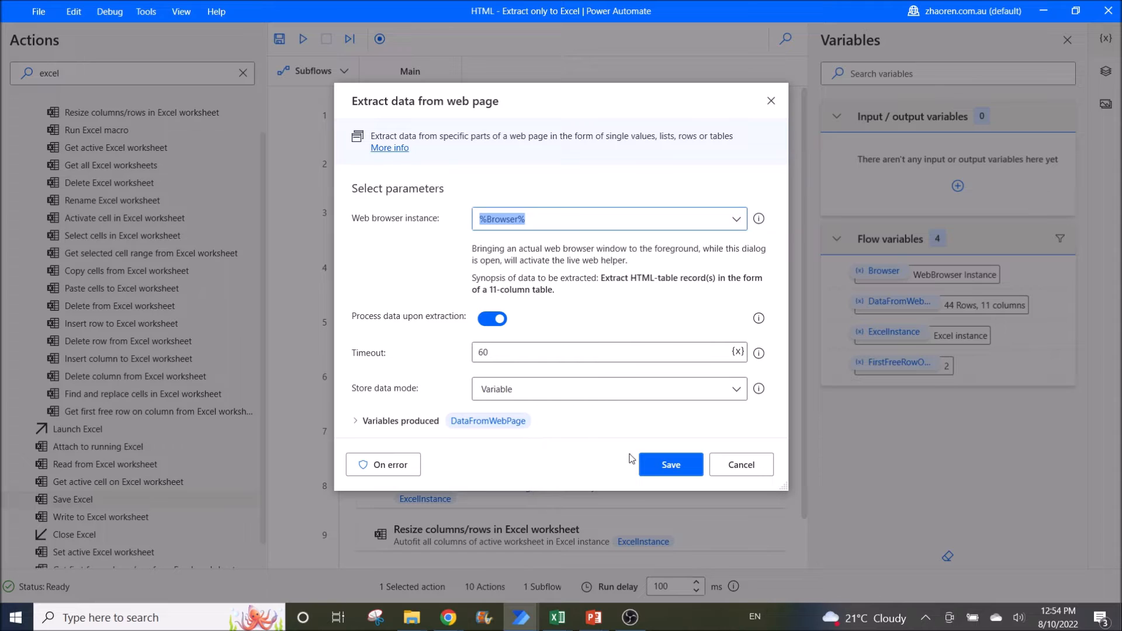
left_click(669, 464)
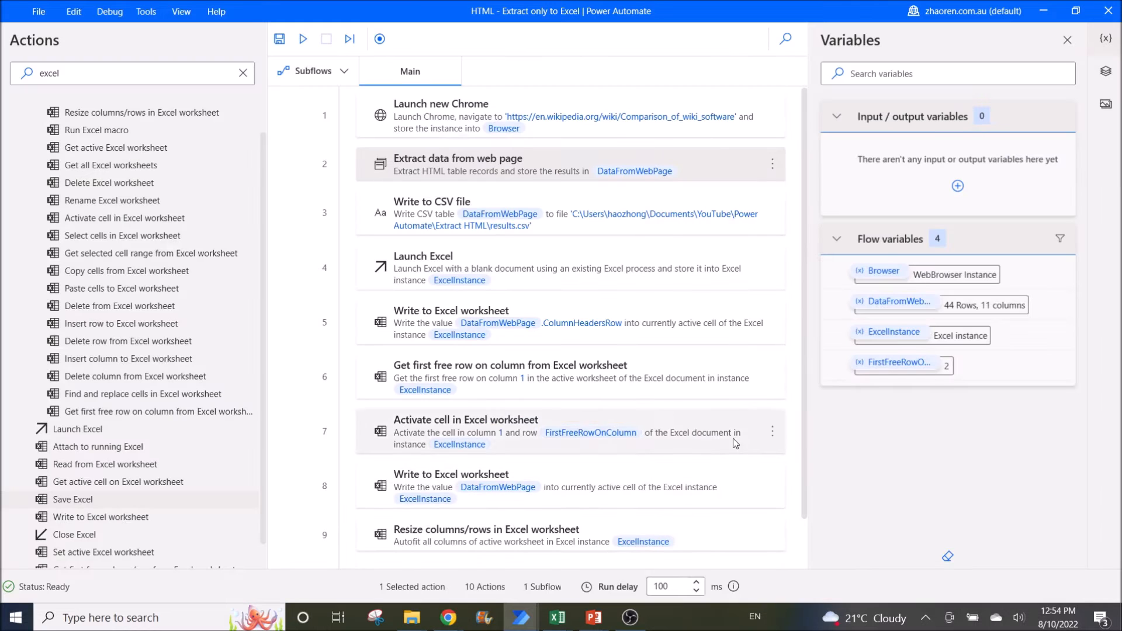
mouse_move(563, 232)
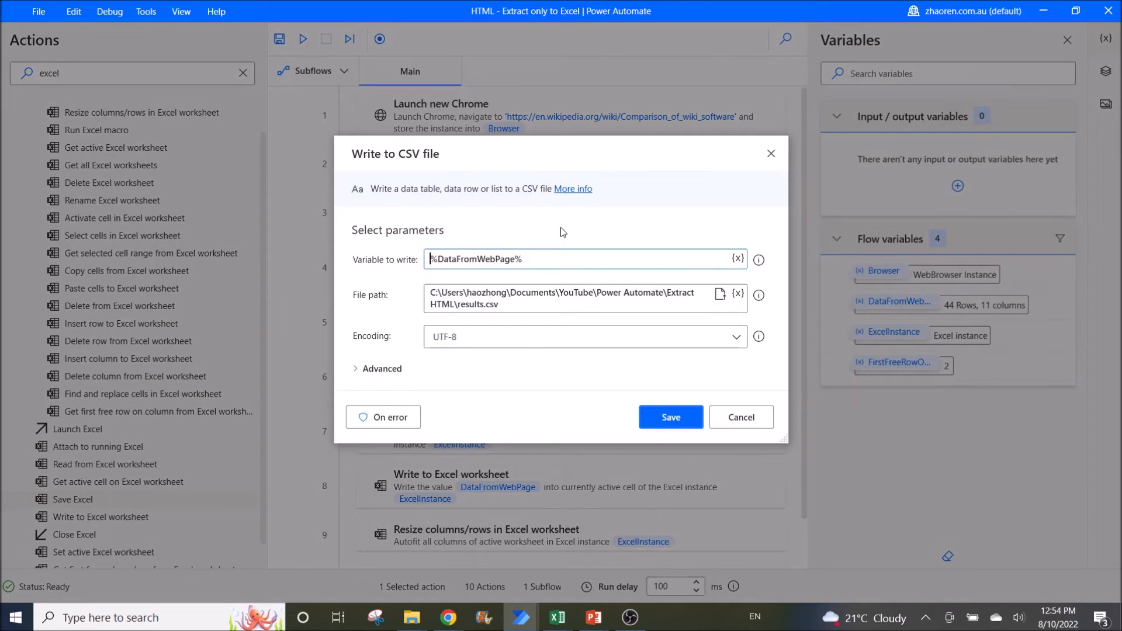
mouse_move(402, 158)
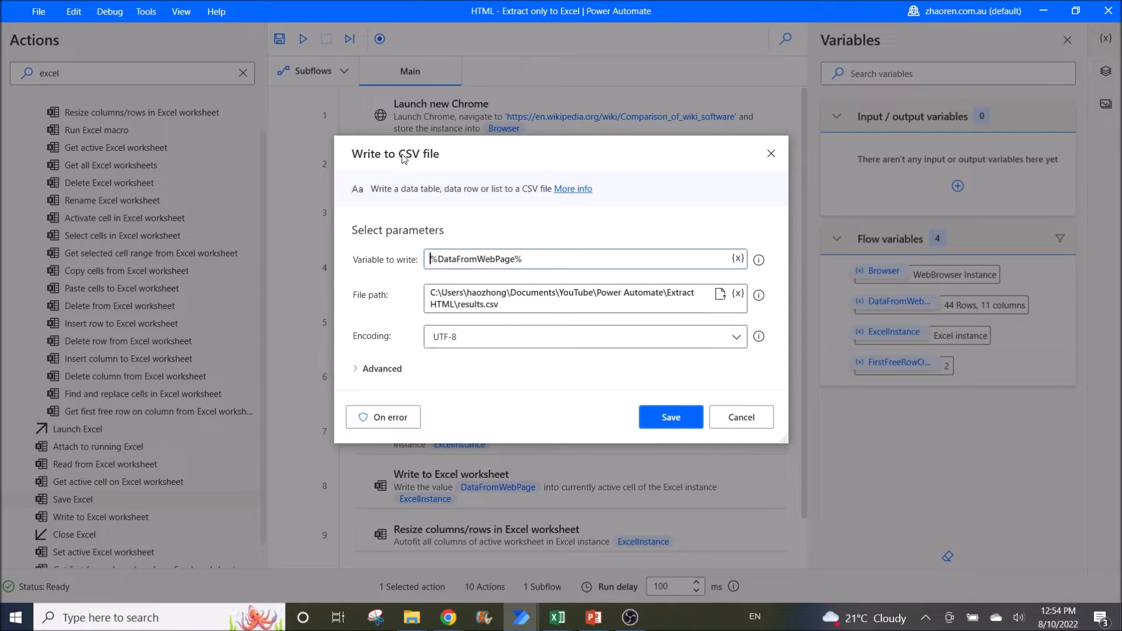
mouse_move(359, 173)
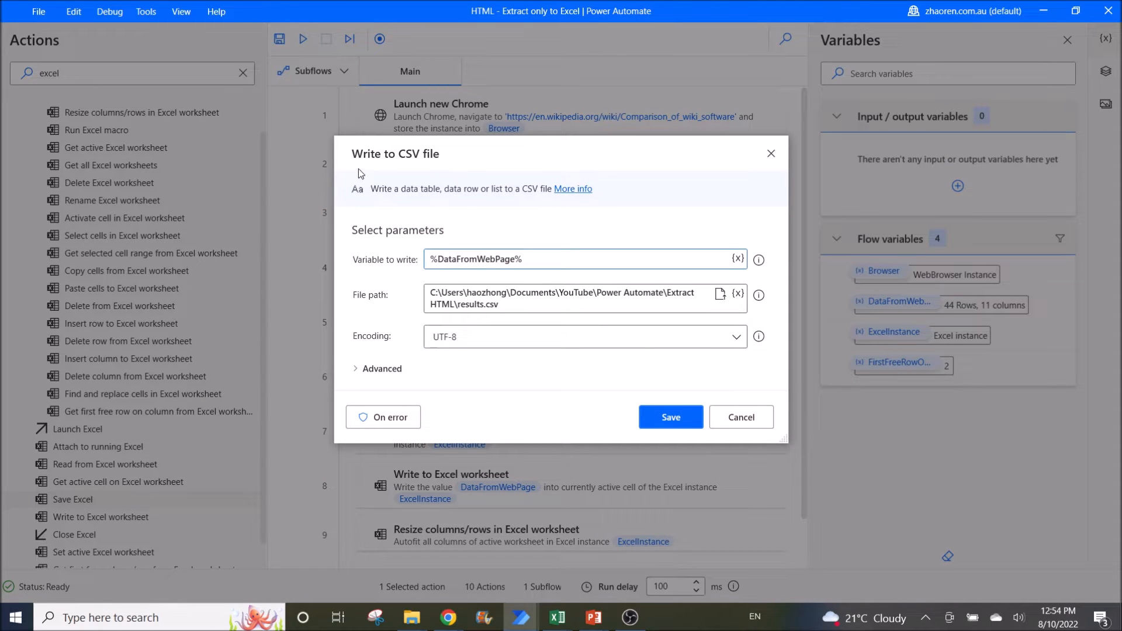
mouse_move(367, 273)
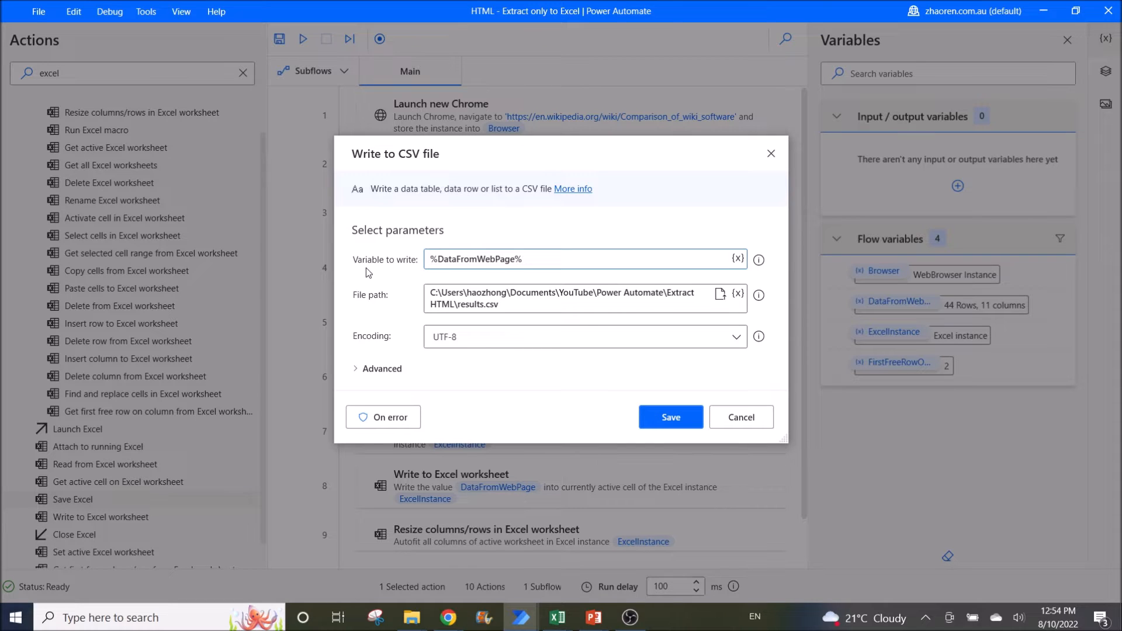
mouse_move(757, 260)
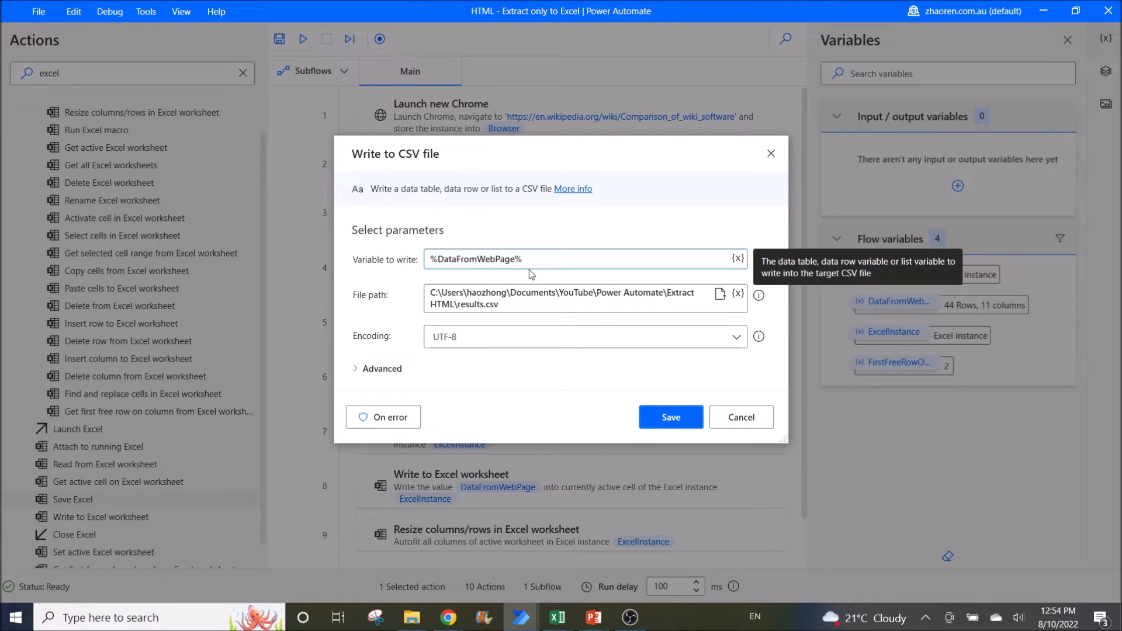
mouse_move(527, 304)
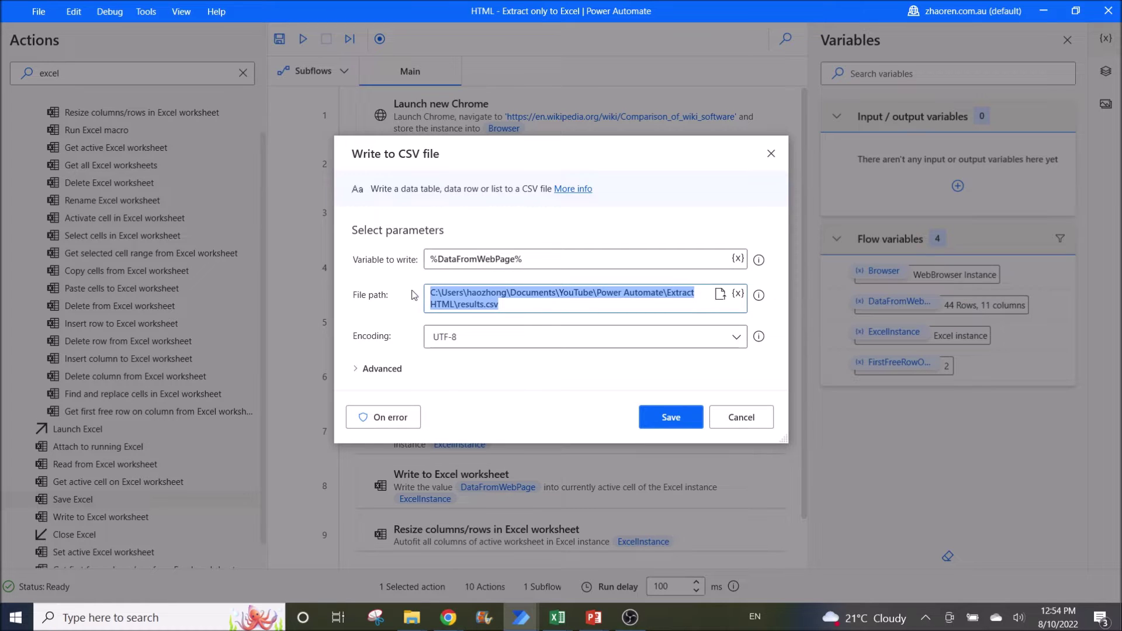
left_click(381, 368)
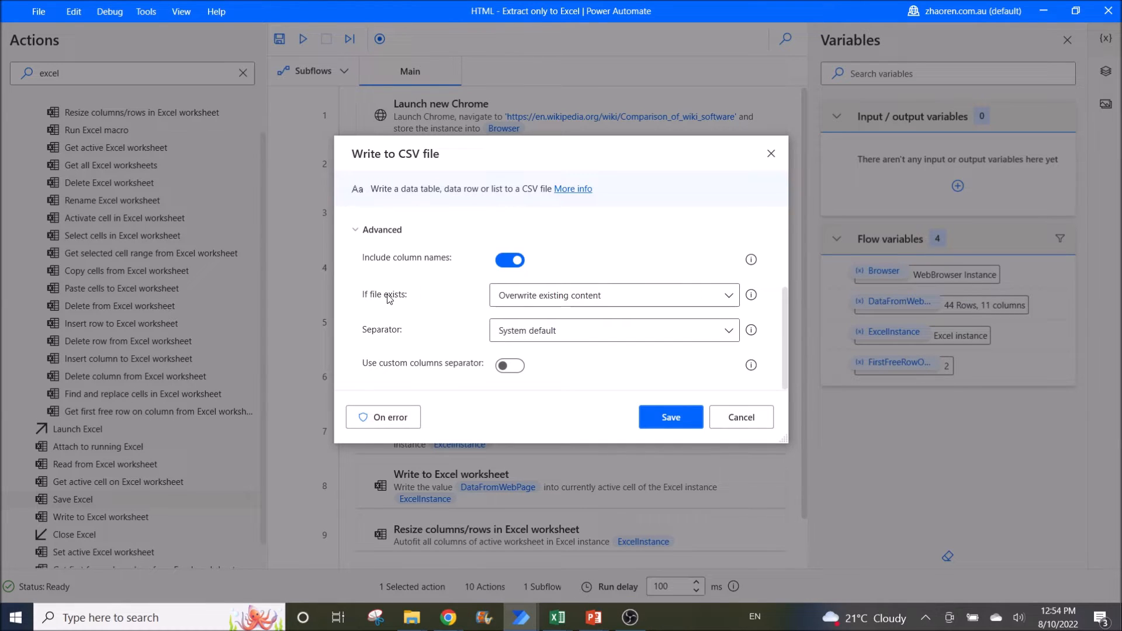
mouse_move(366, 269)
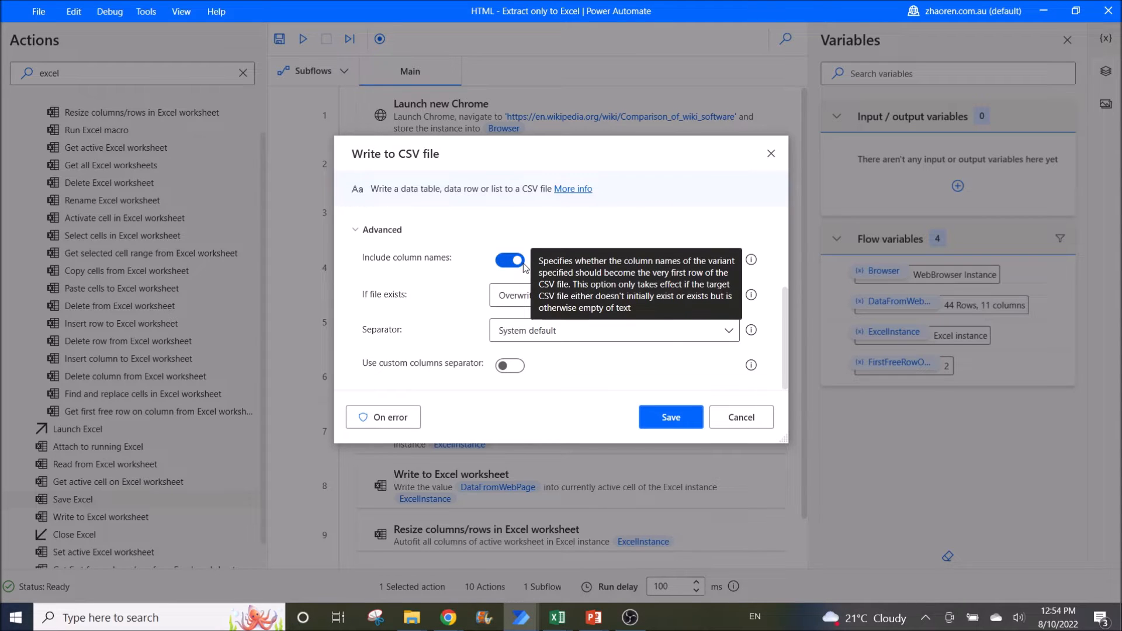
mouse_move(399, 268)
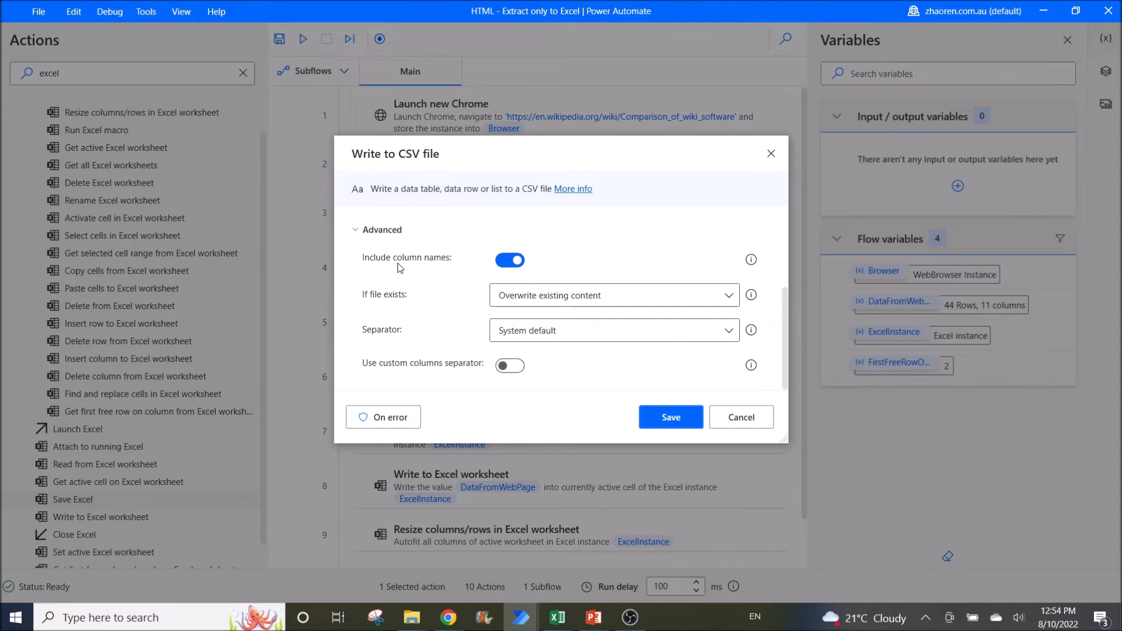
mouse_move(641, 294)
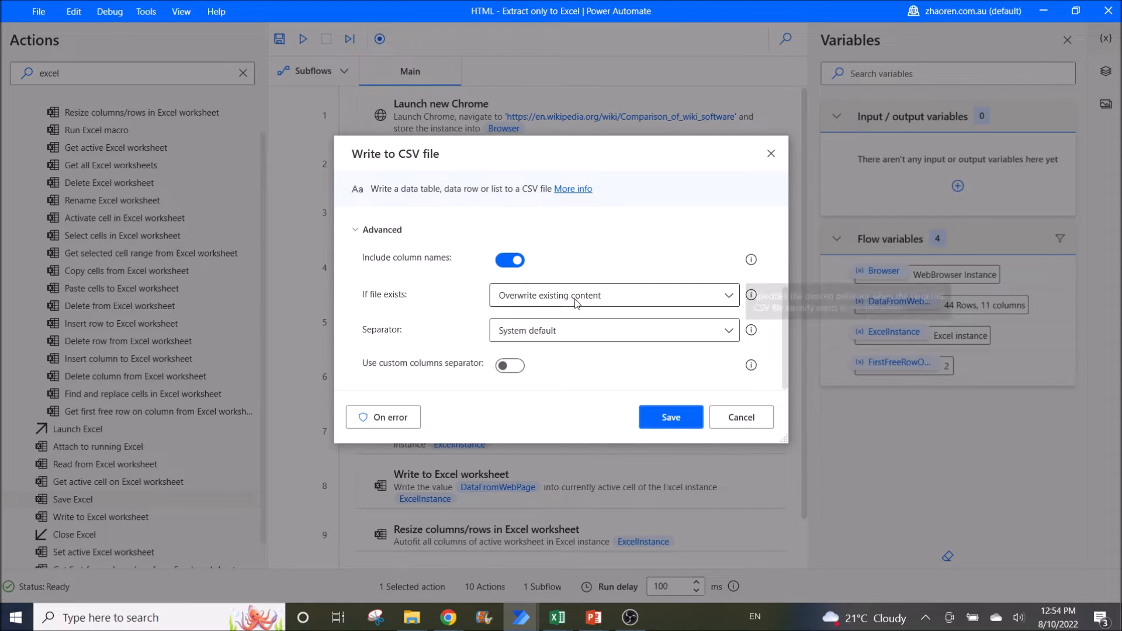
mouse_move(603, 295)
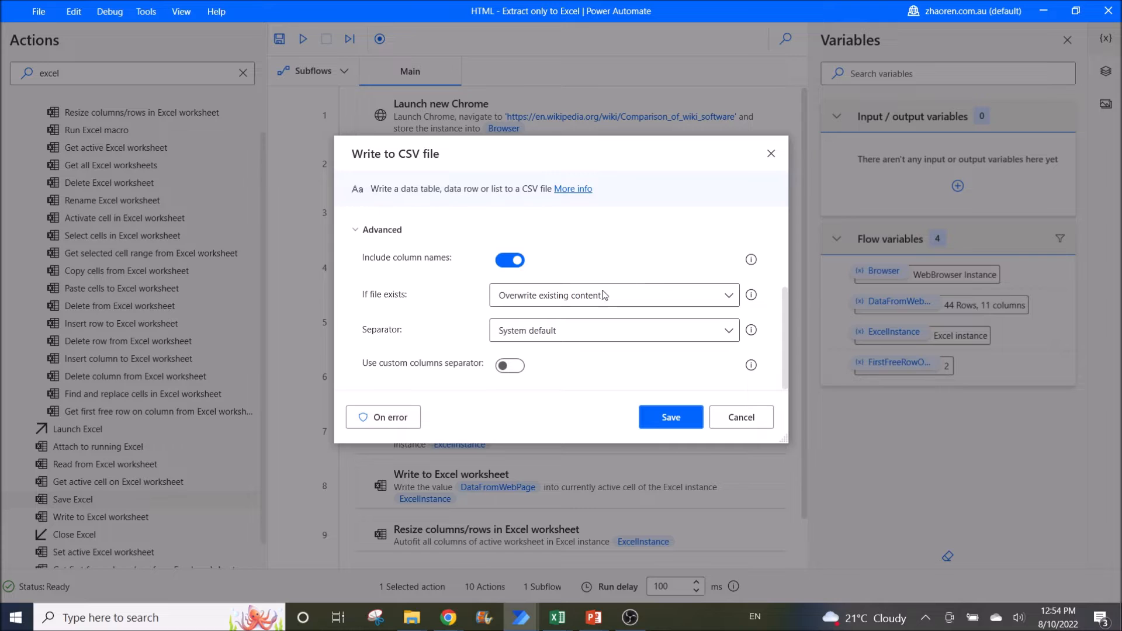
left_click(669, 417)
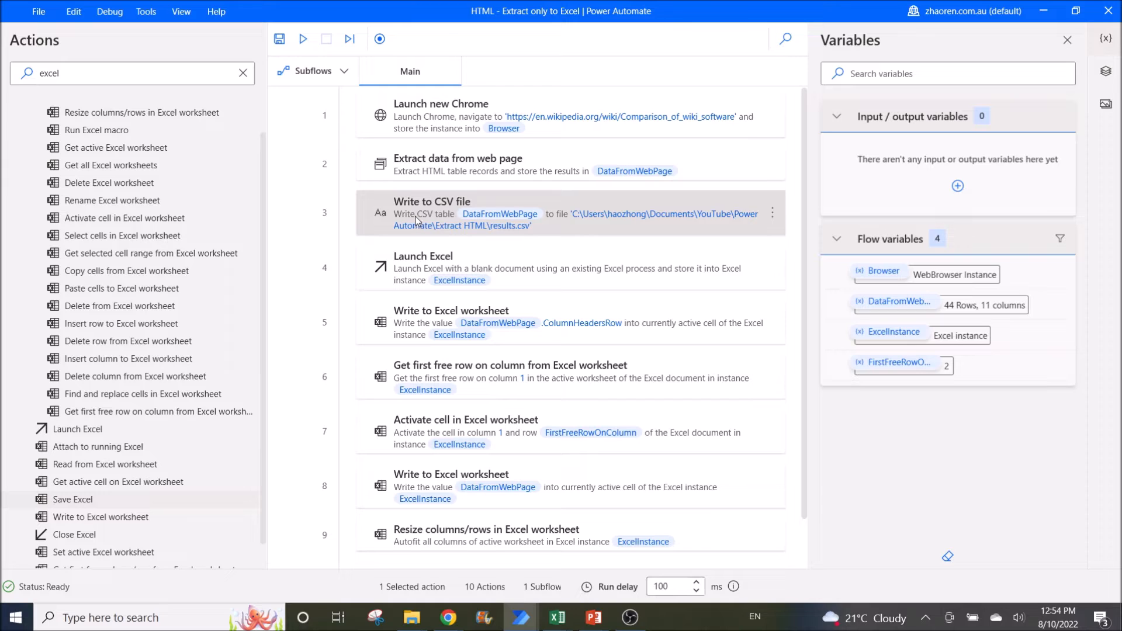
mouse_move(506, 212)
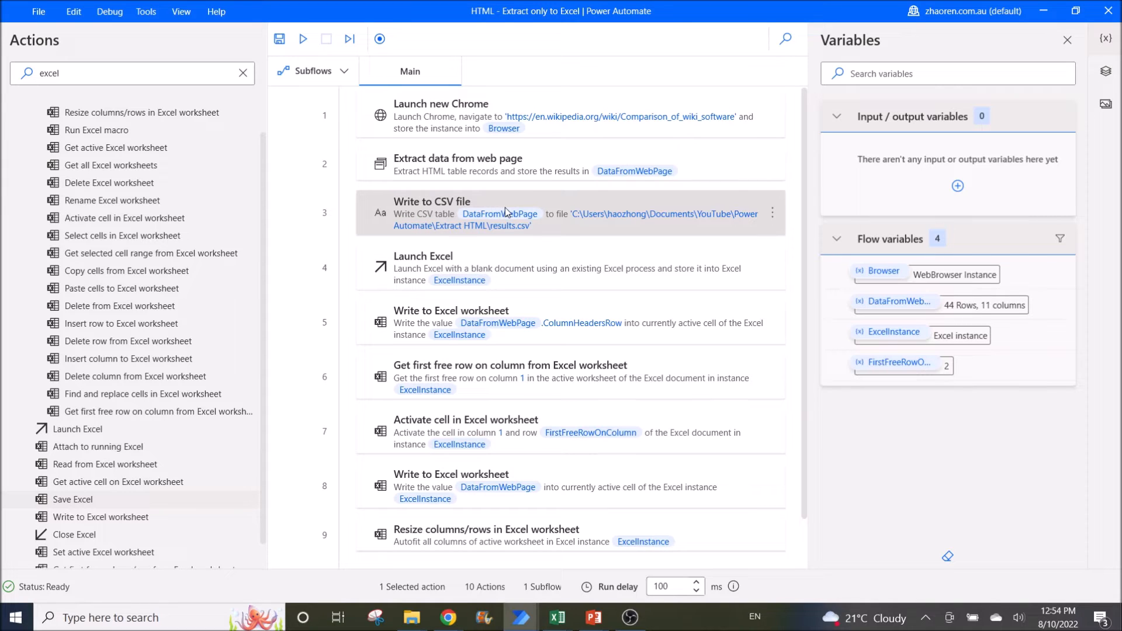
mouse_move(578, 216)
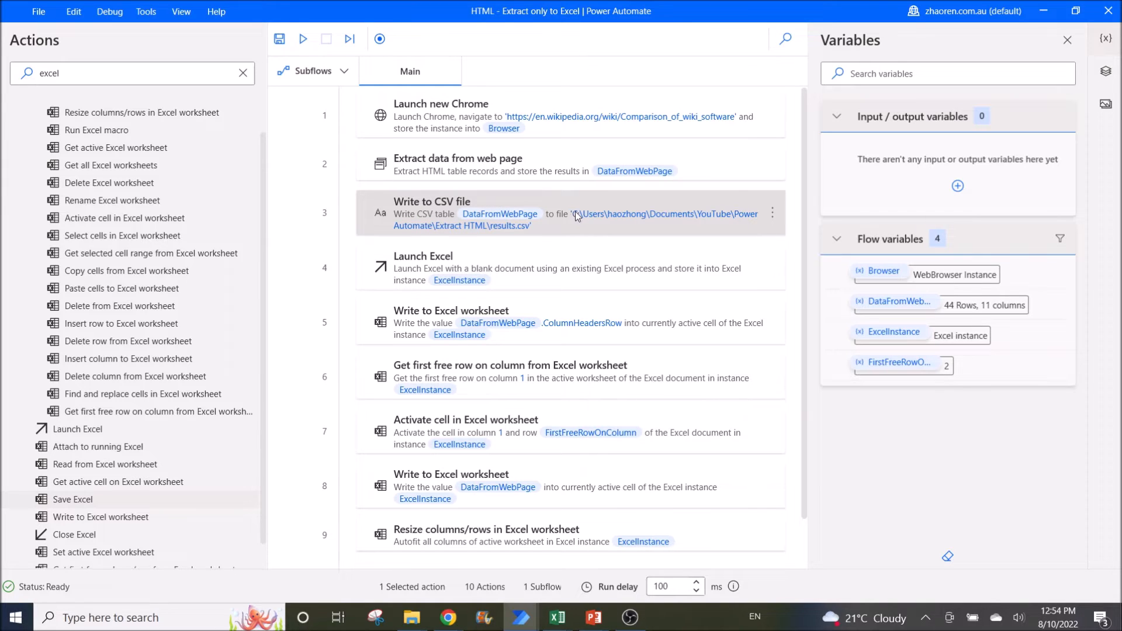
mouse_move(562, 216)
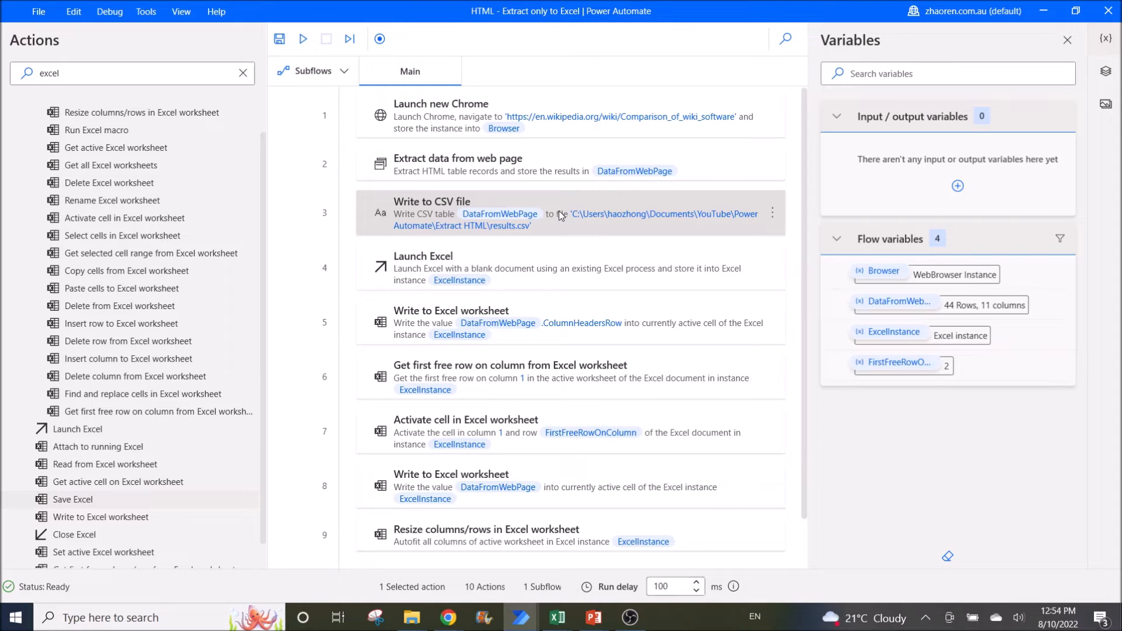
mouse_move(563, 210)
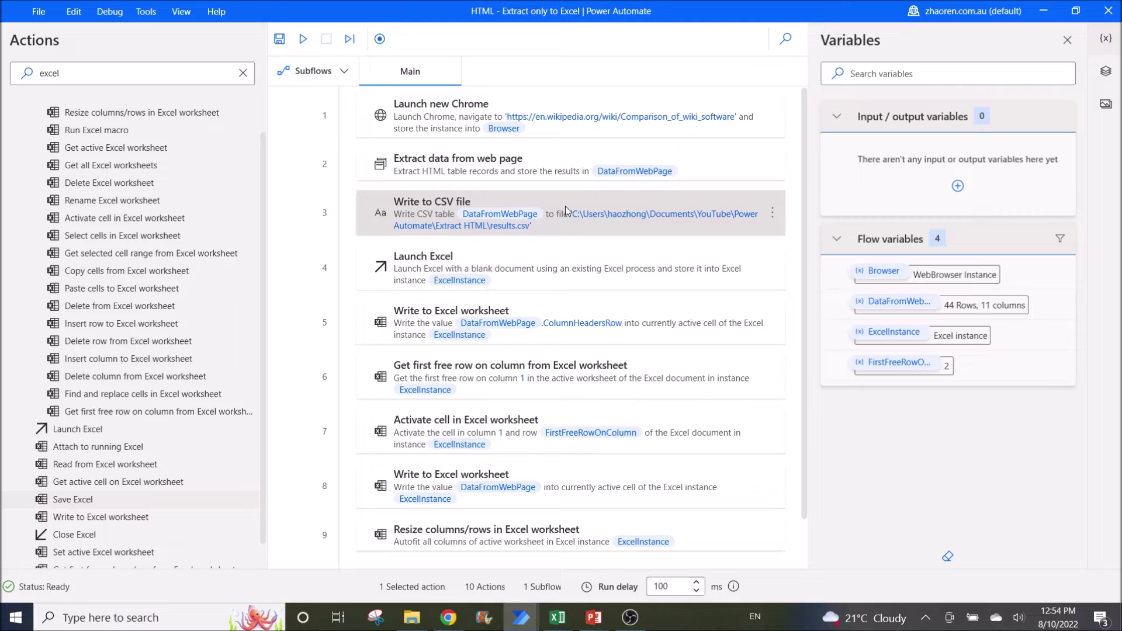
mouse_move(576, 282)
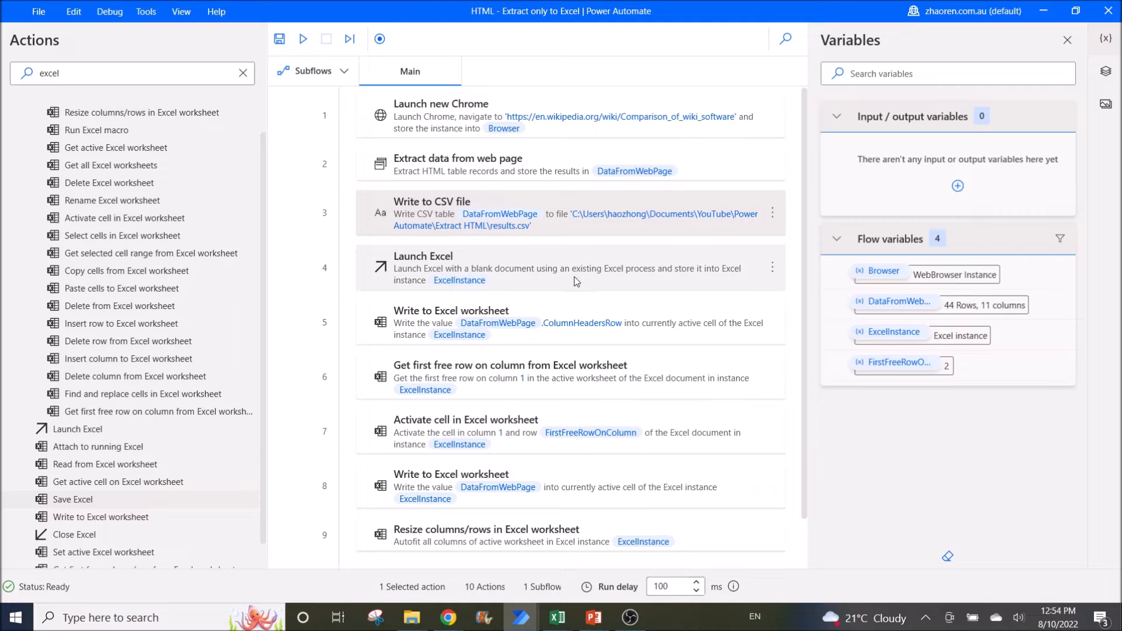
- Bring up the Launch Excel step's parameters, set to a blank visible document
double_click(573, 268)
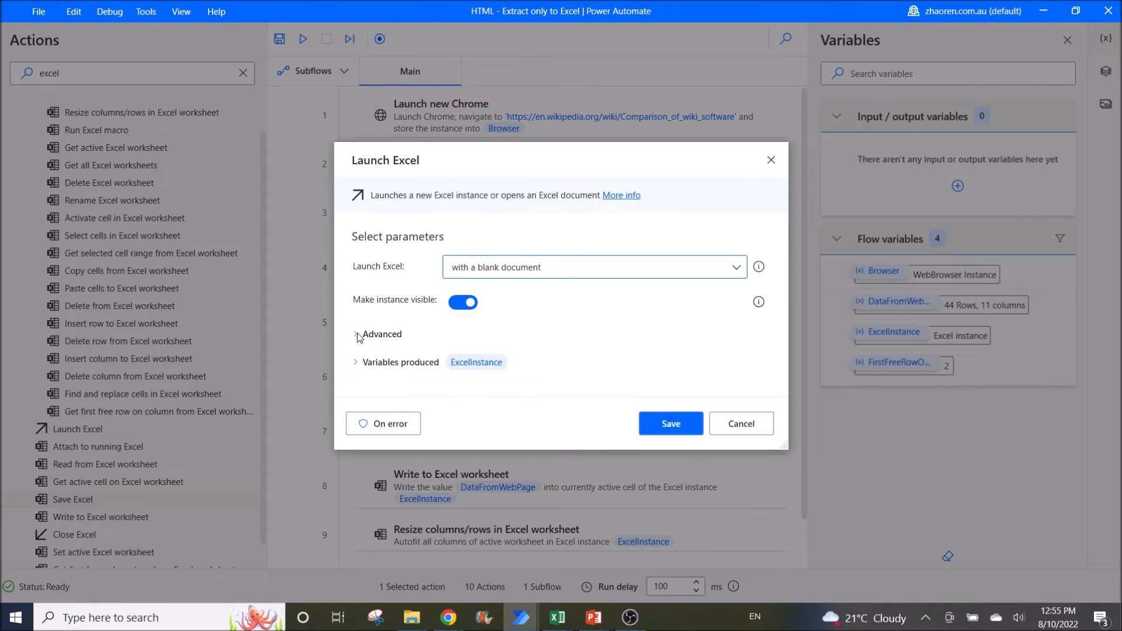
- Expand the Advanced section of the Launch Excel step
left_click(380, 334)
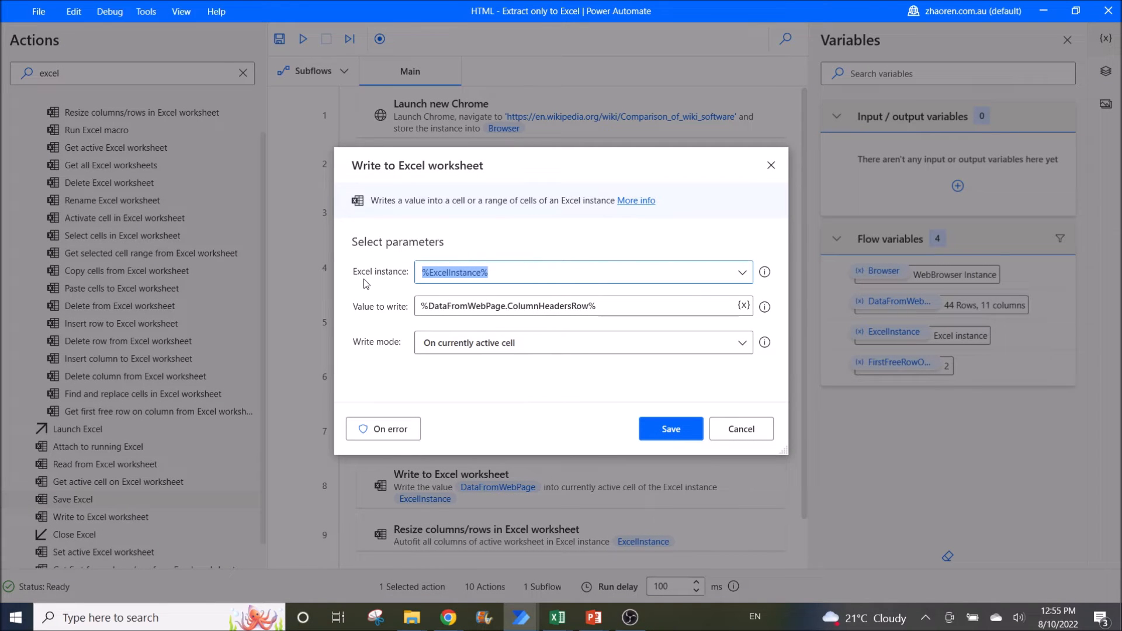
mouse_move(543, 323)
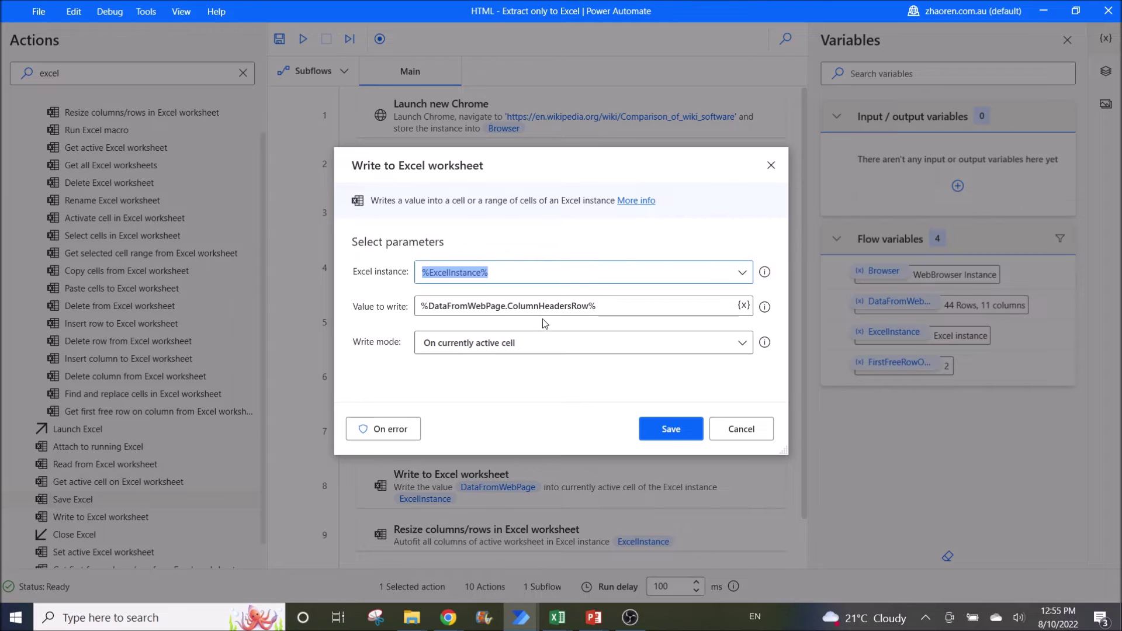
mouse_move(765, 305)
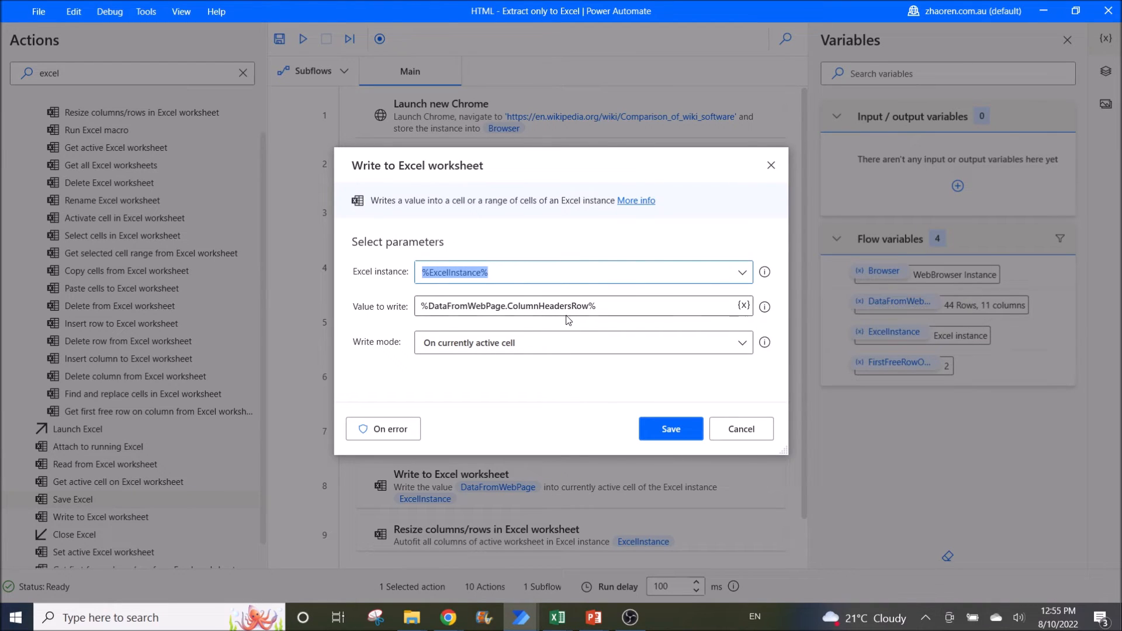
mouse_move(763, 307)
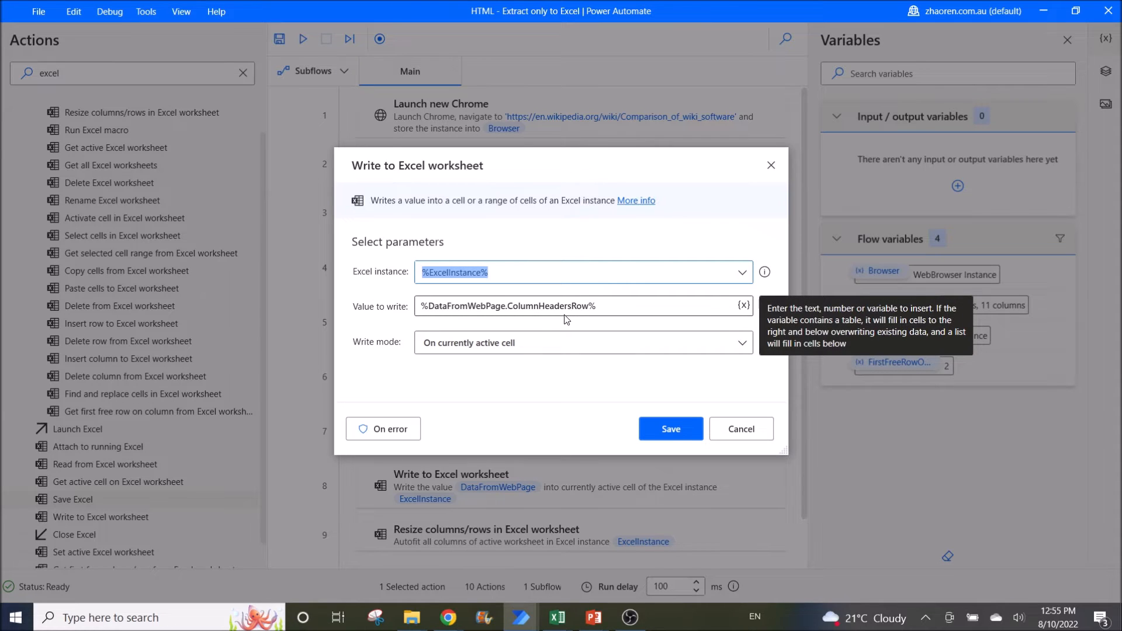
mouse_move(417, 176)
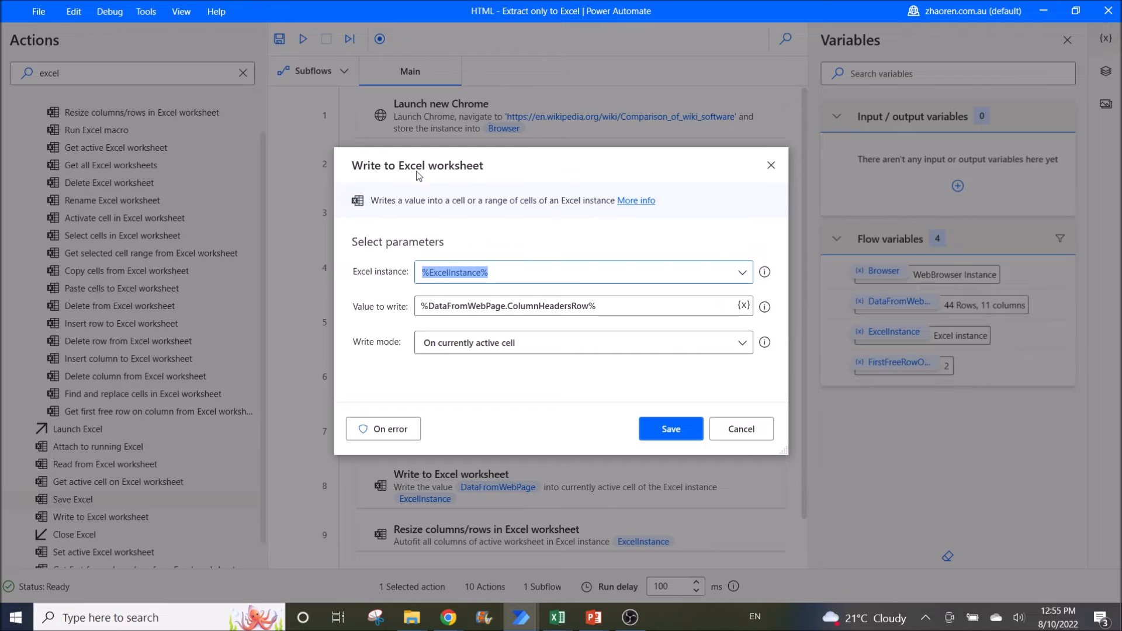
mouse_move(372, 174)
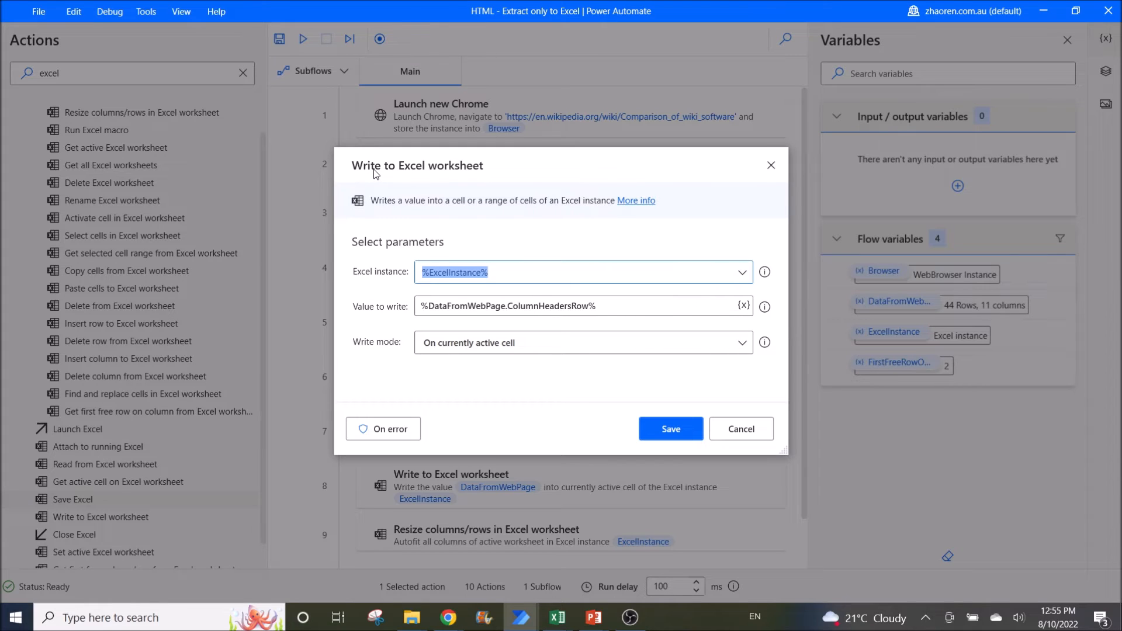
mouse_move(358, 282)
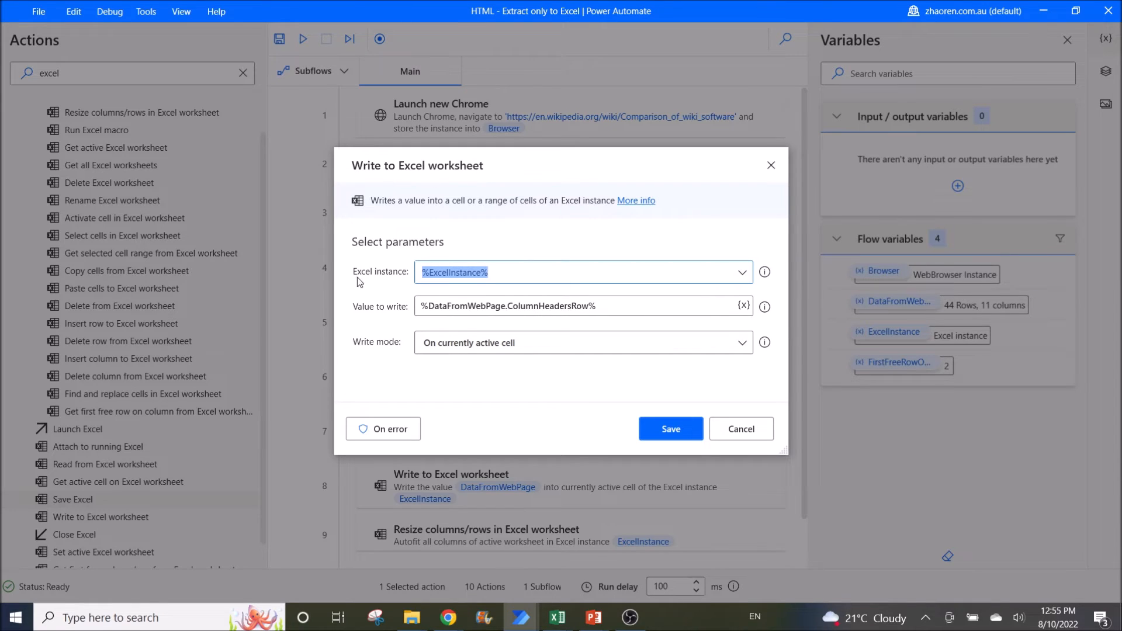
mouse_move(763, 273)
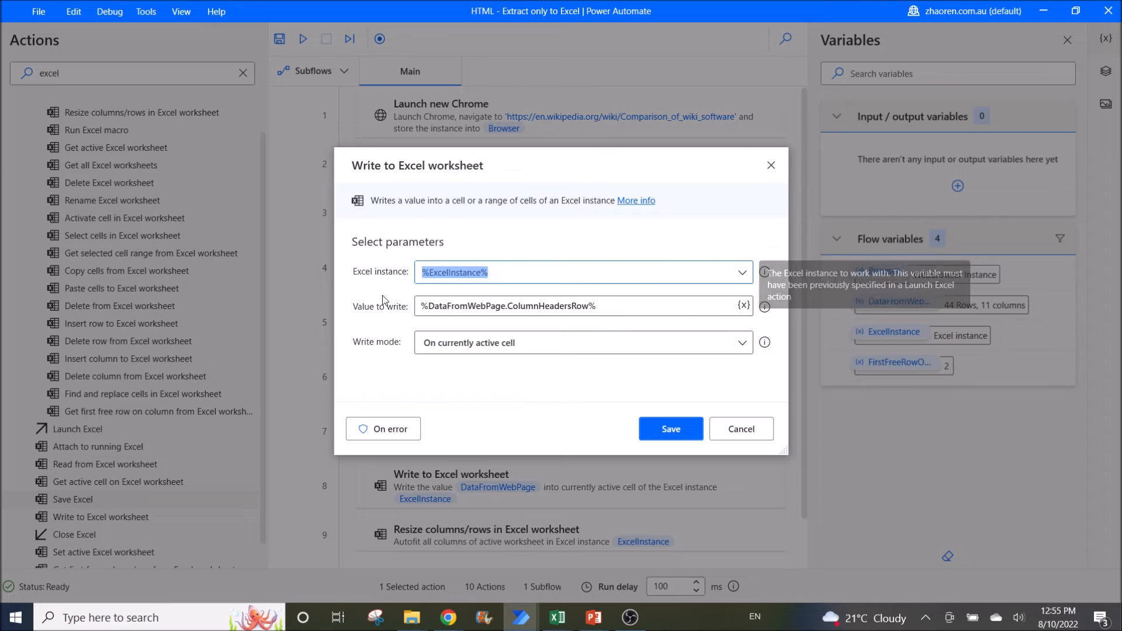
mouse_move(408, 318)
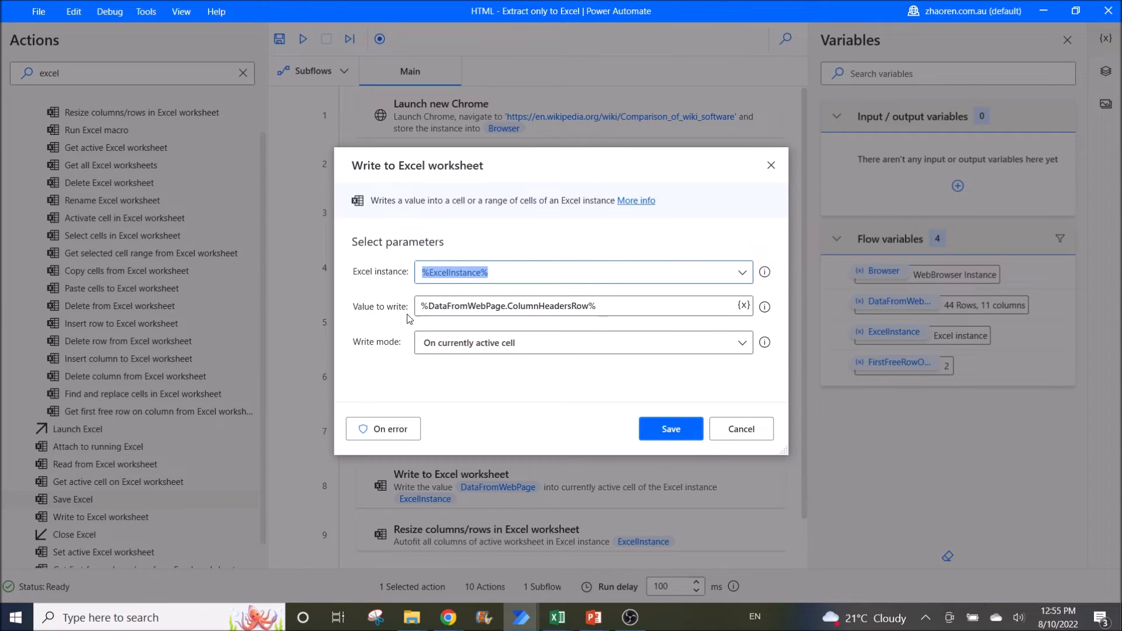
mouse_move(505, 318)
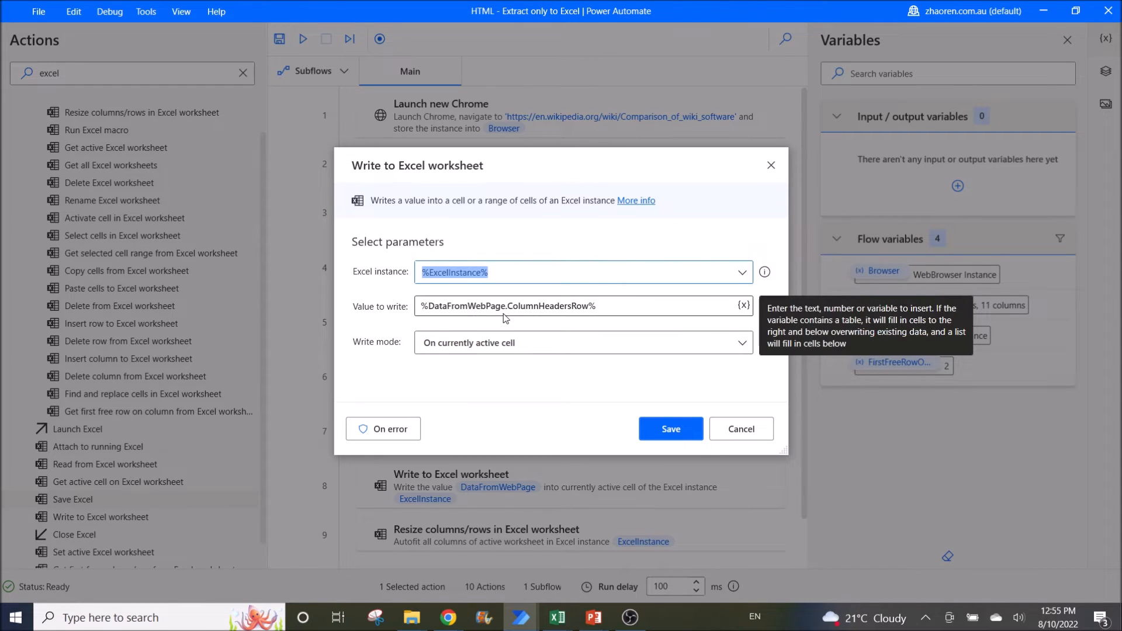
mouse_move(566, 318)
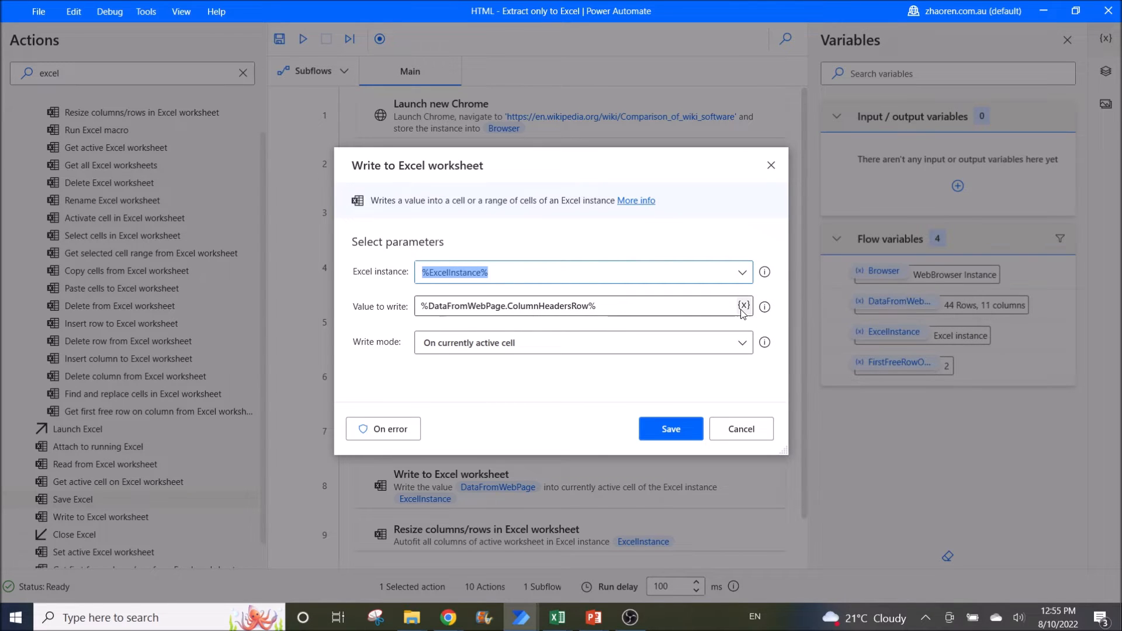
left_click(744, 306)
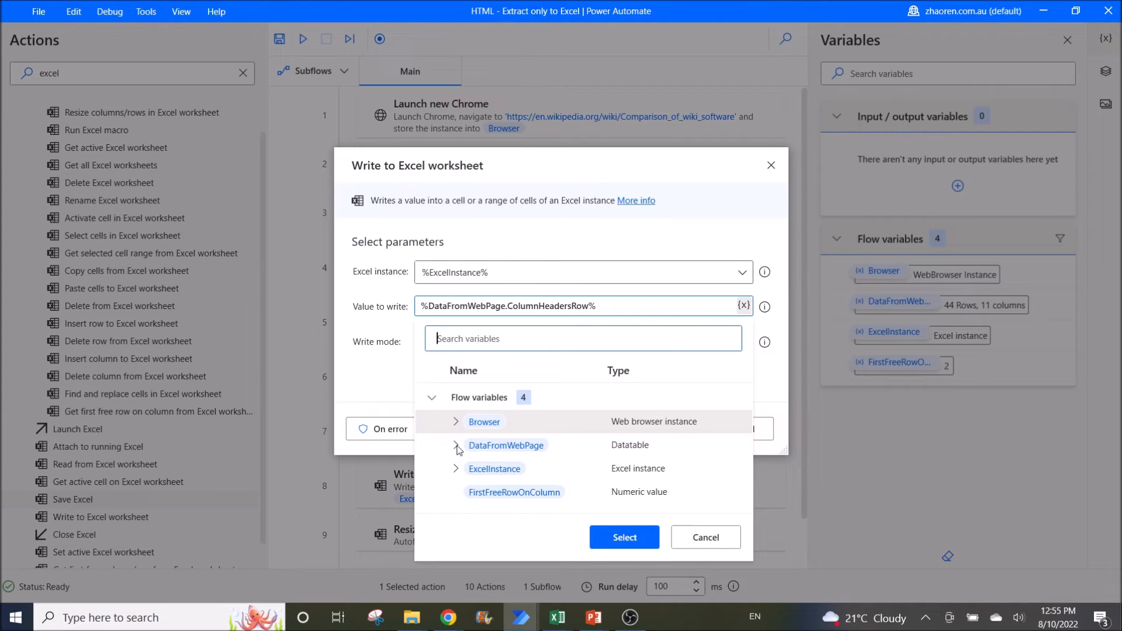
- Inspect DataFromWebPage's properties, cancel the write step unchanged, and show the Get first free row step
left_click(456, 446)
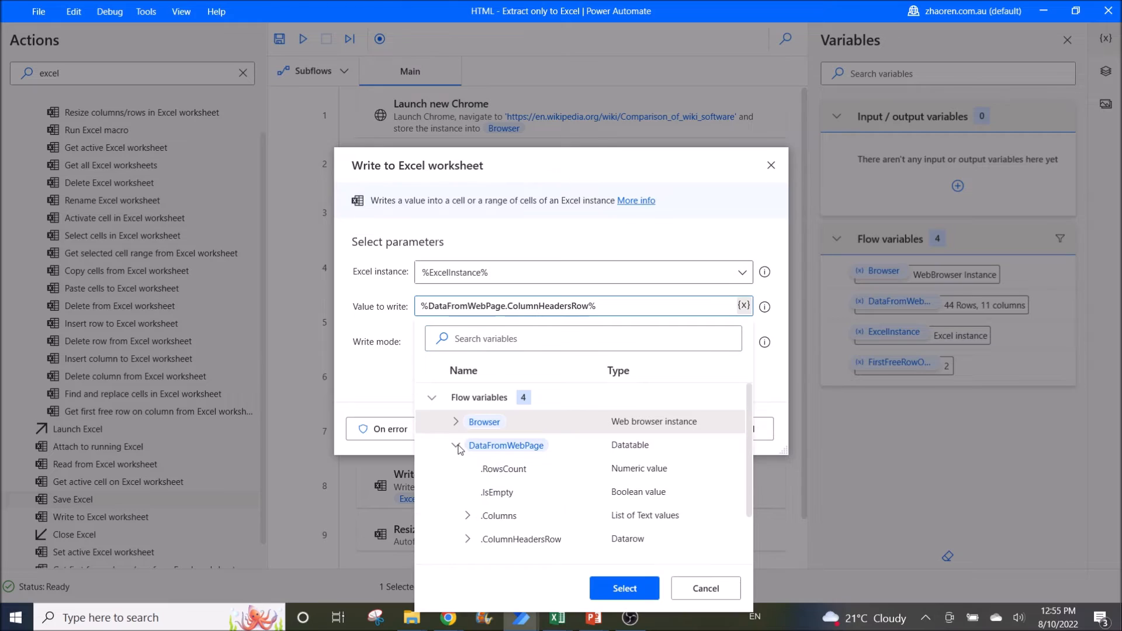
mouse_move(499, 471)
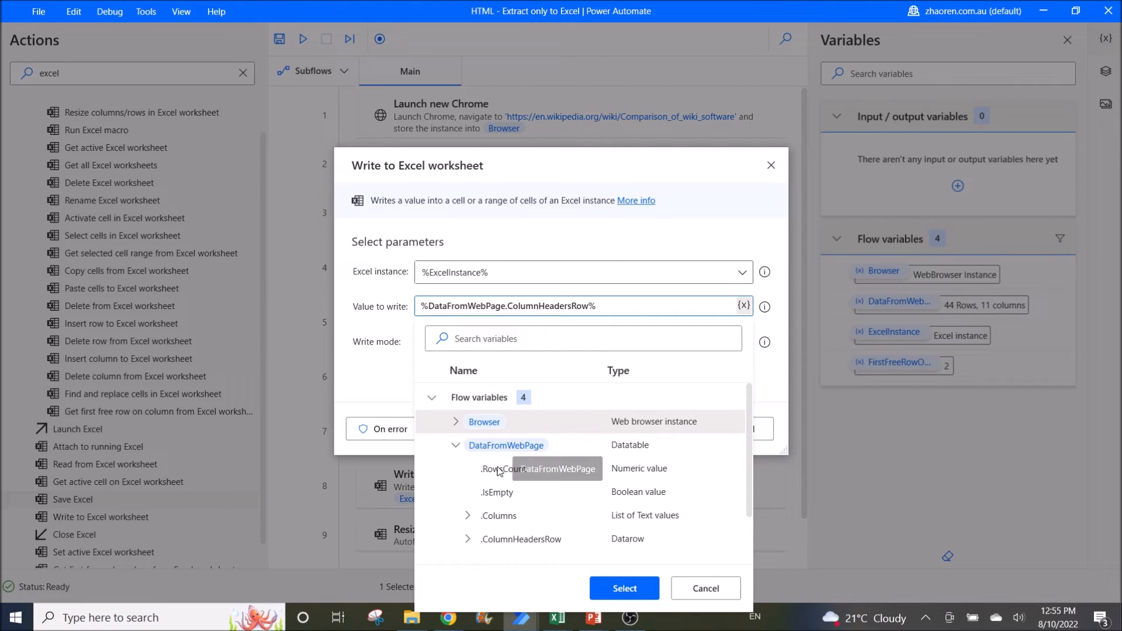
mouse_move(516, 546)
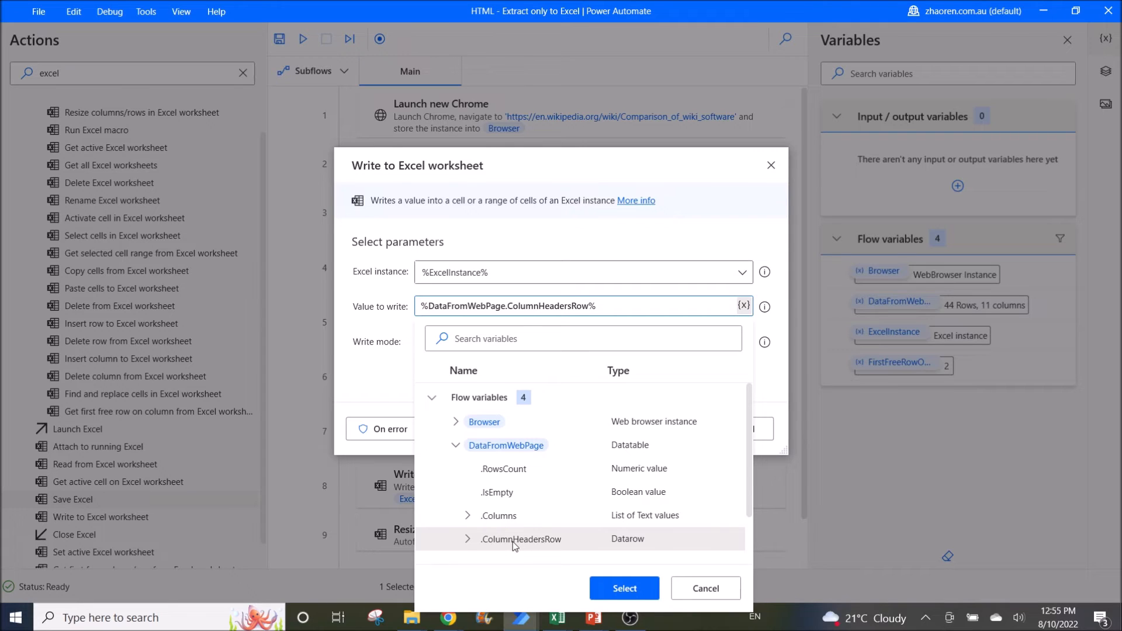
mouse_move(519, 546)
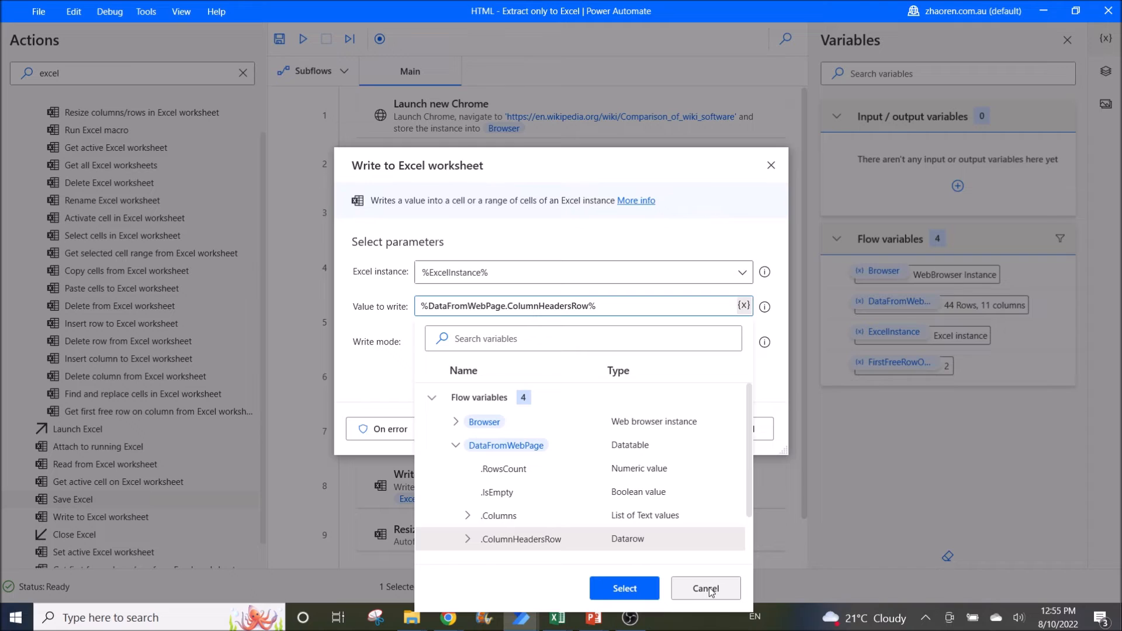
mouse_move(719, 594)
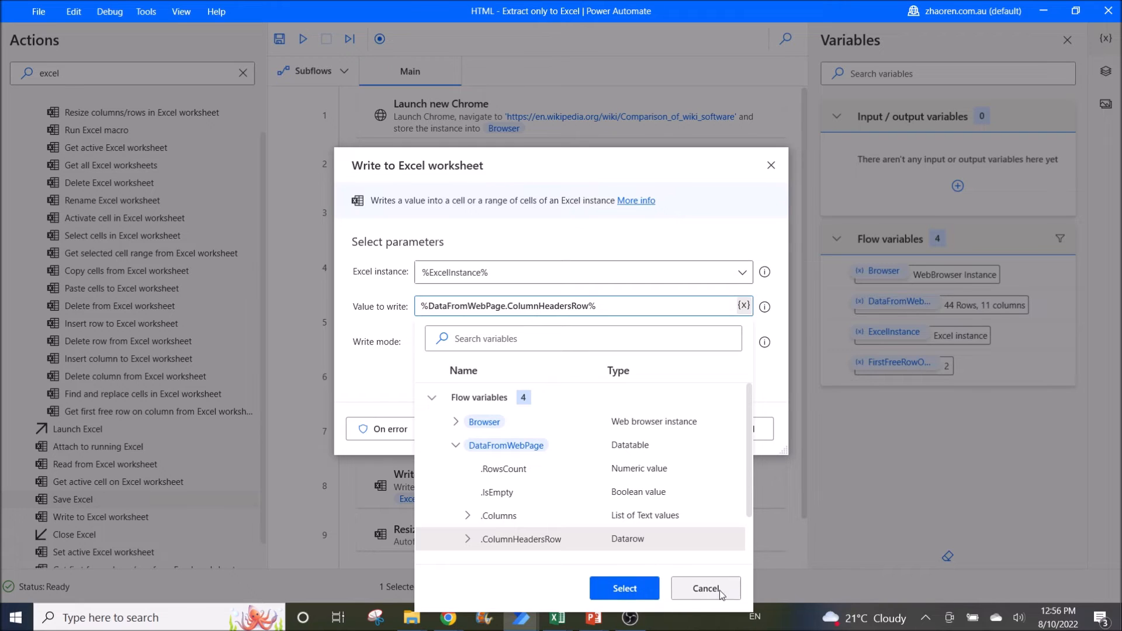
left_click(623, 588)
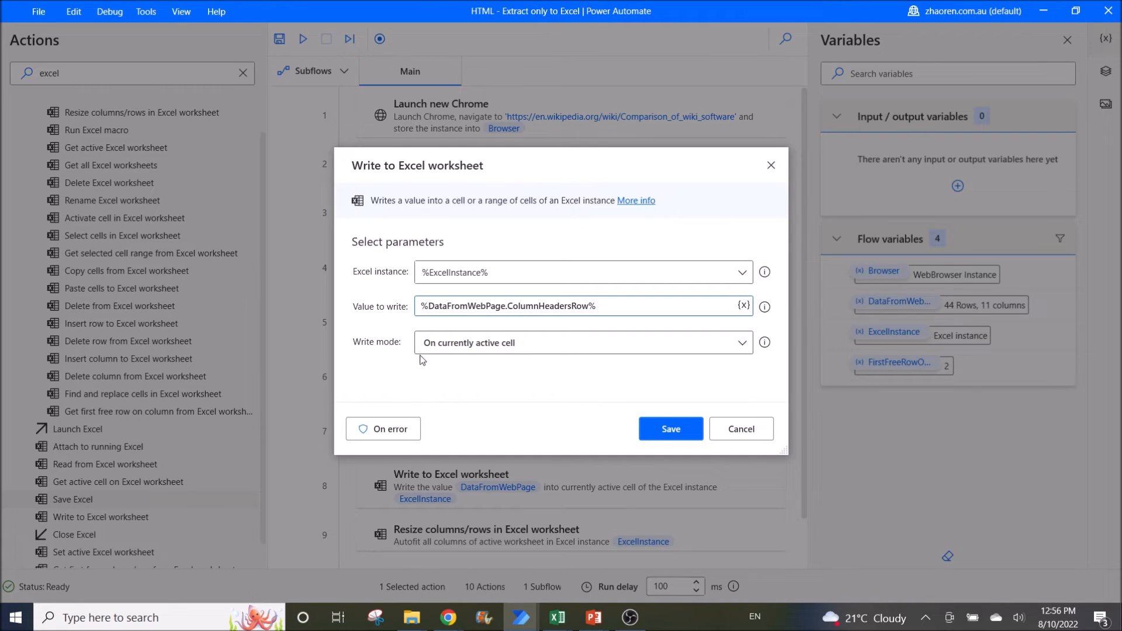
mouse_move(741, 429)
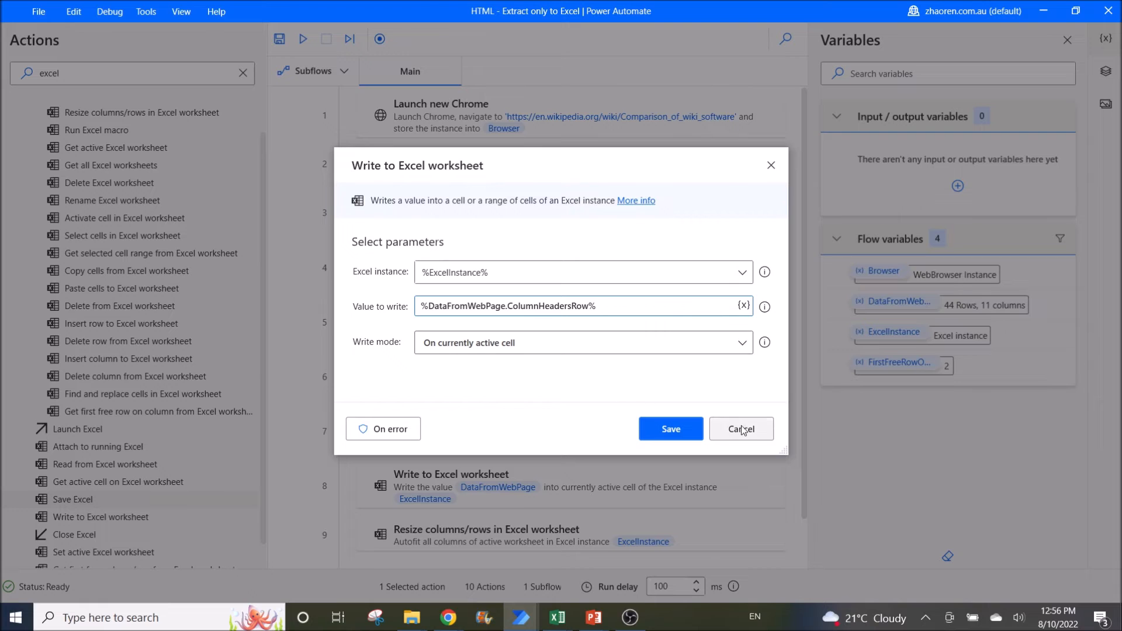
left_click(741, 429)
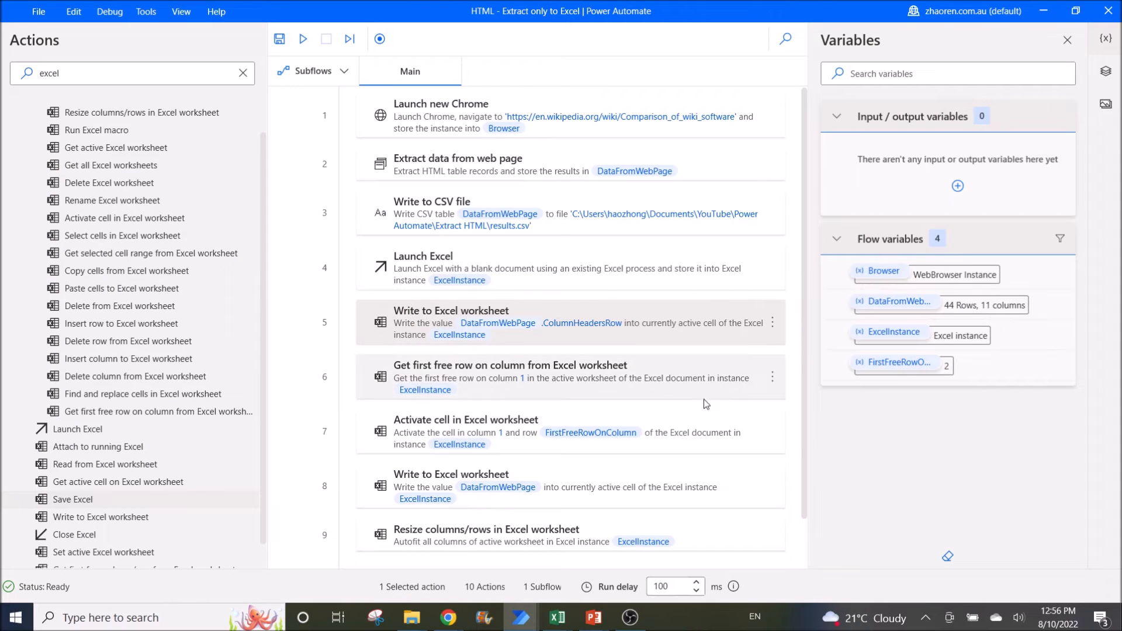
double_click(509, 376)
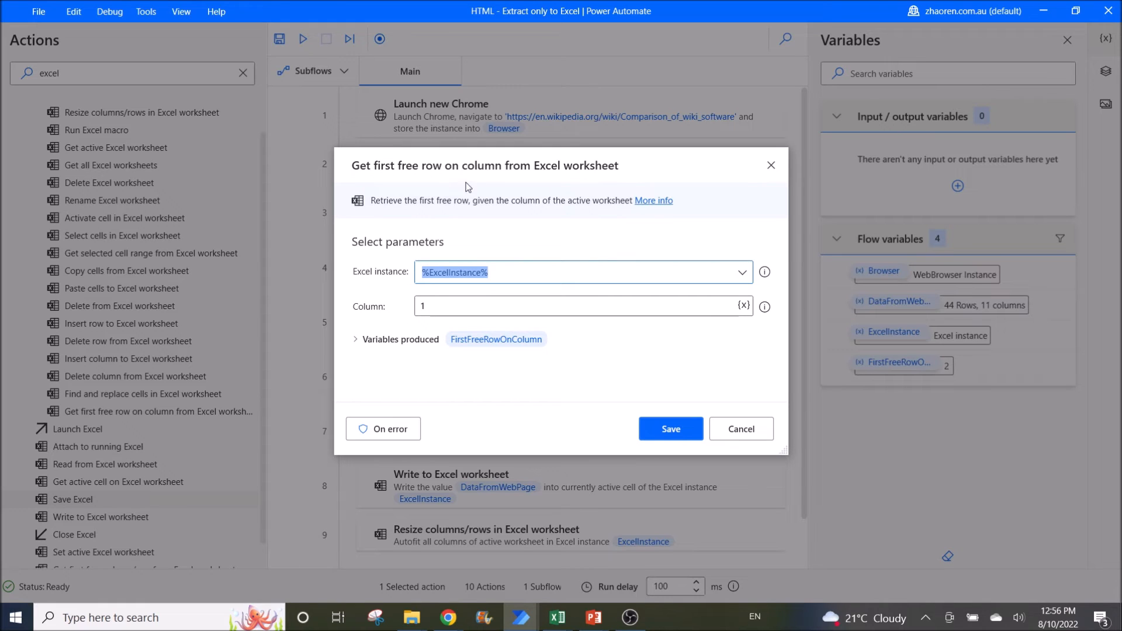
mouse_move(636, 168)
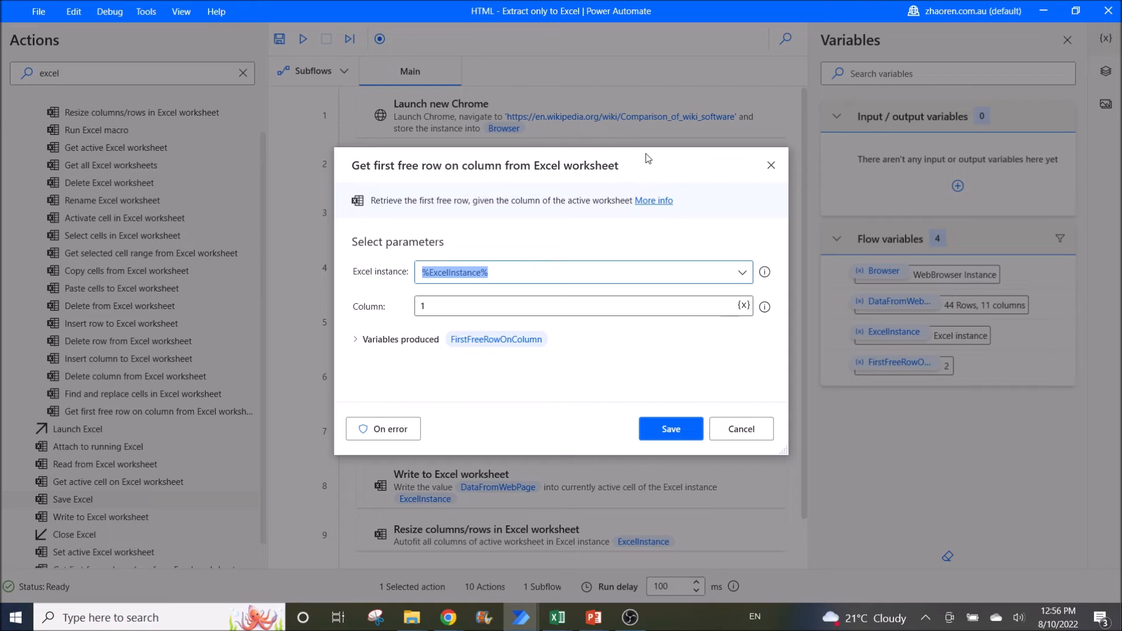
mouse_move(406, 250)
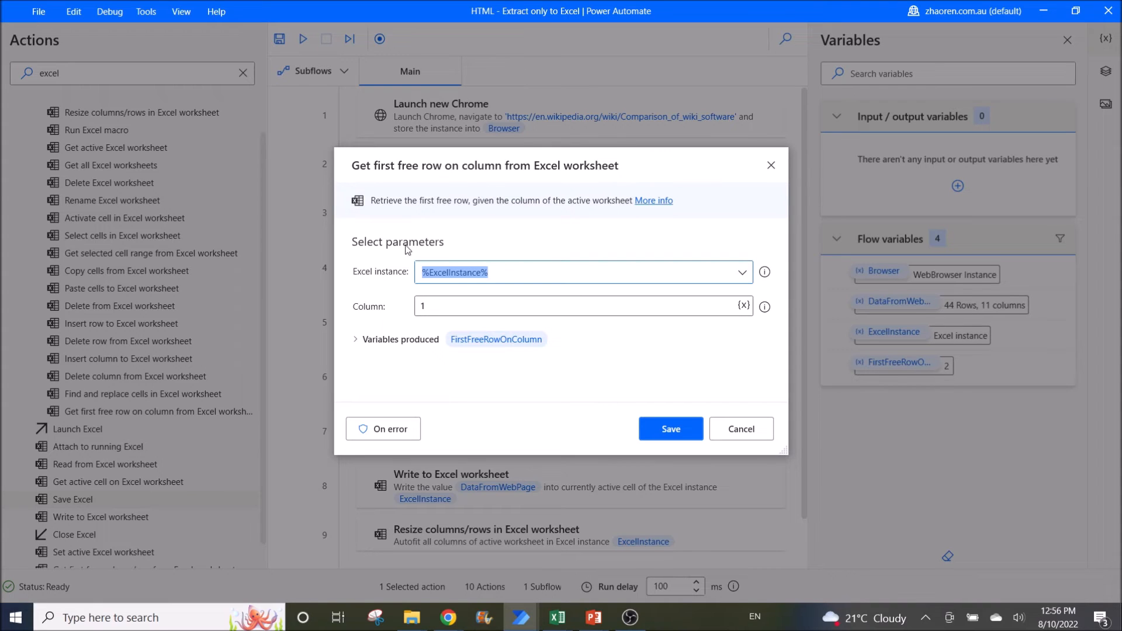
mouse_move(365, 311)
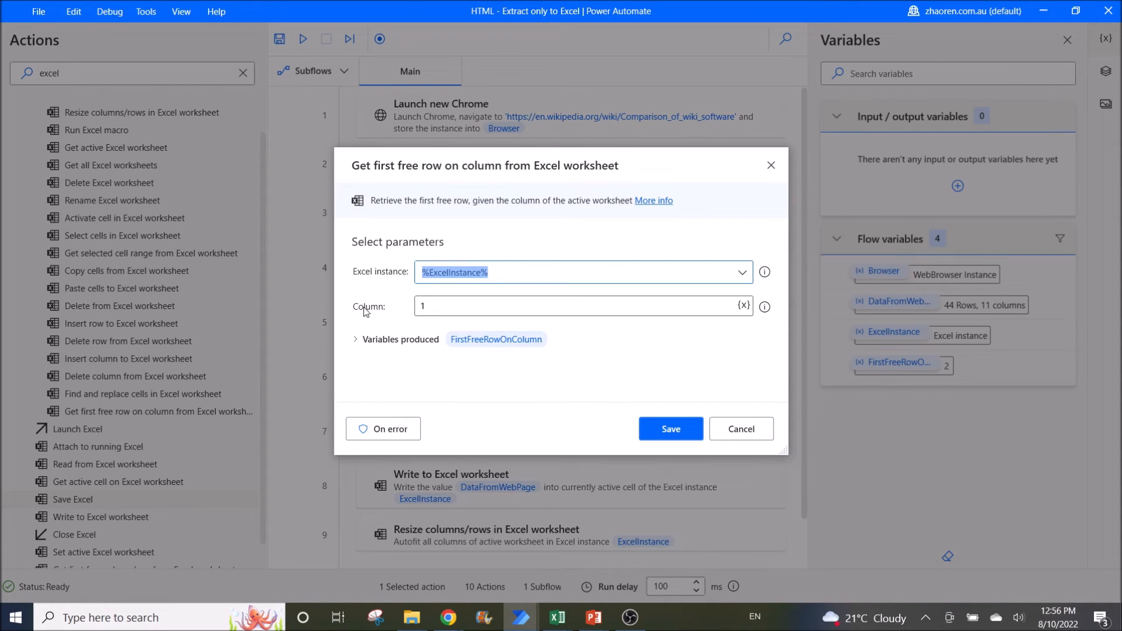
mouse_move(451, 318)
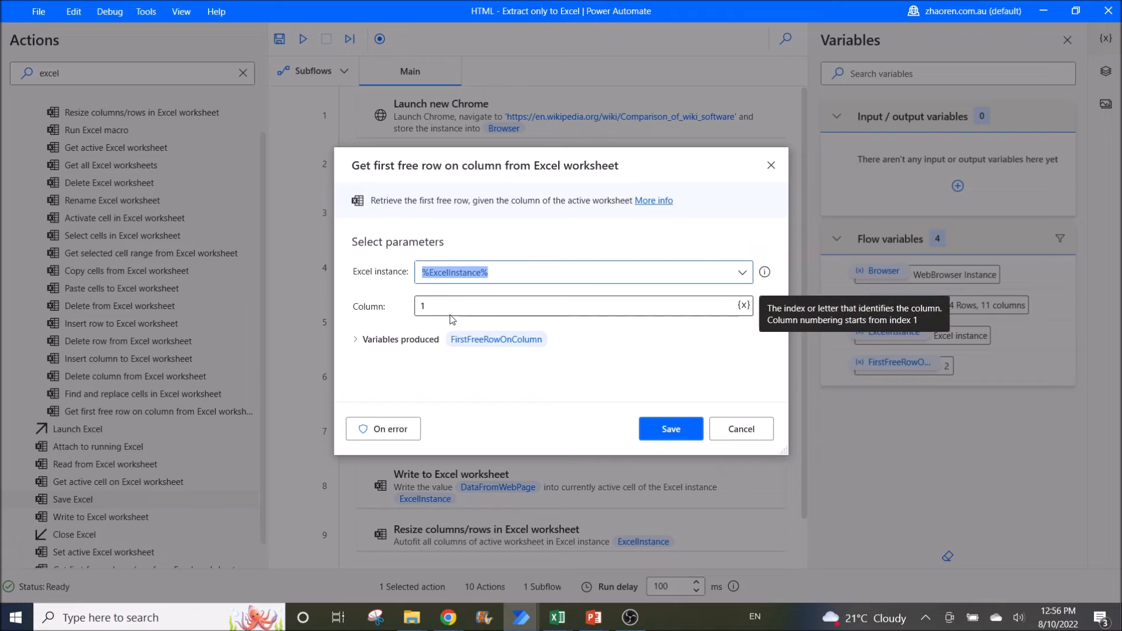
mouse_move(498, 356)
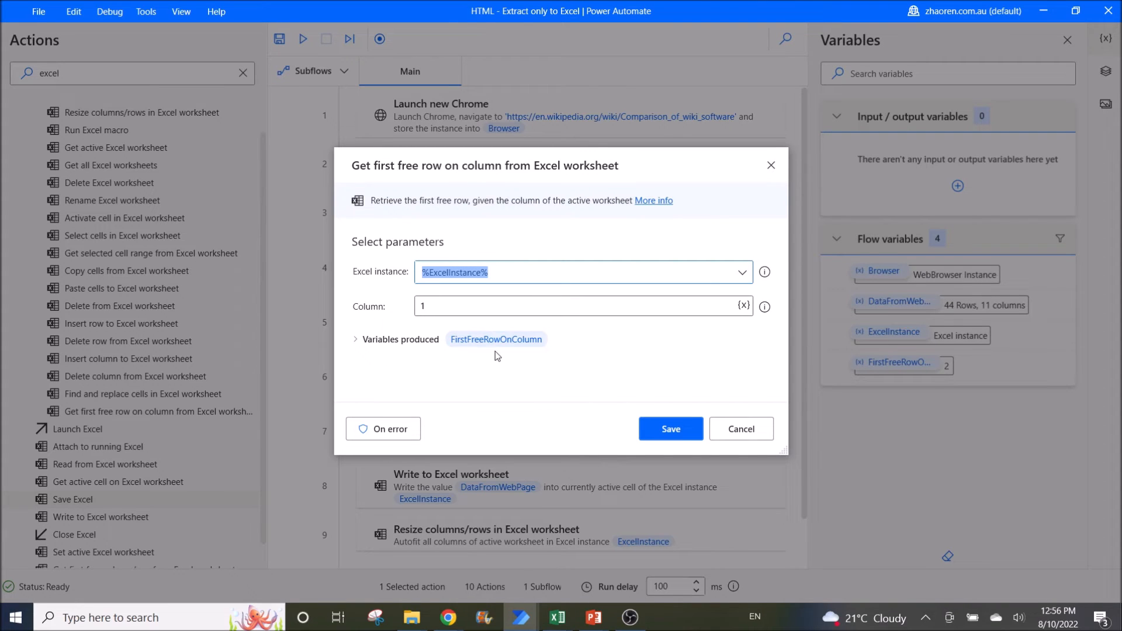
- Cancel the first-free-row step (Column 1, FirstFreeRowOnColumn) and show the Activate cell step
left_click(668, 430)
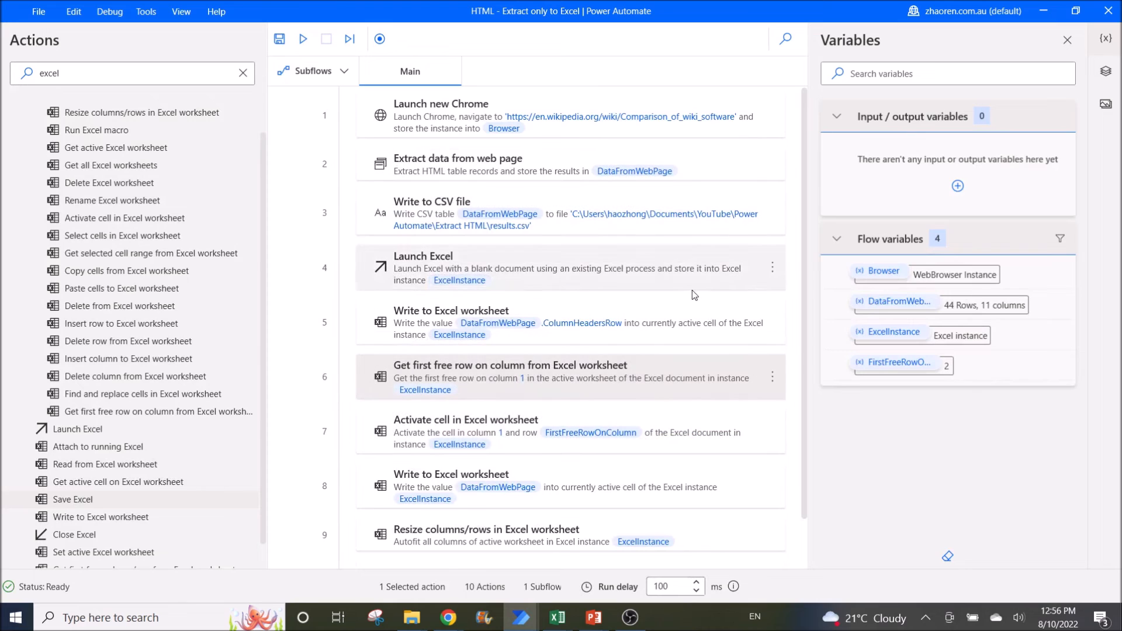
left_click(573, 431)
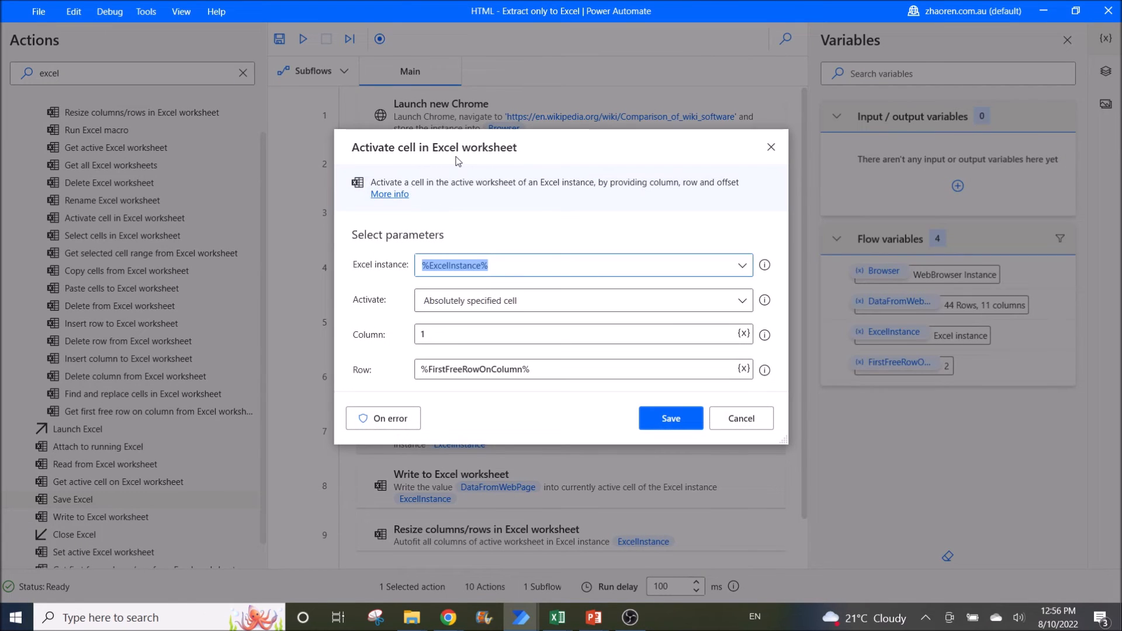
mouse_move(457, 276)
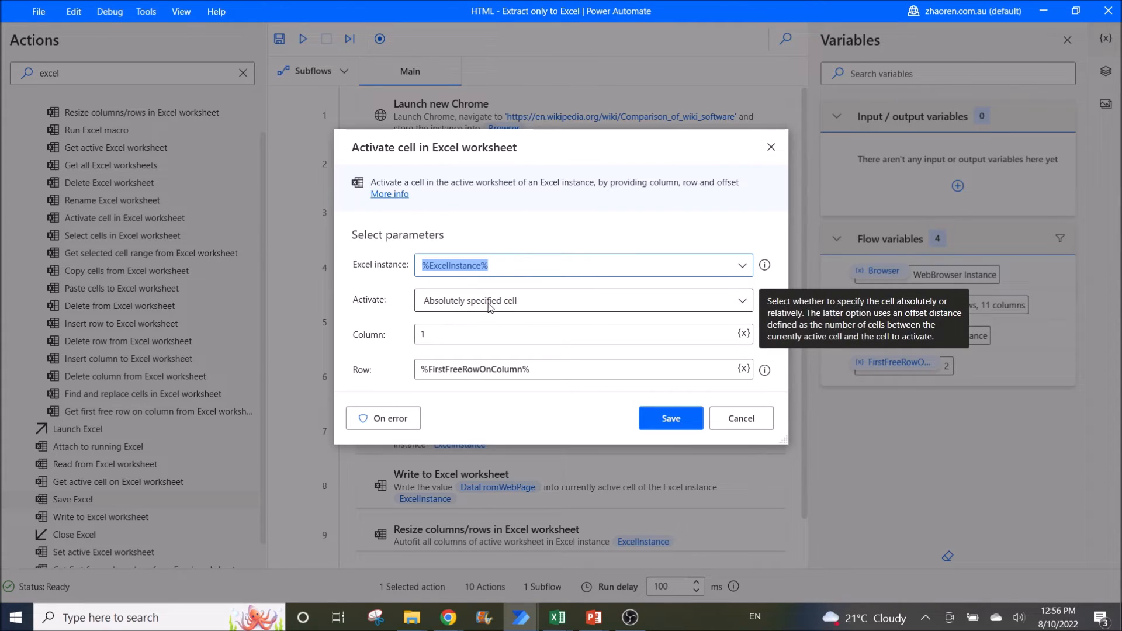
mouse_move(451, 334)
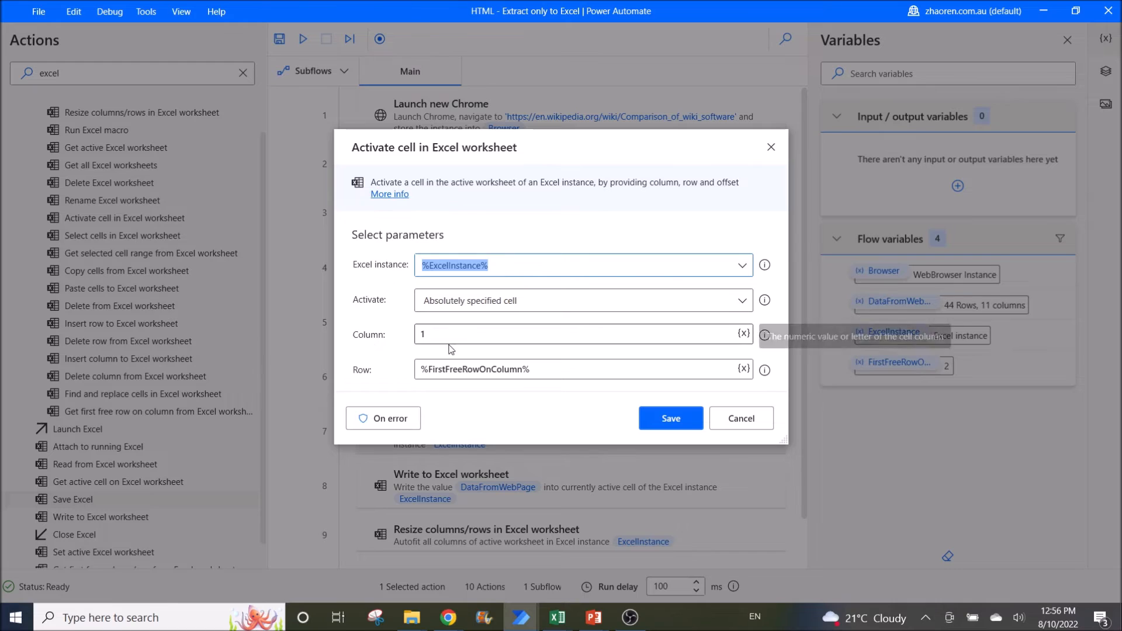
mouse_move(550, 384)
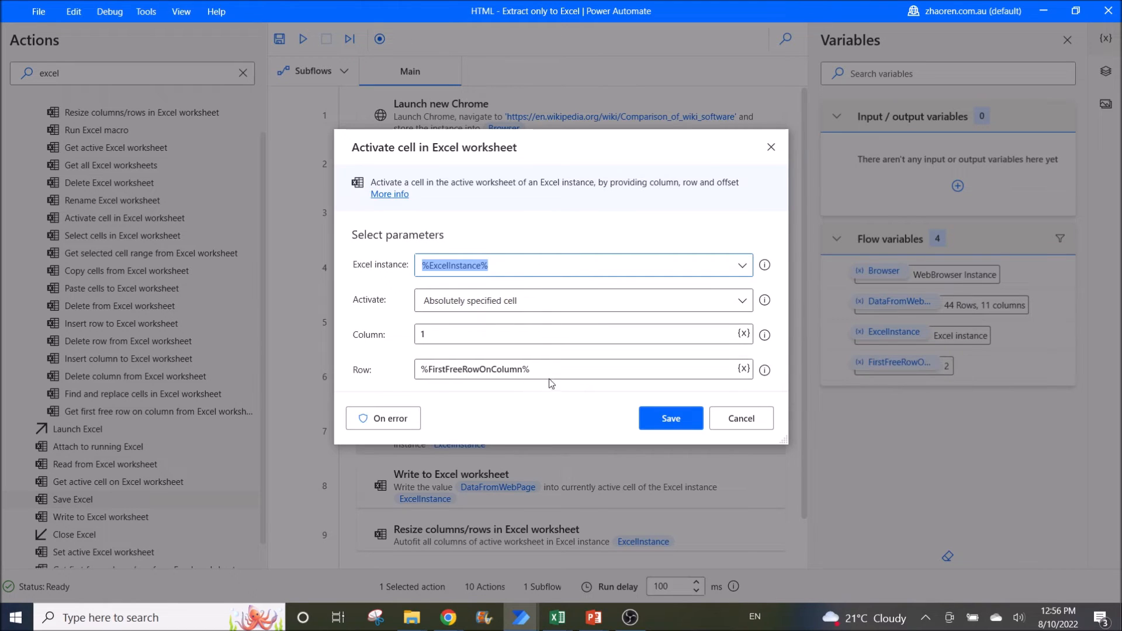
mouse_move(741, 419)
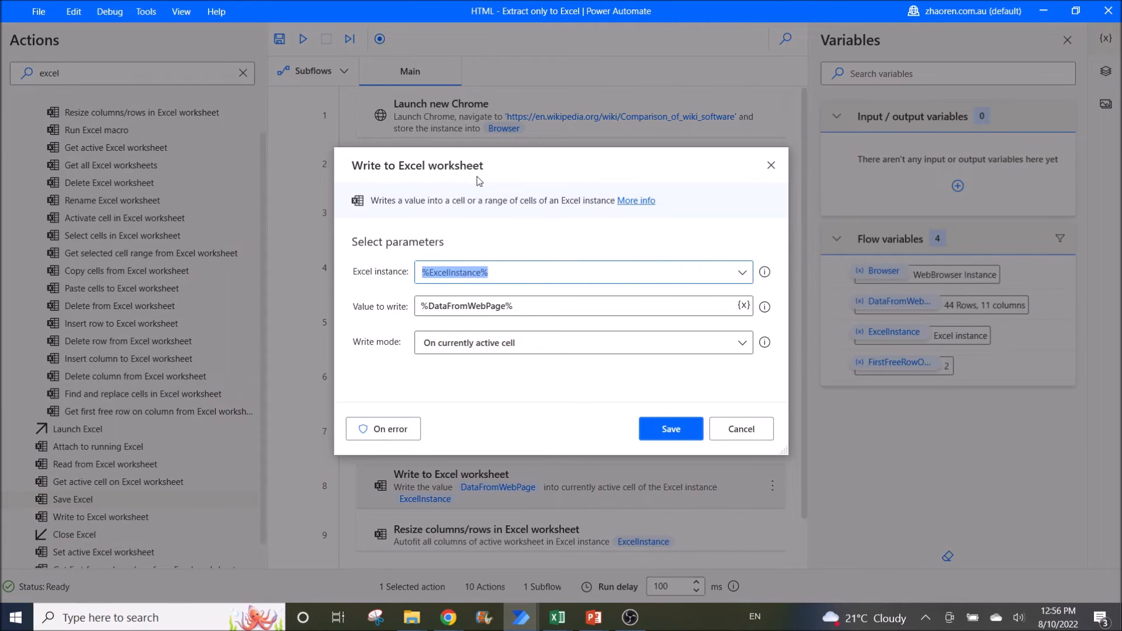
mouse_move(385, 279)
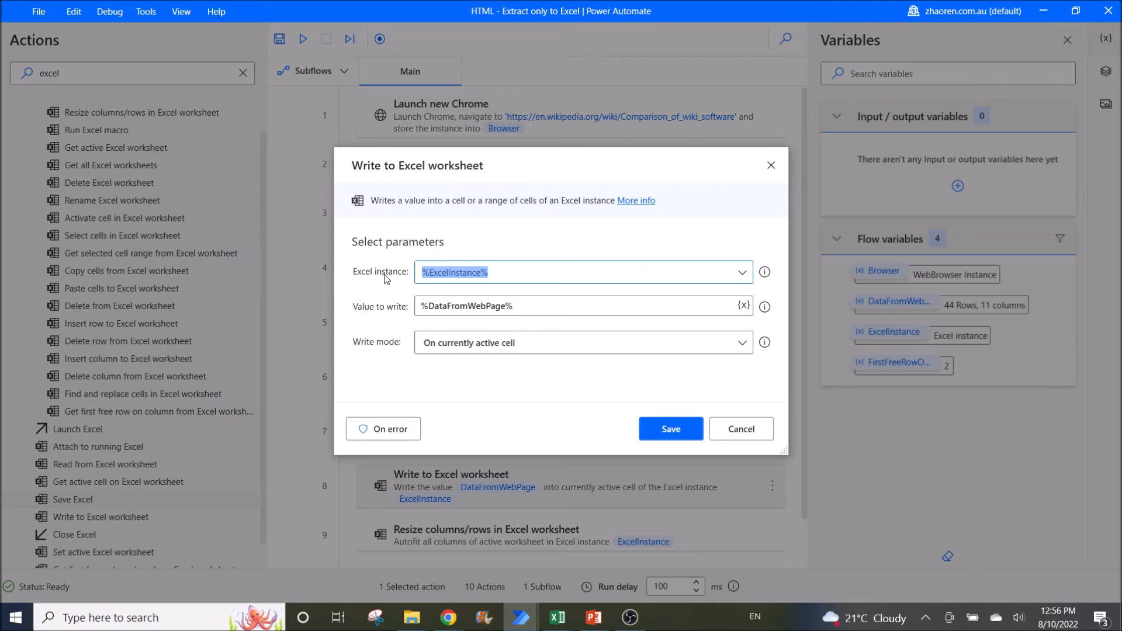
mouse_move(404, 319)
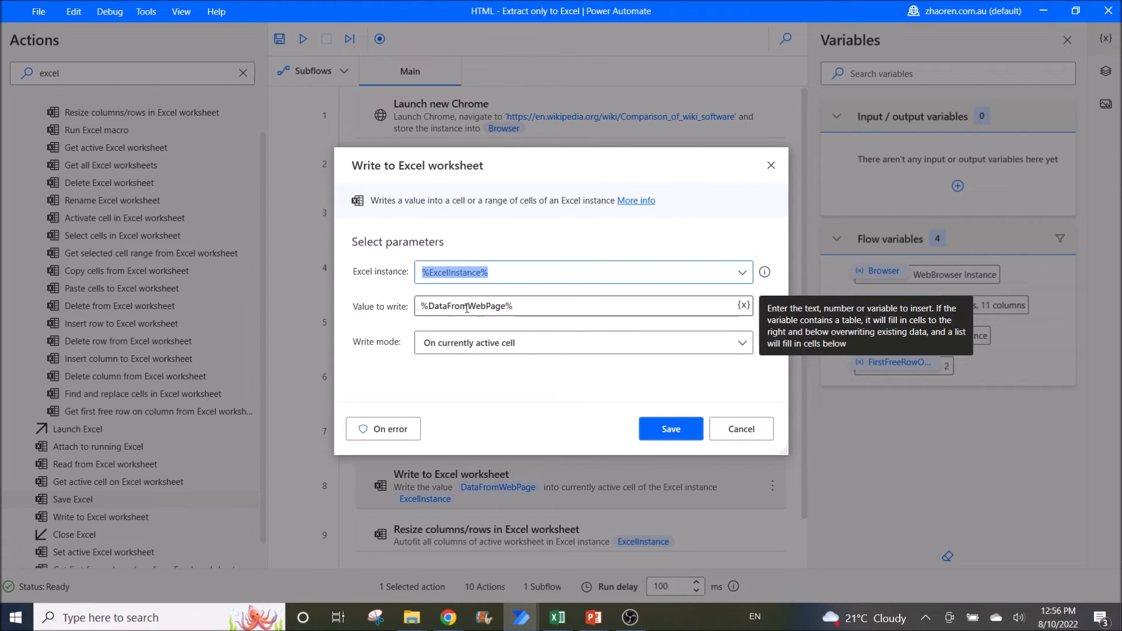
mouse_move(528, 358)
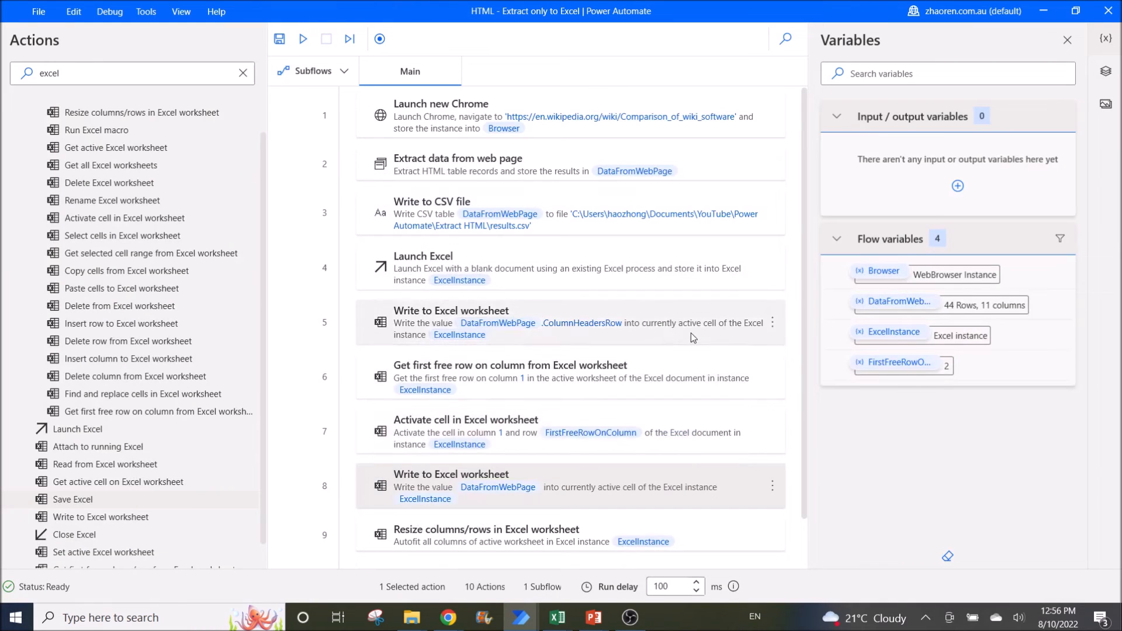
scroll("down", 3)
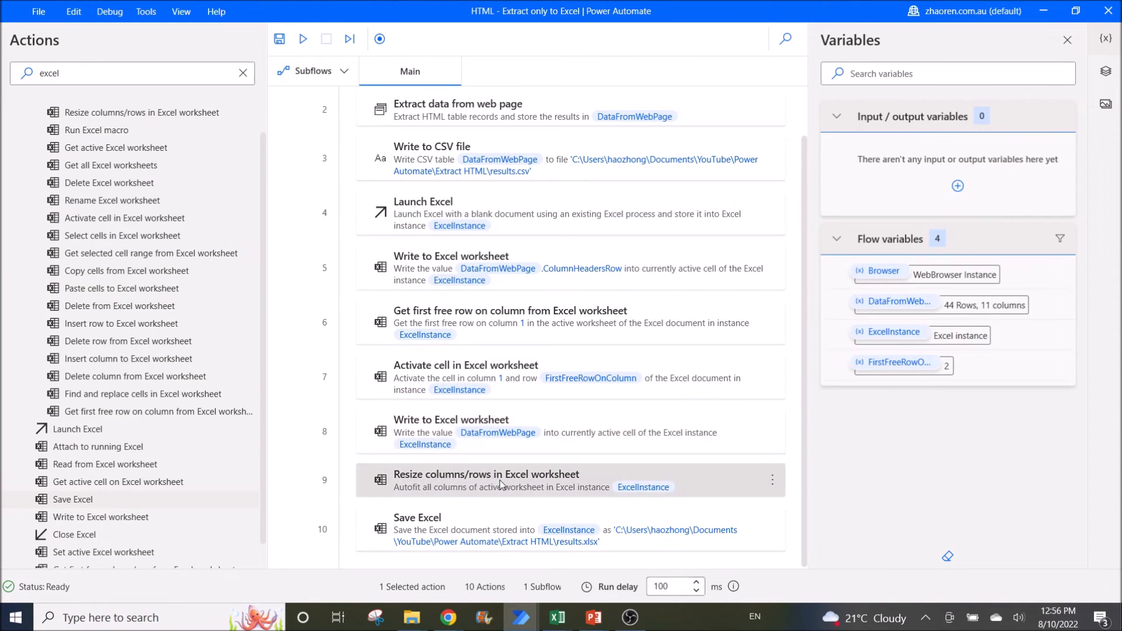
double_click(486, 479)
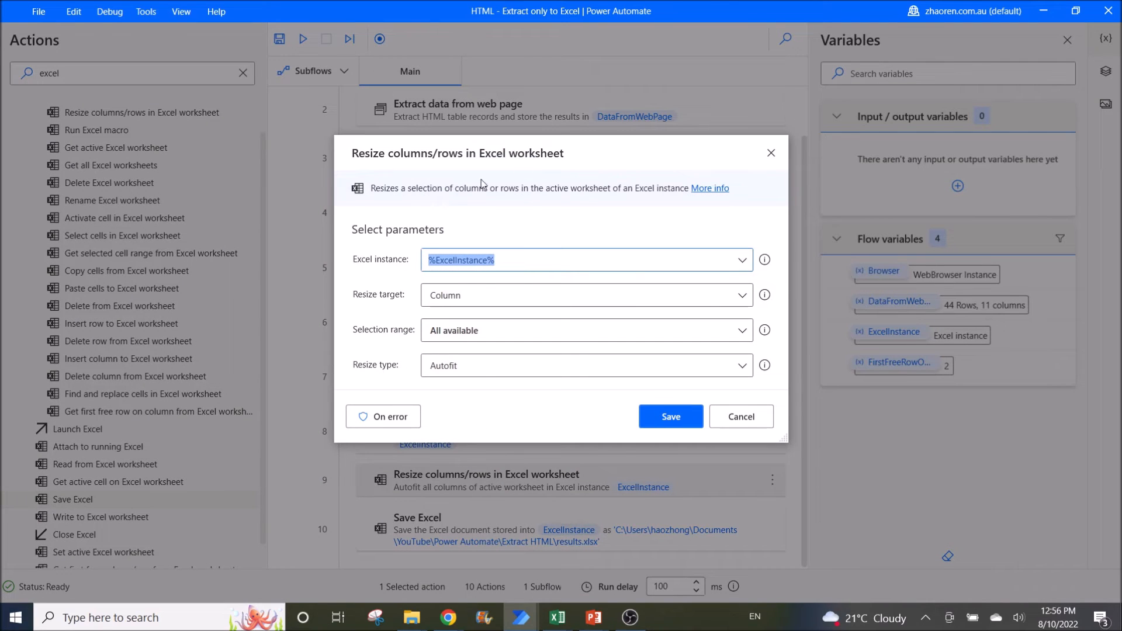
mouse_move(404, 268)
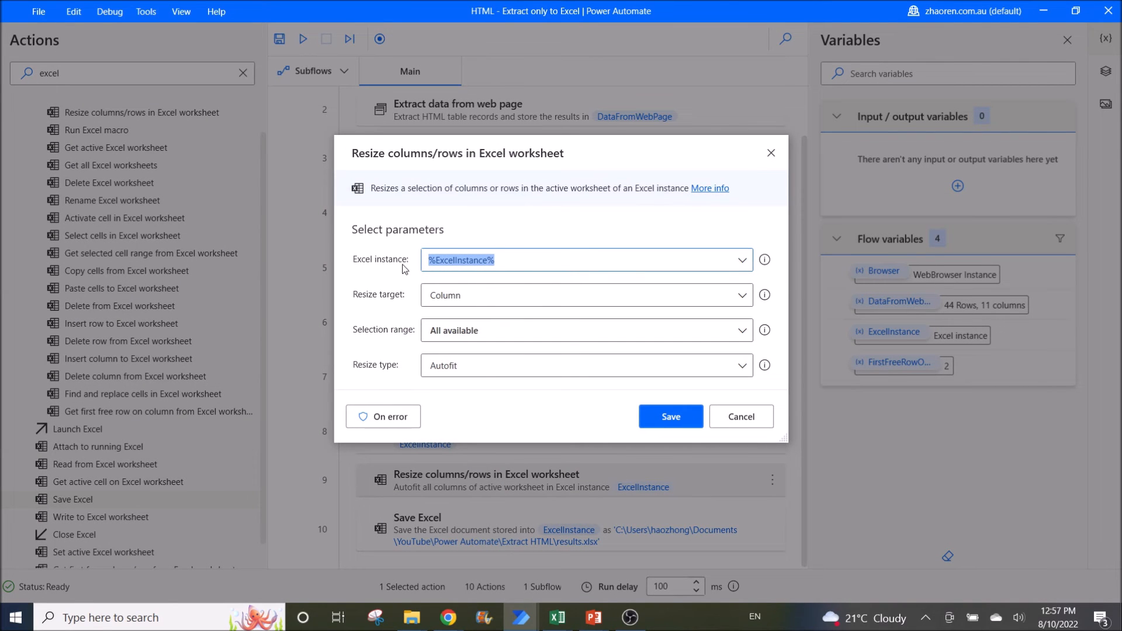
mouse_move(441, 301)
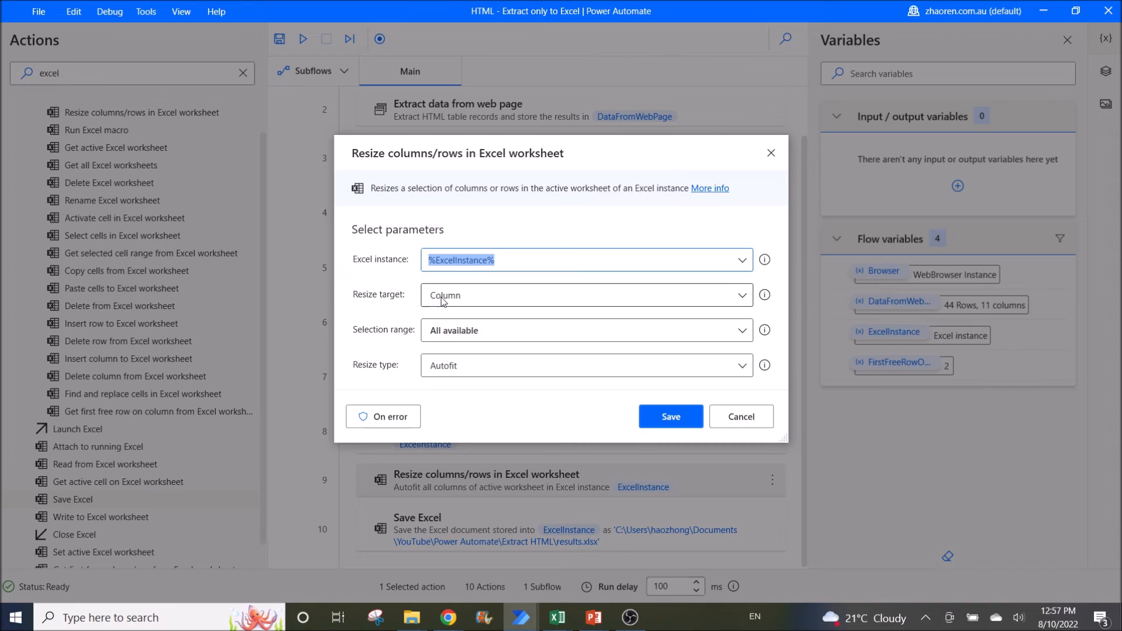
mouse_move(763, 330)
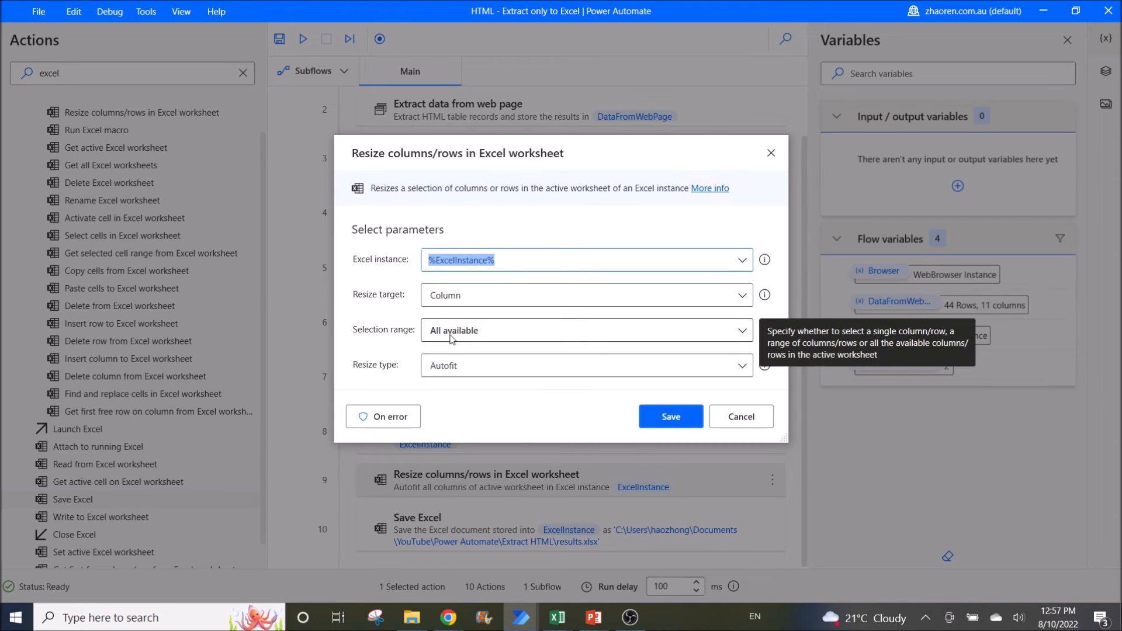
mouse_move(462, 372)
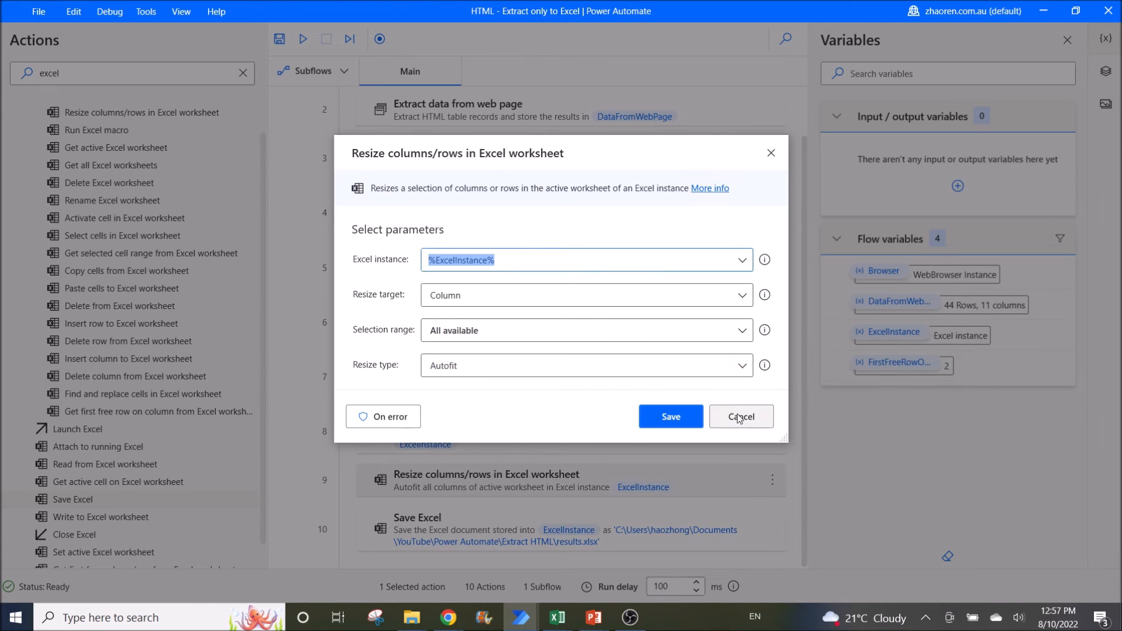
left_click(740, 416)
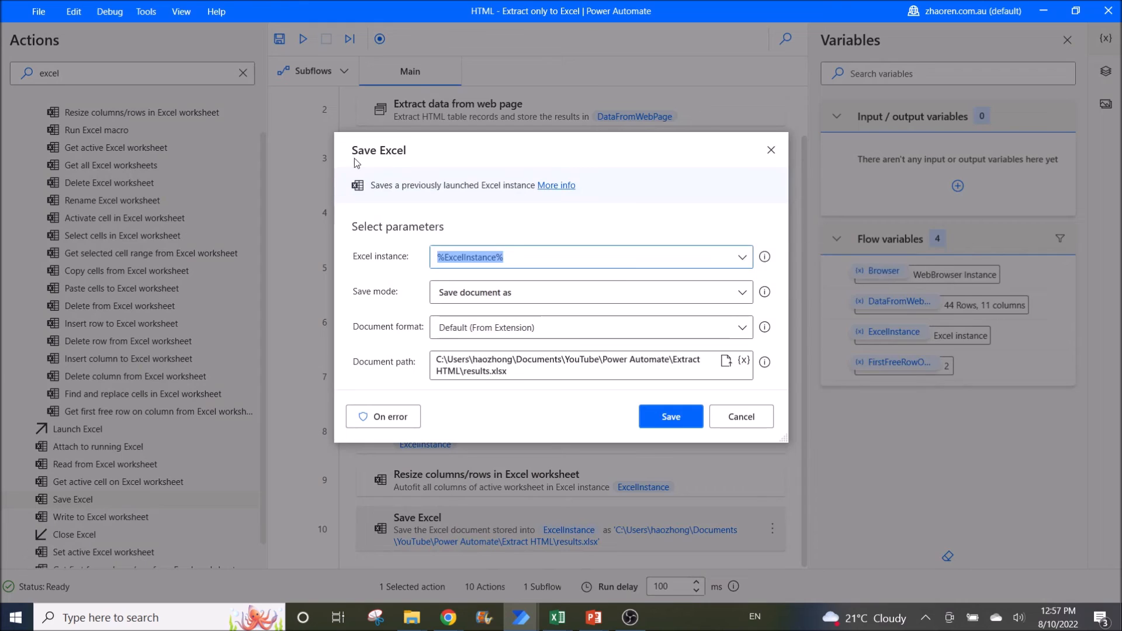
mouse_move(501, 272)
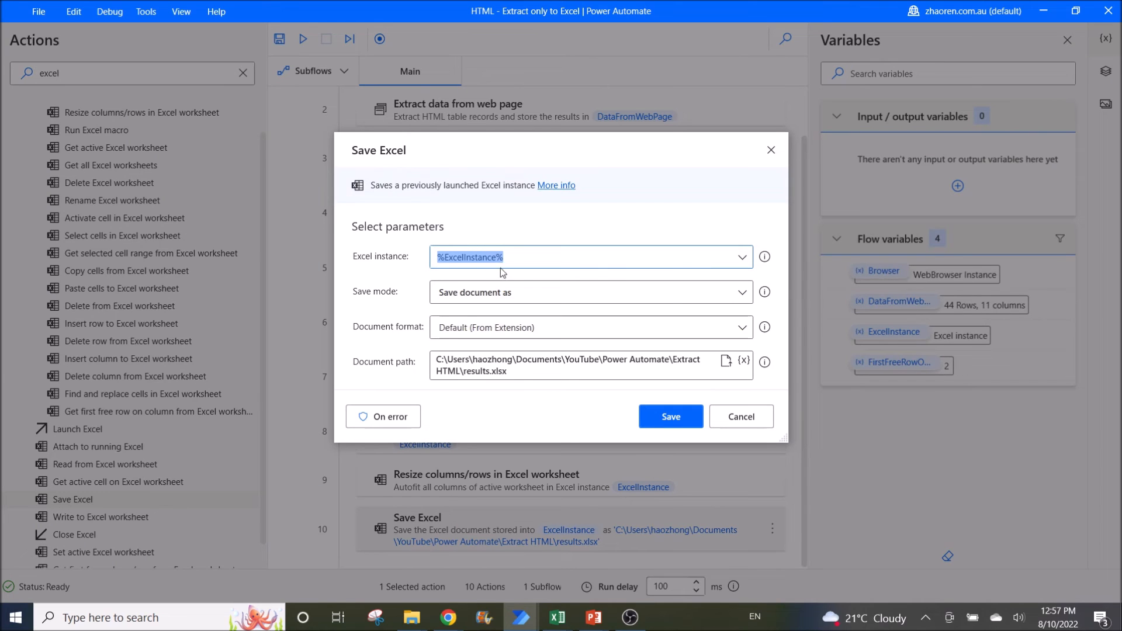
mouse_move(471, 301)
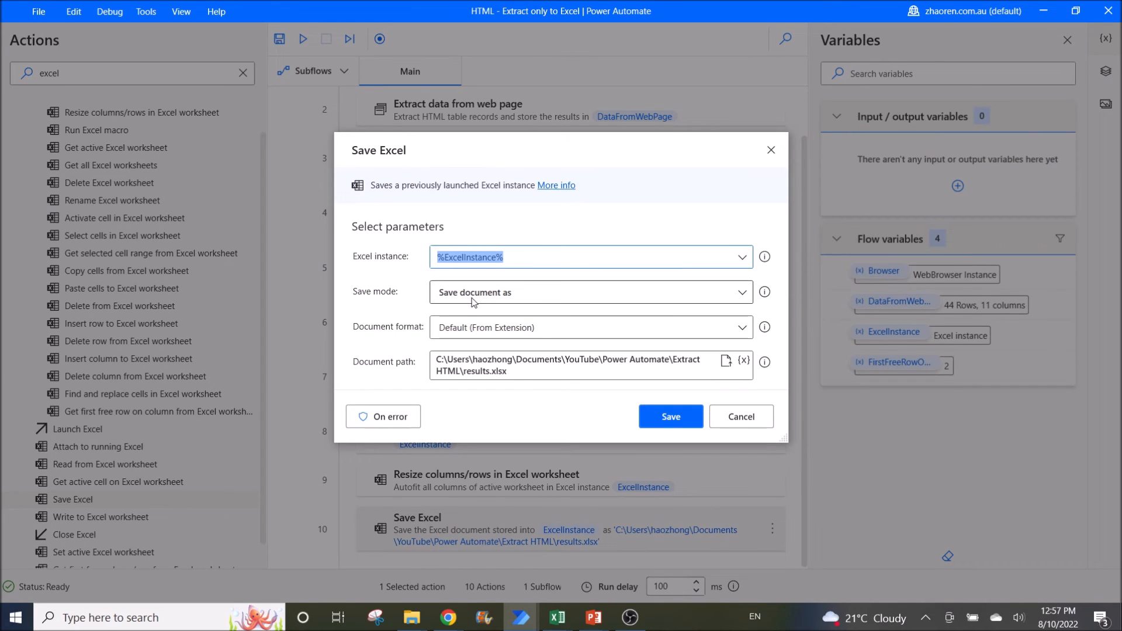
mouse_move(418, 343)
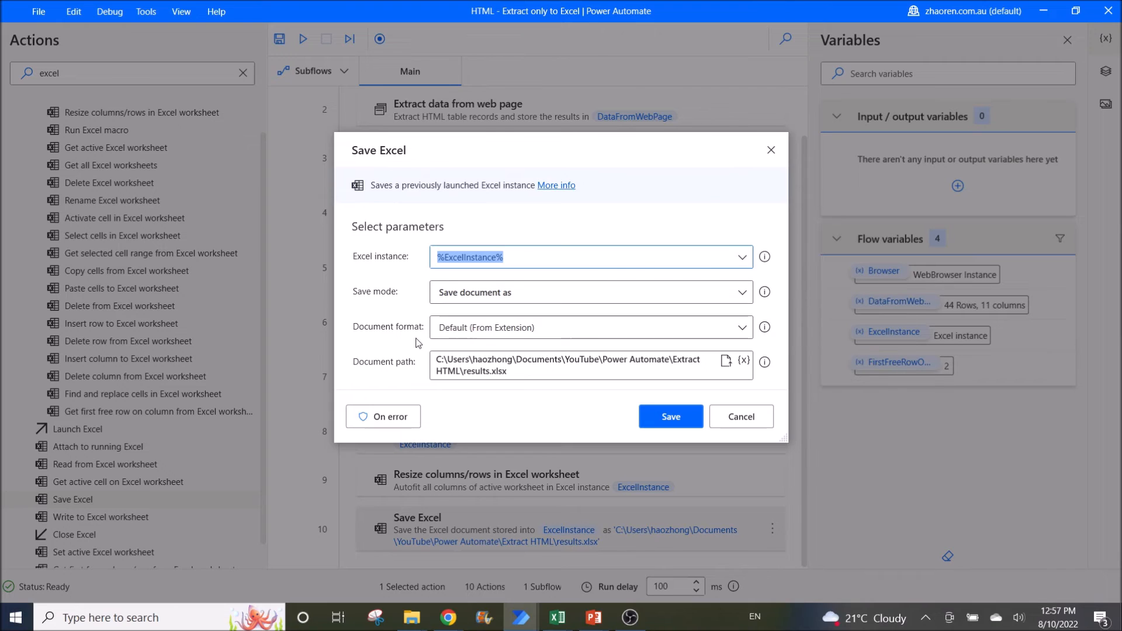
mouse_move(383, 374)
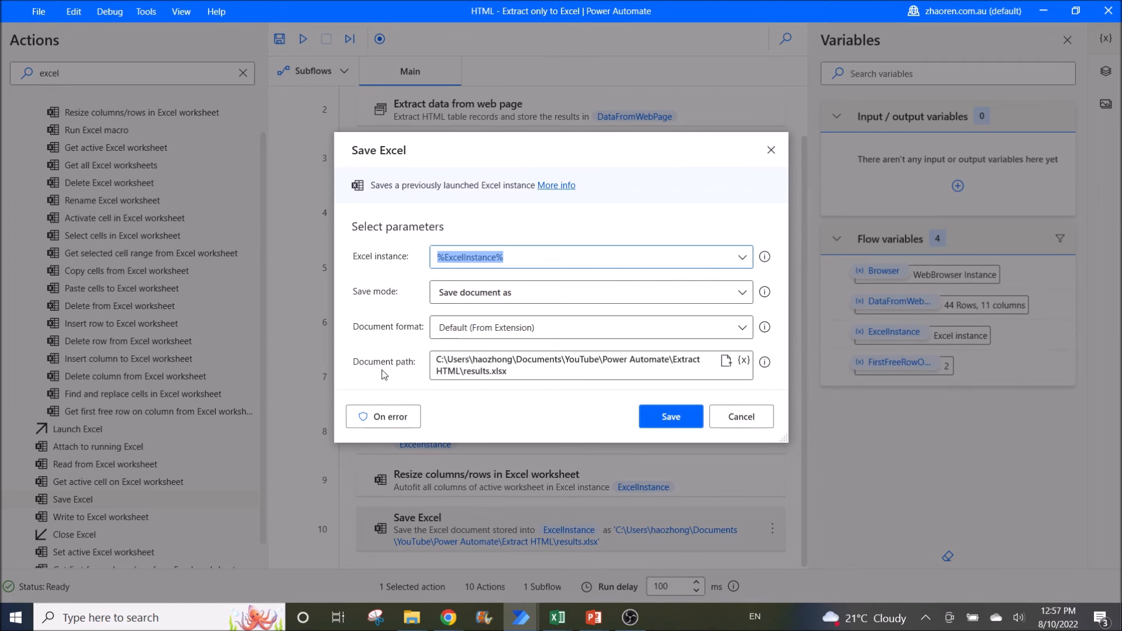
- Check the Save Excel step's results.xlsx path, cancel it, save the flow and close results.csv
triple_click(566, 365)
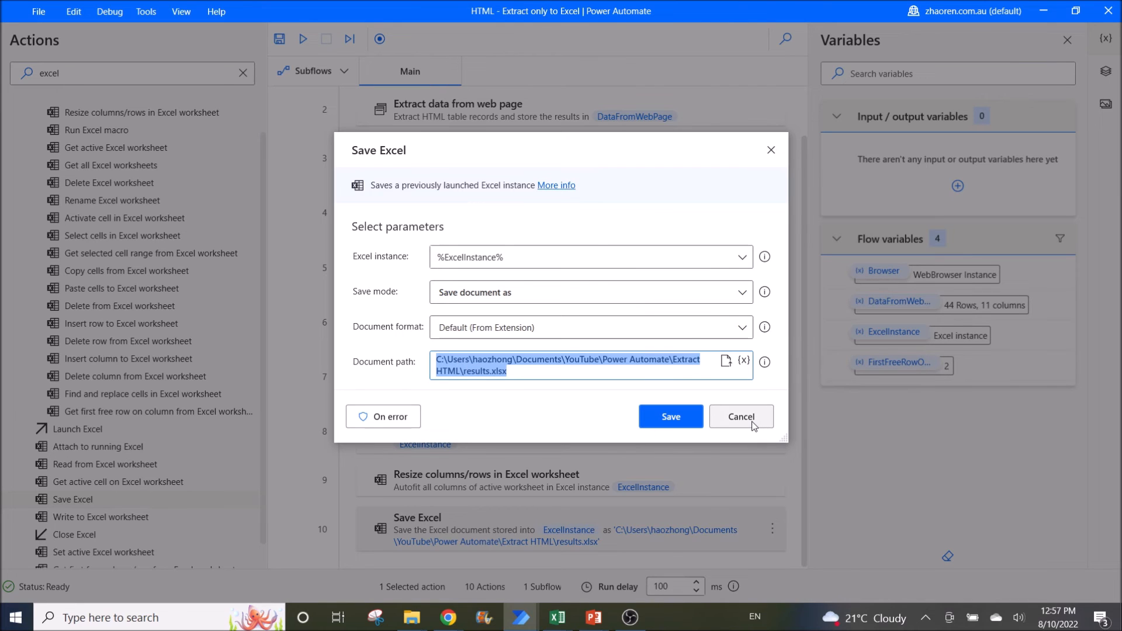
left_click(740, 416)
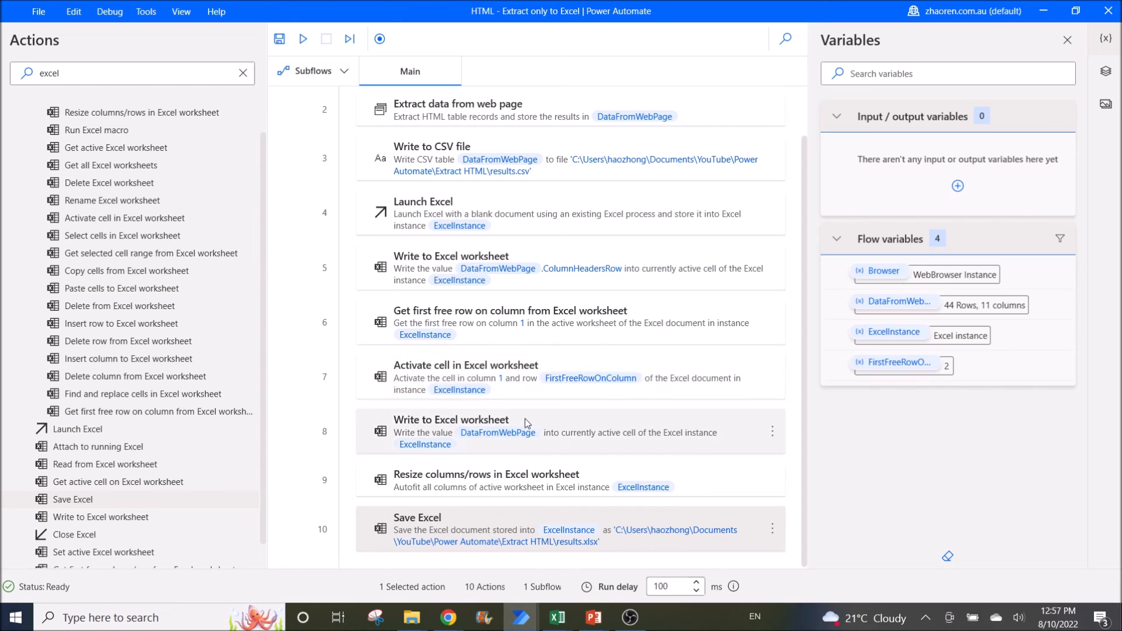
scroll("up", 3)
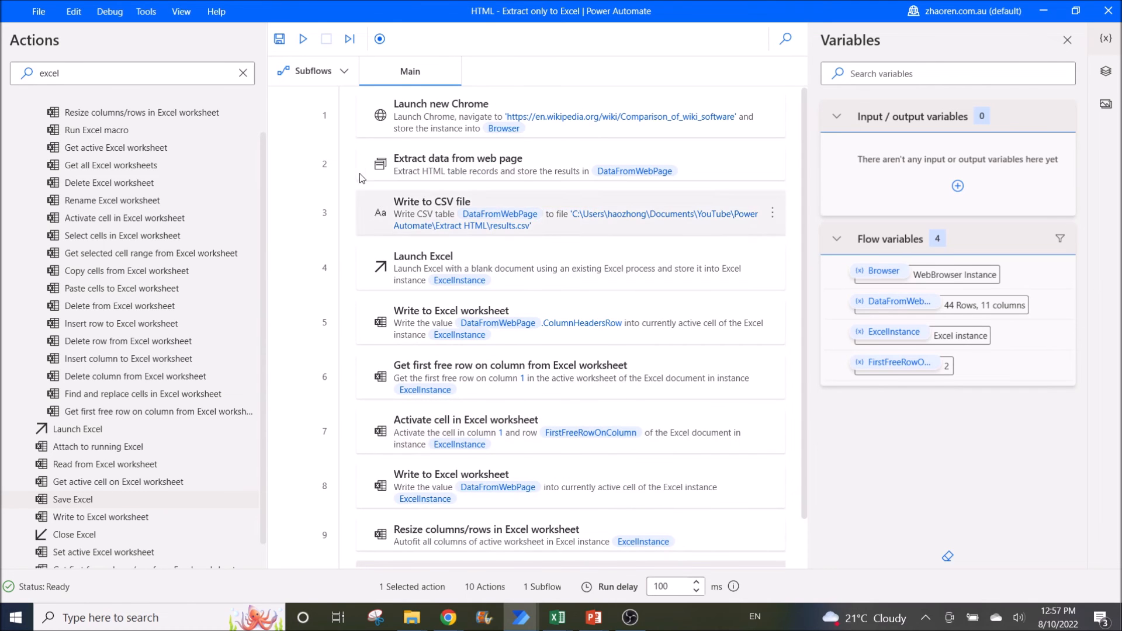
left_click(279, 38)
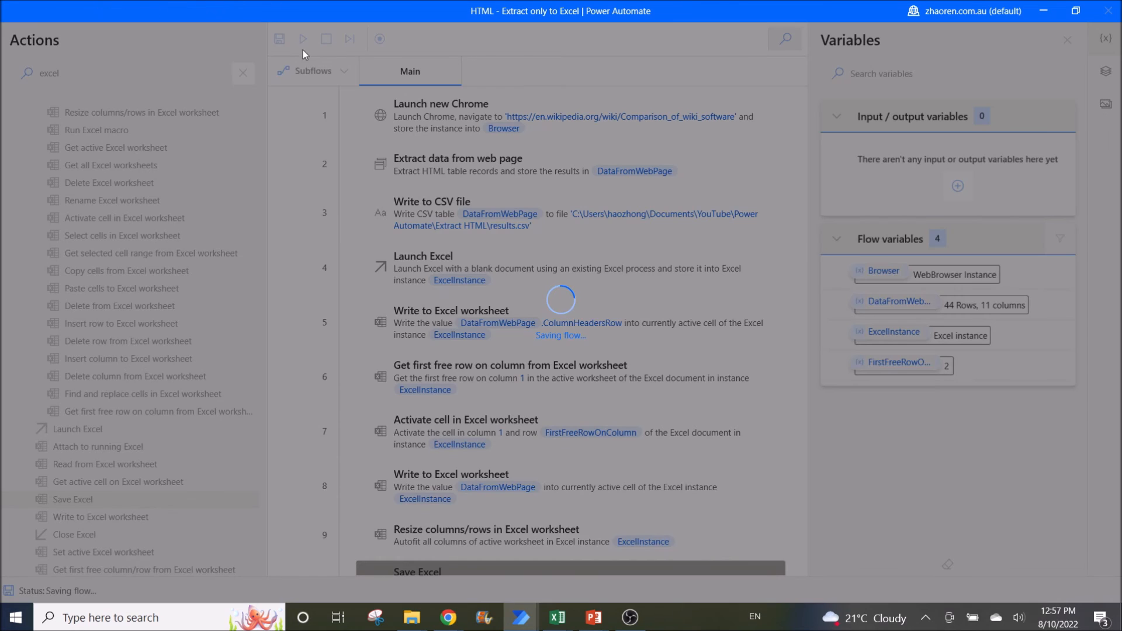
mouse_move(556, 617)
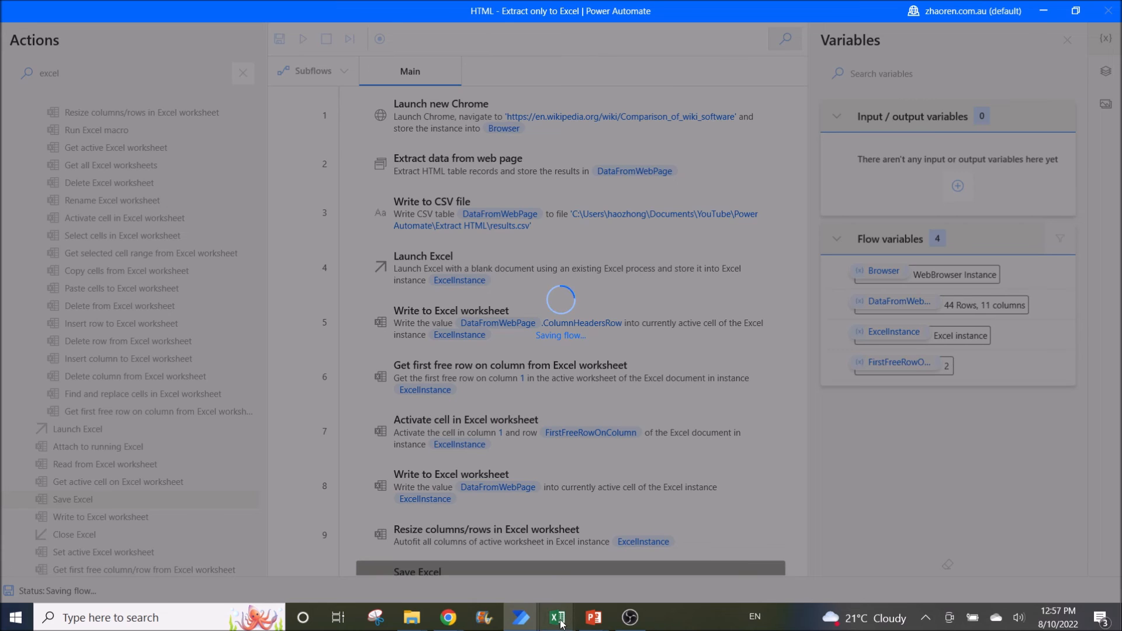
mouse_move(529, 574)
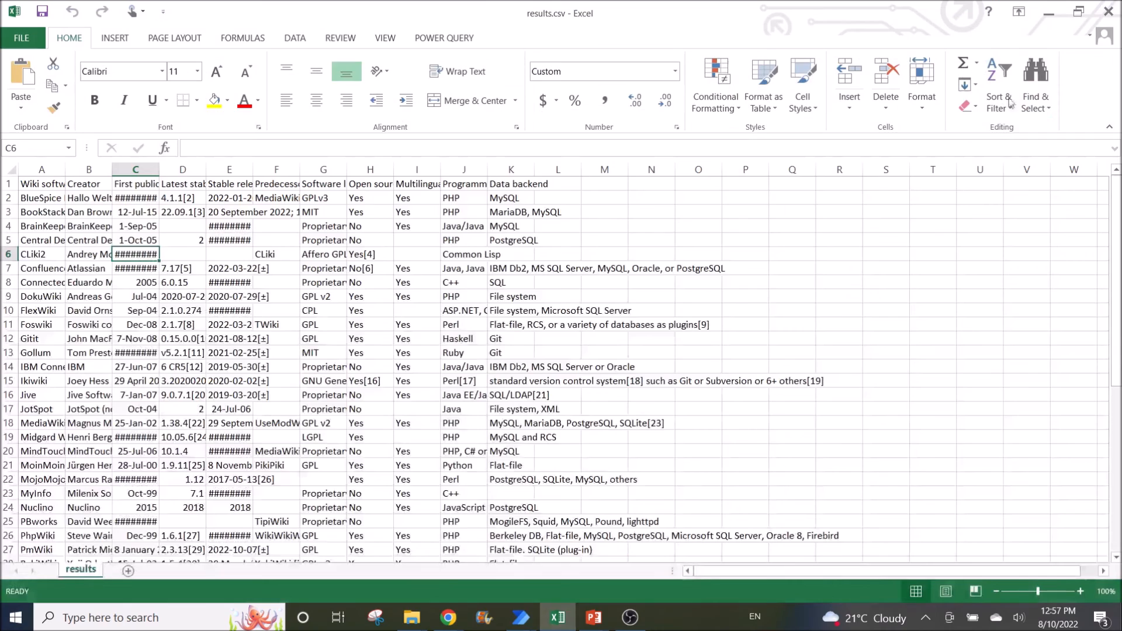
left_click(520, 617)
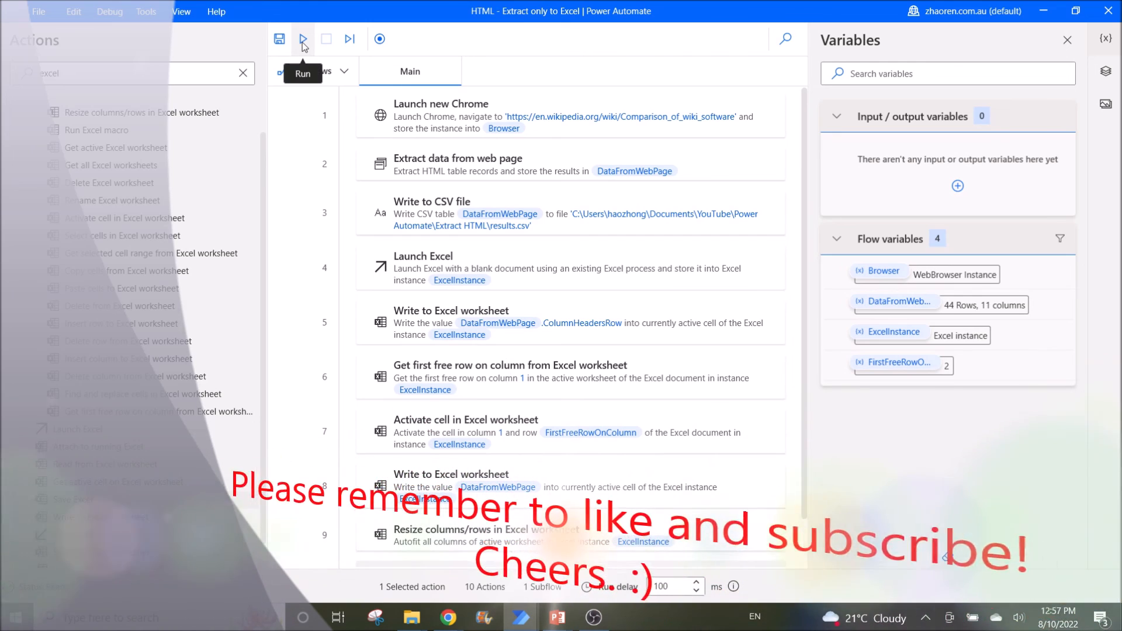
- Run the flow to produce results.xlsx with the wiki table and autofitted columns
left_click(302, 39)
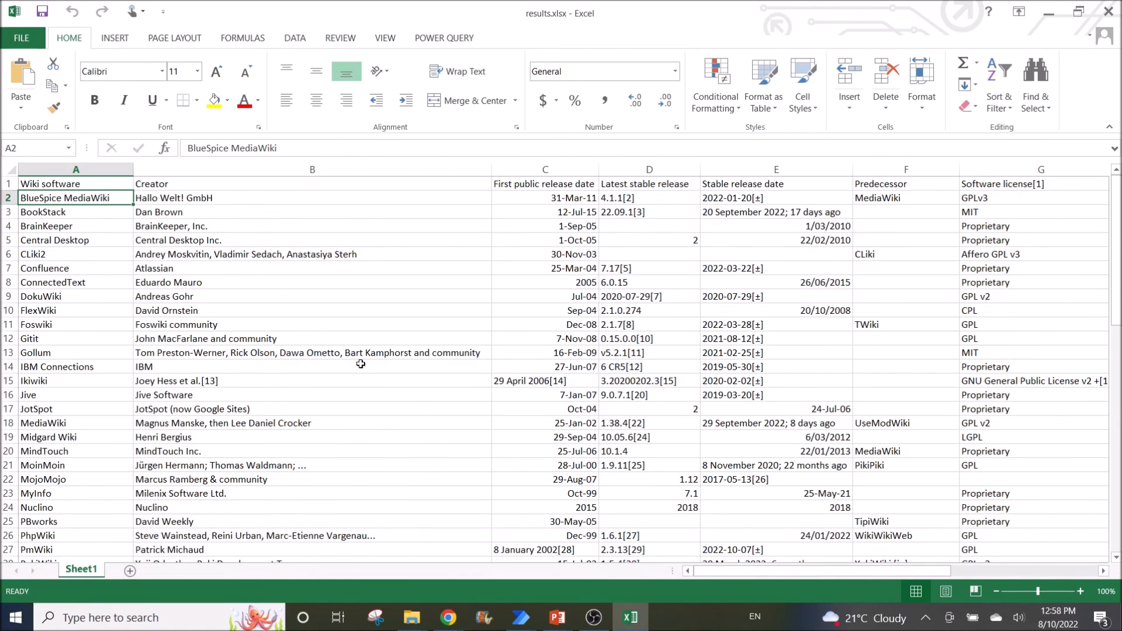
mouse_move(69, 212)
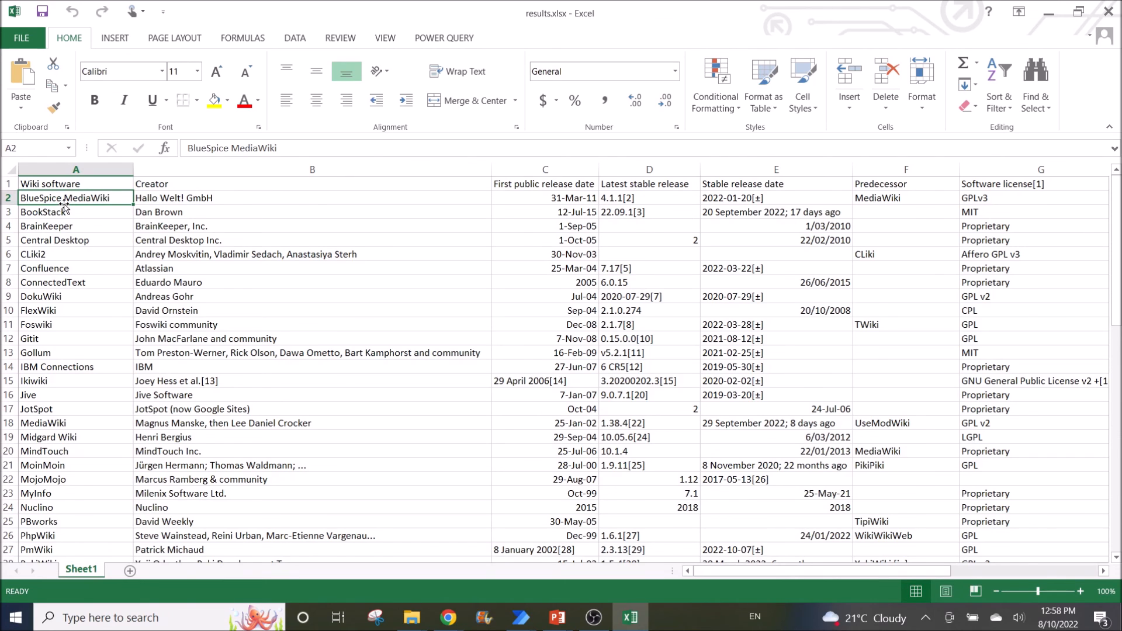
mouse_move(344, 353)
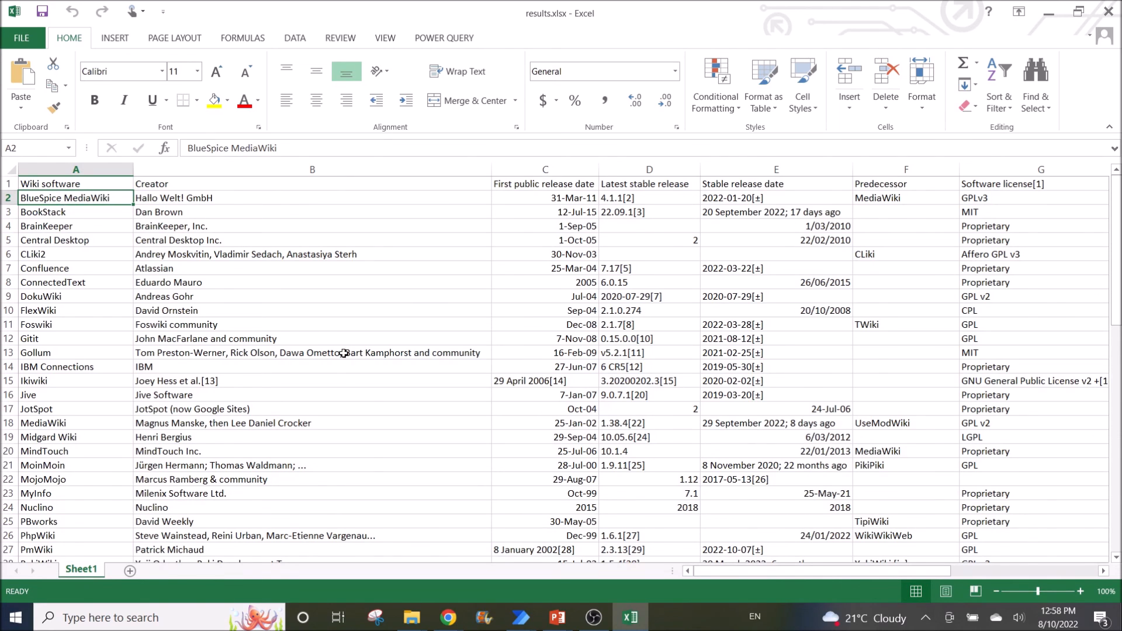
mouse_move(509, 498)
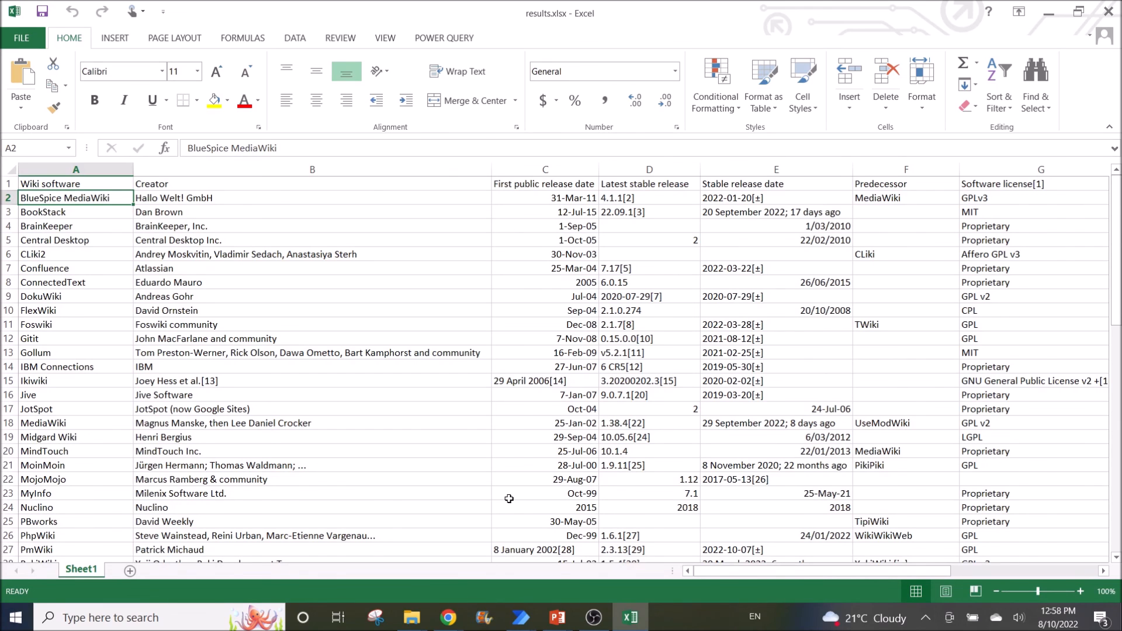
mouse_move(590, 581)
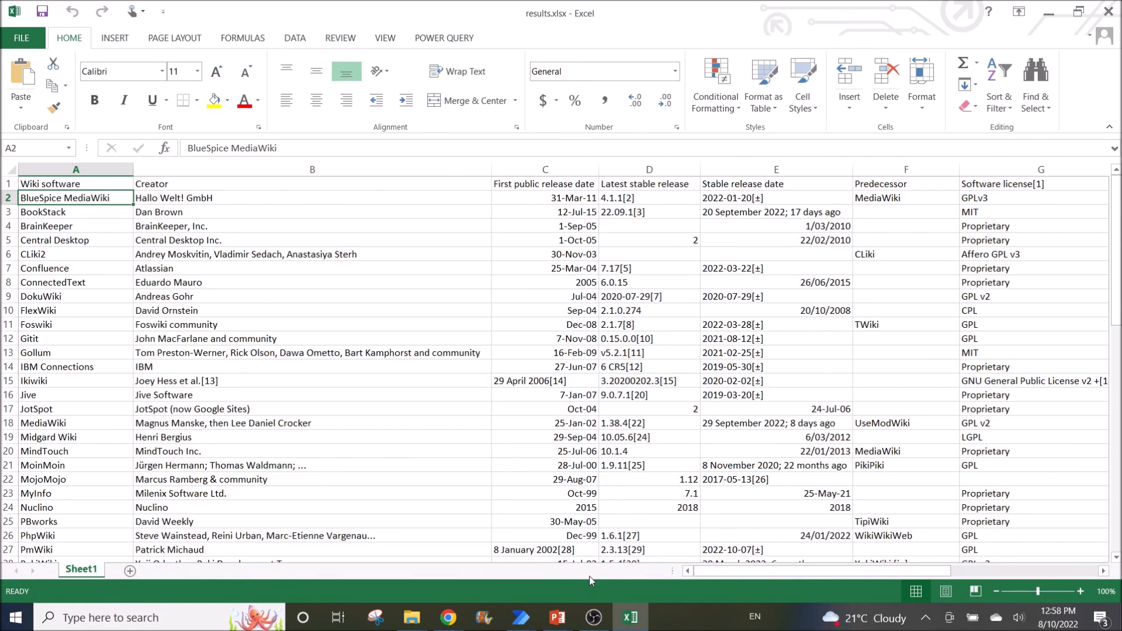